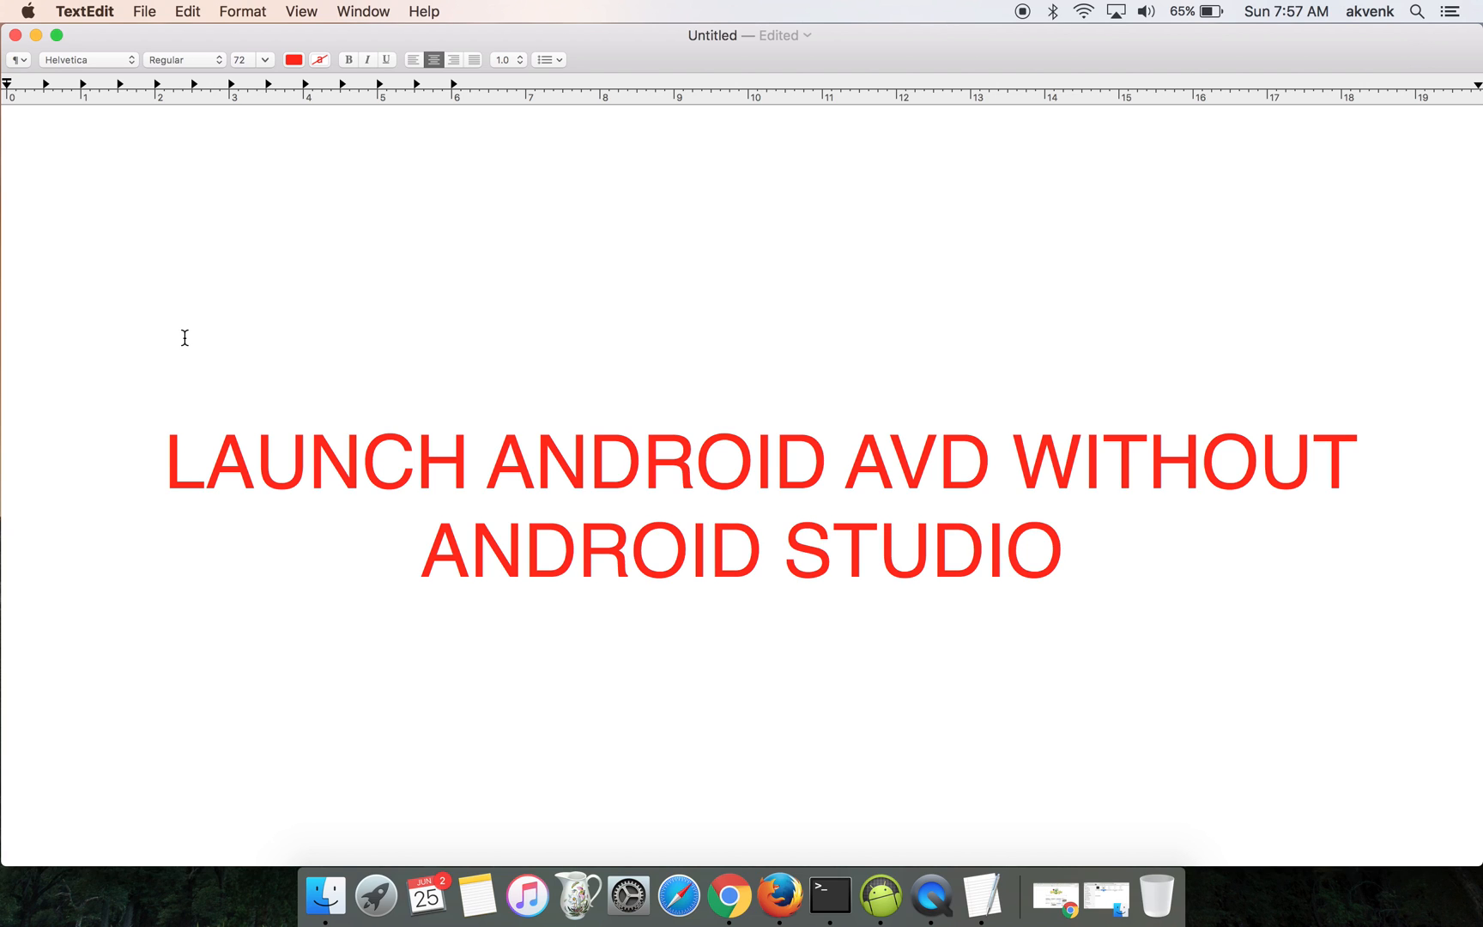
# Step: Open Terminal and change into the Android SDK tools folder
pyautogui.click(1063, 550)
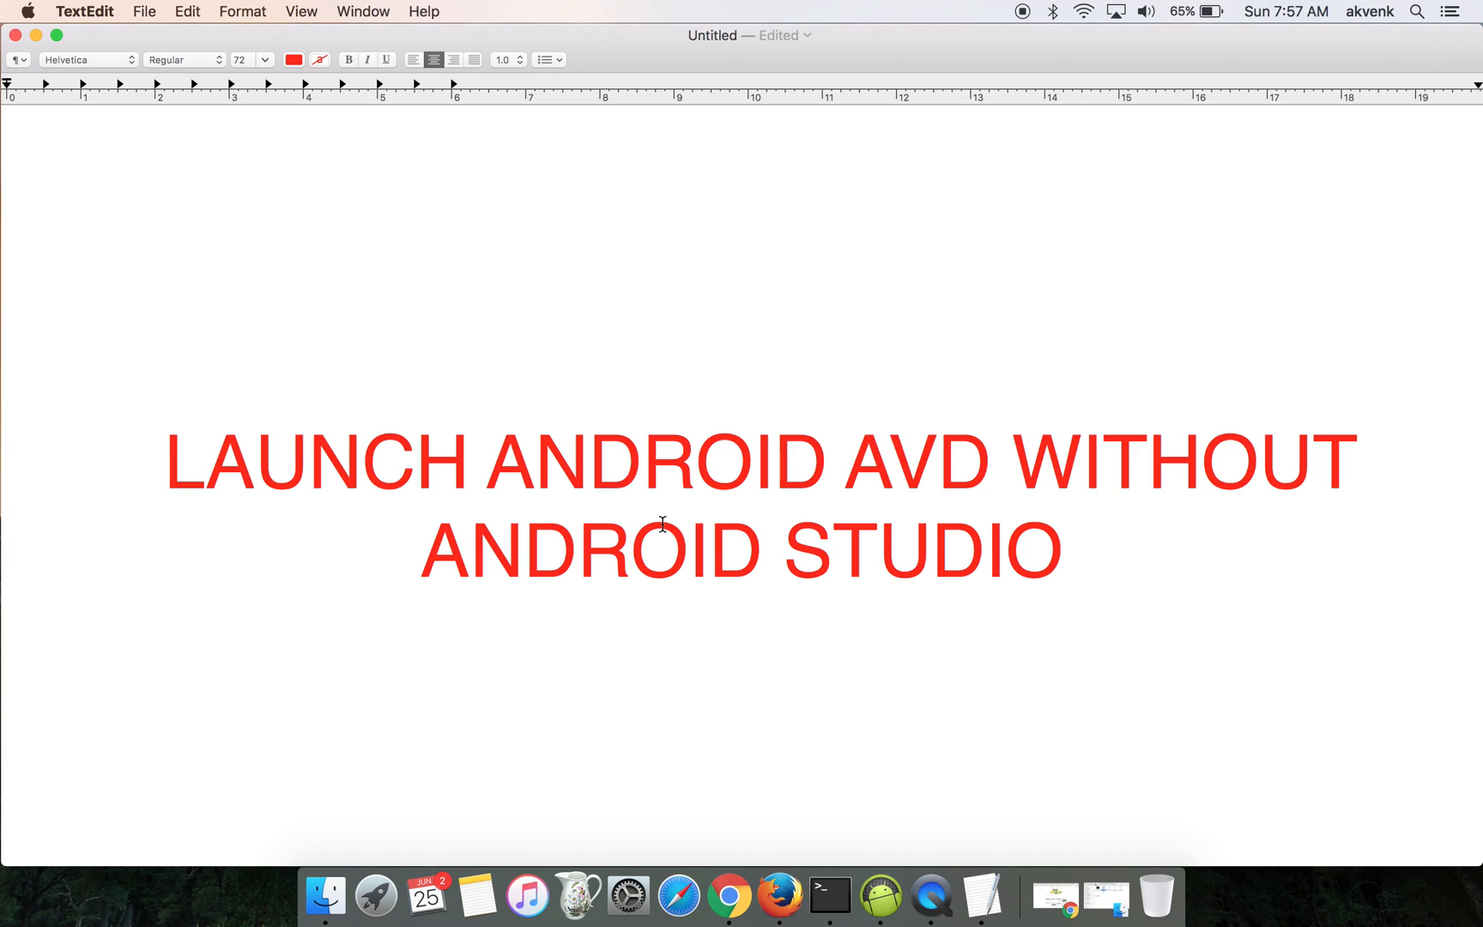
pyautogui.moveTo(887, 705)
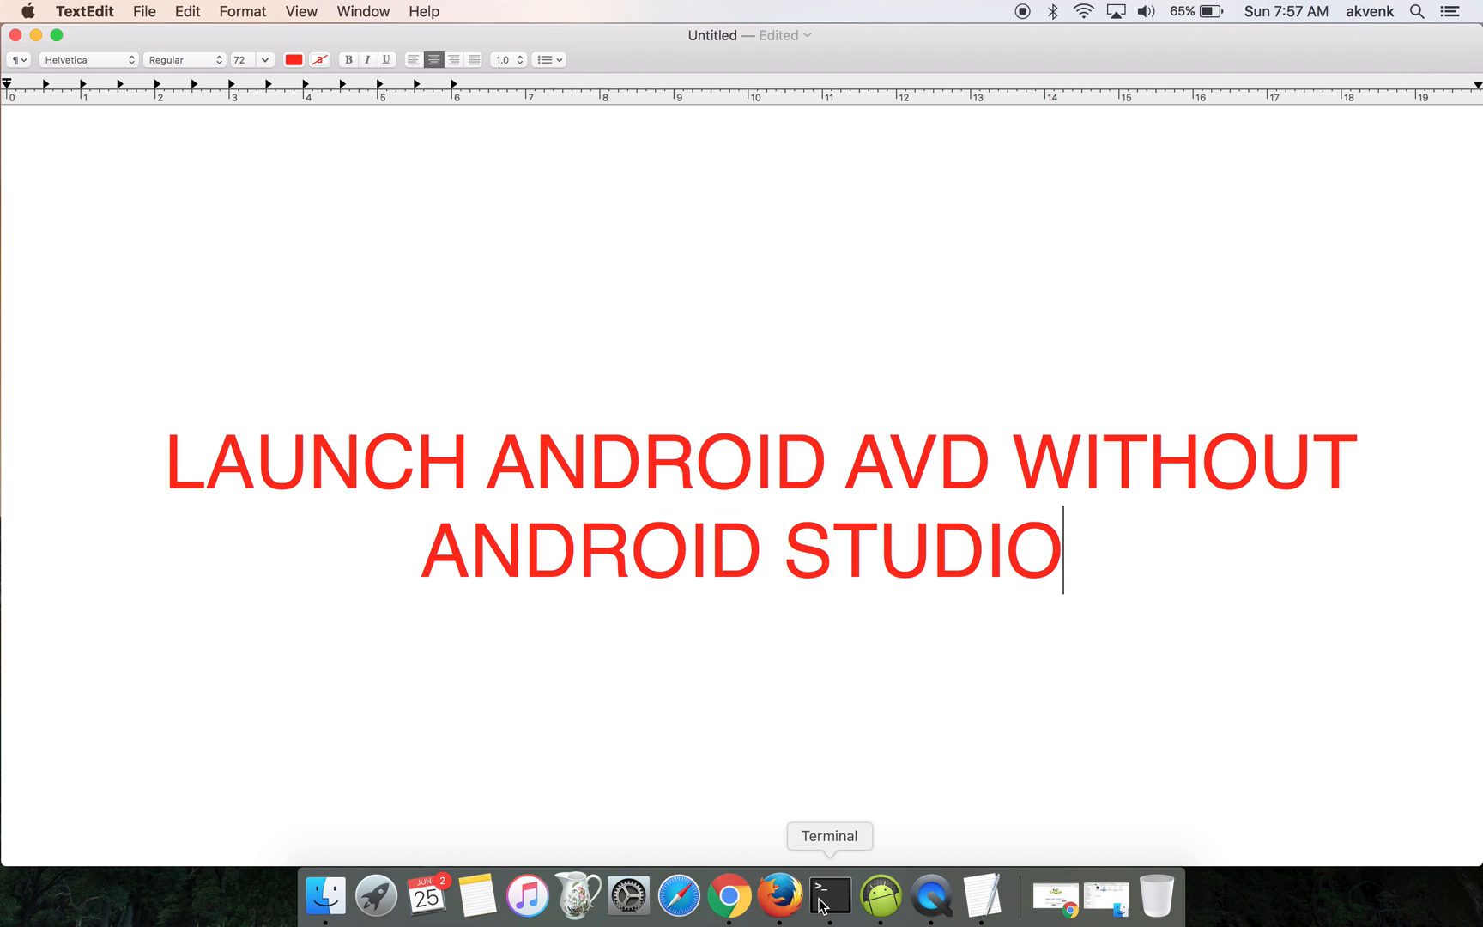
pyautogui.click(829, 894)
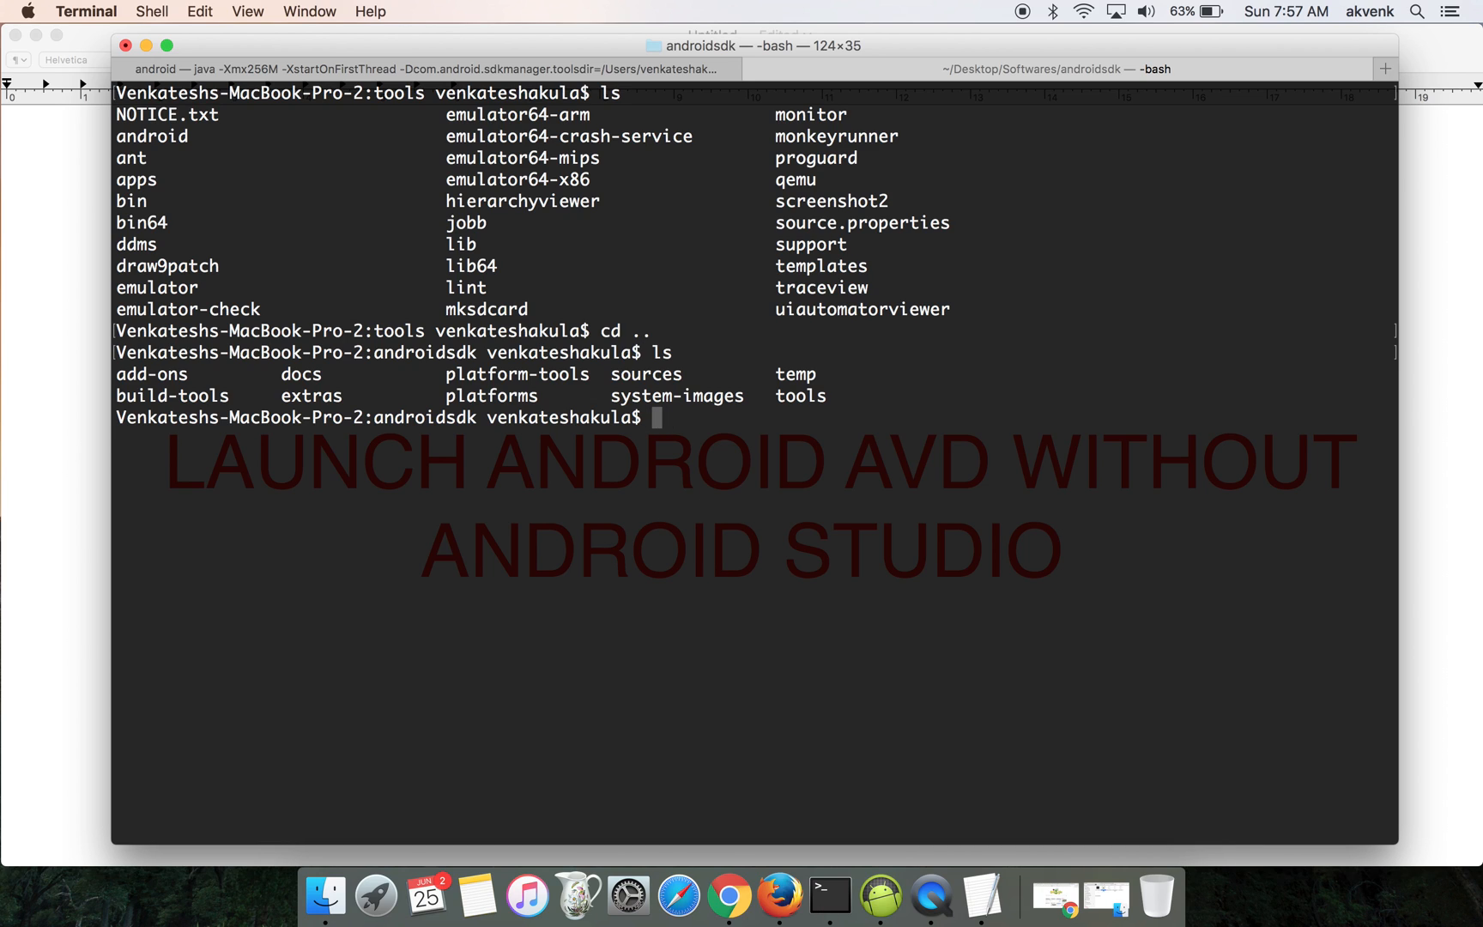
pyautogui.moveTo(376, 358)
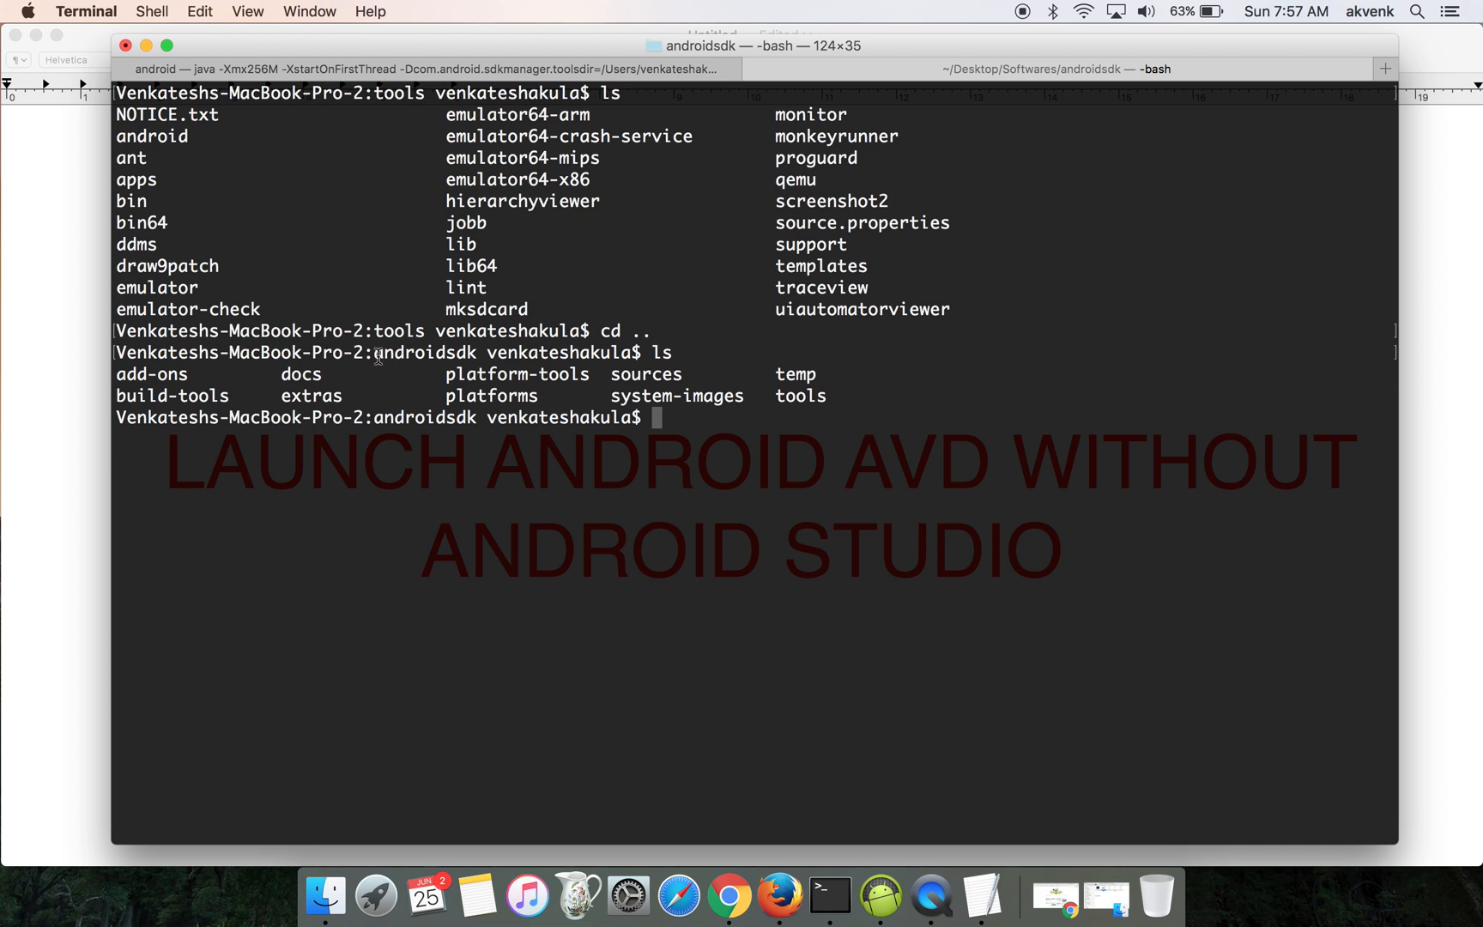
pyautogui.doubleClick(427, 352)
pyautogui.write('cd')
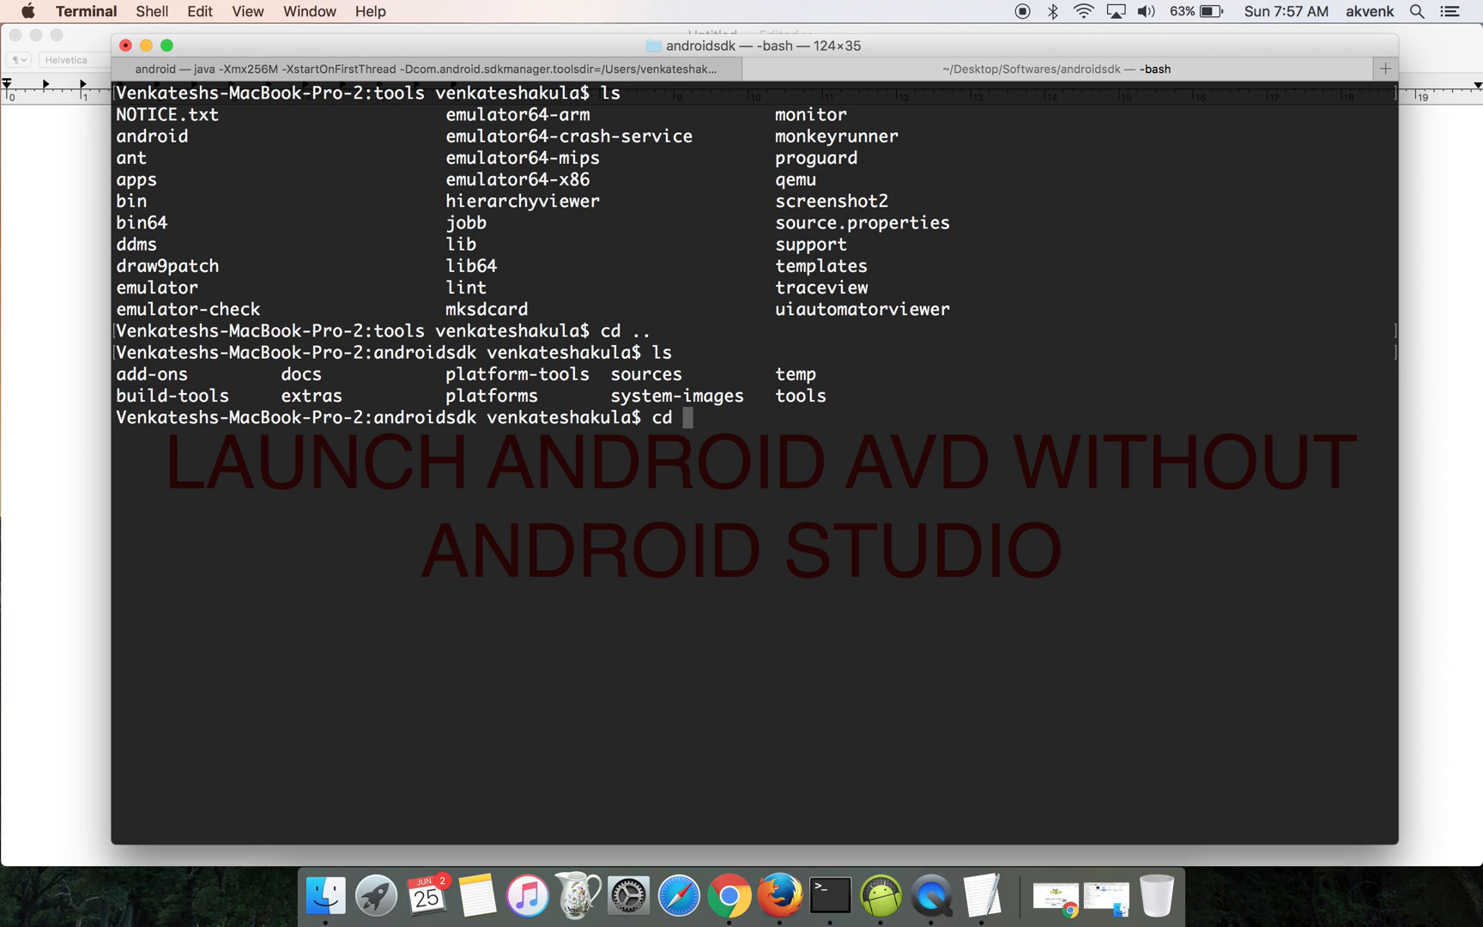
pyautogui.write('buui')
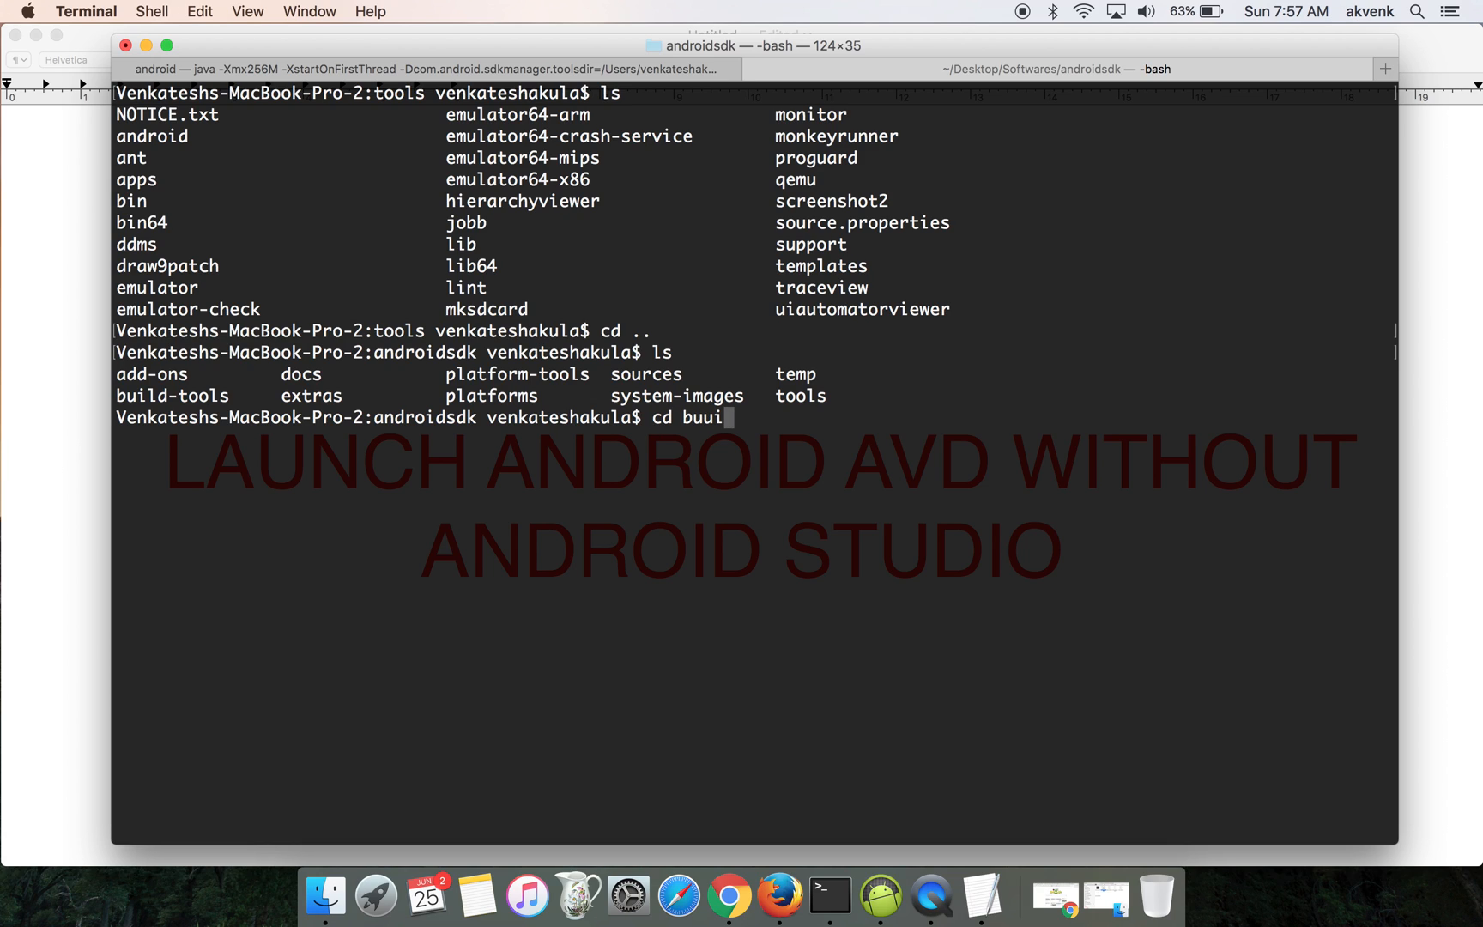
pyautogui.press('Backspace')
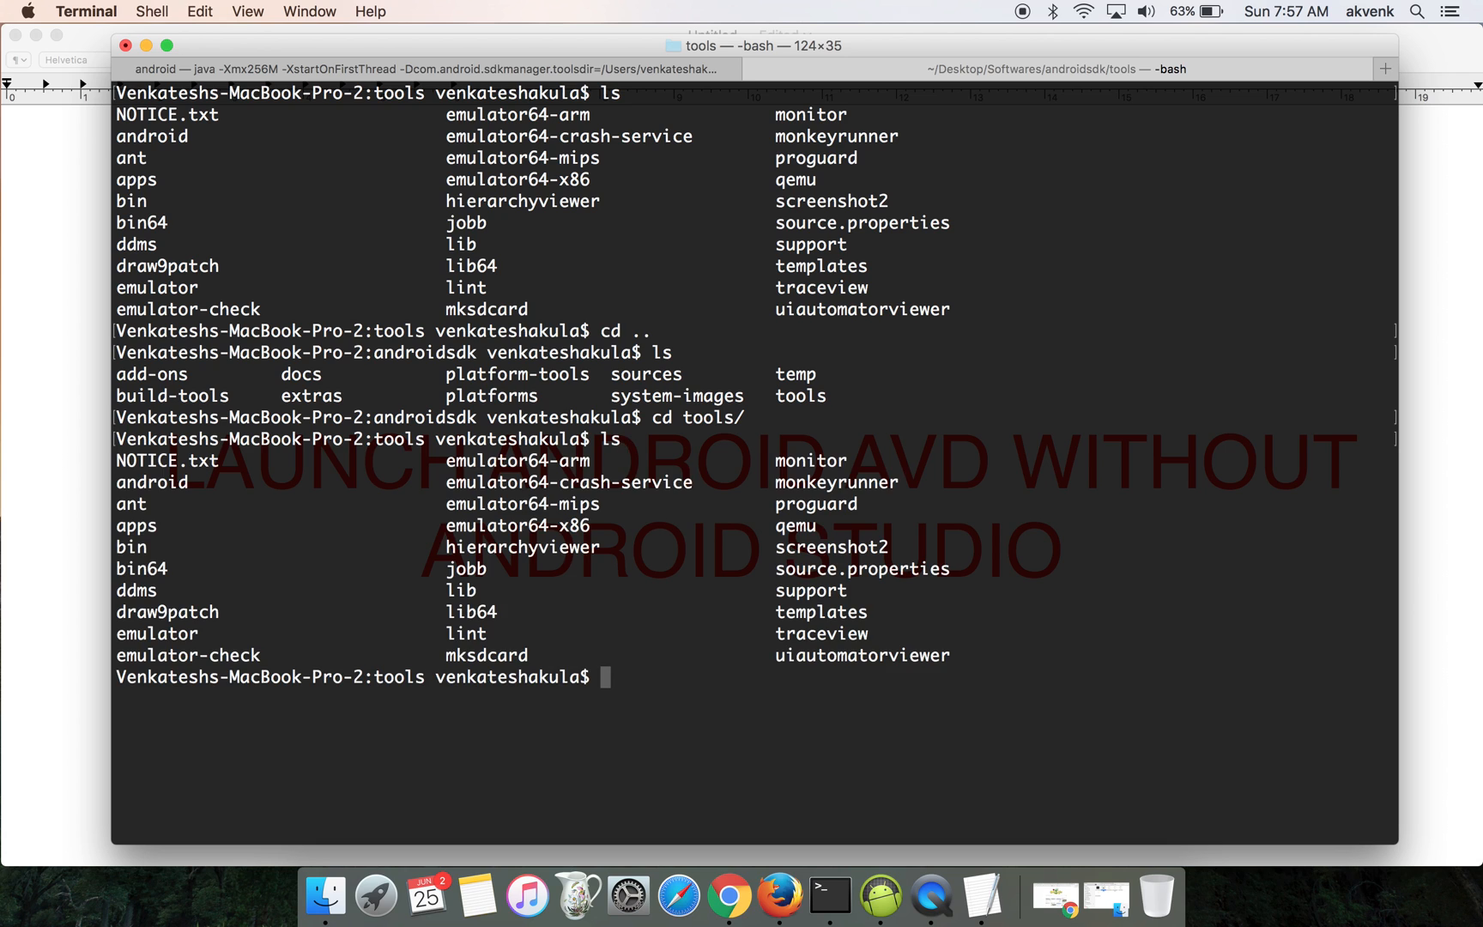
# Step: List the tools folder and launch the AVD manager with ./android avd
pyautogui.doubleClick(151, 482)
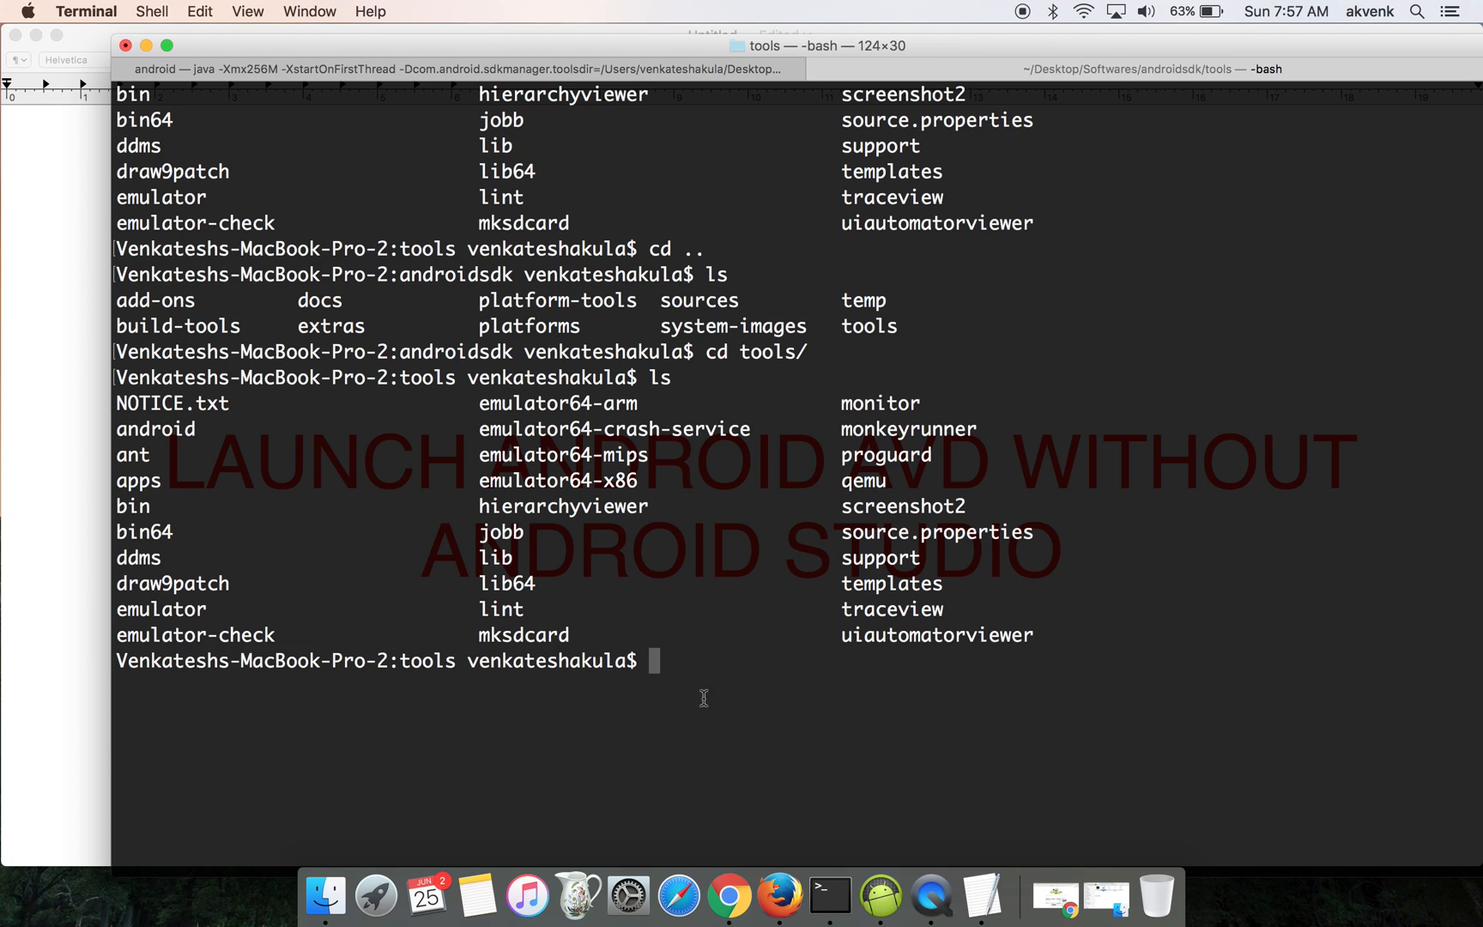
pyautogui.moveTo(693, 675)
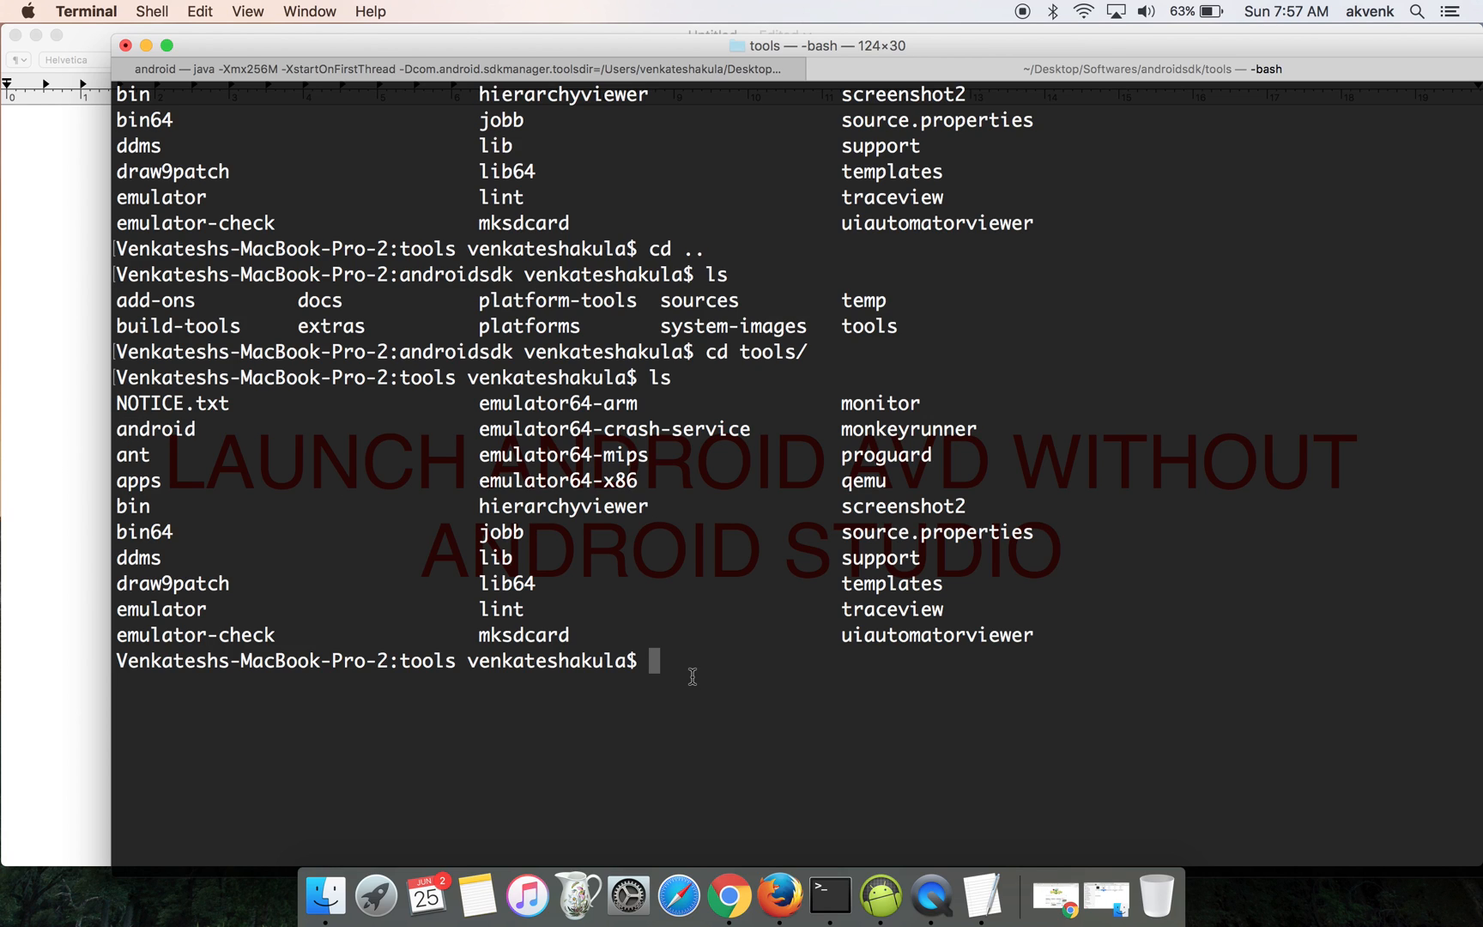
pyautogui.write('./')
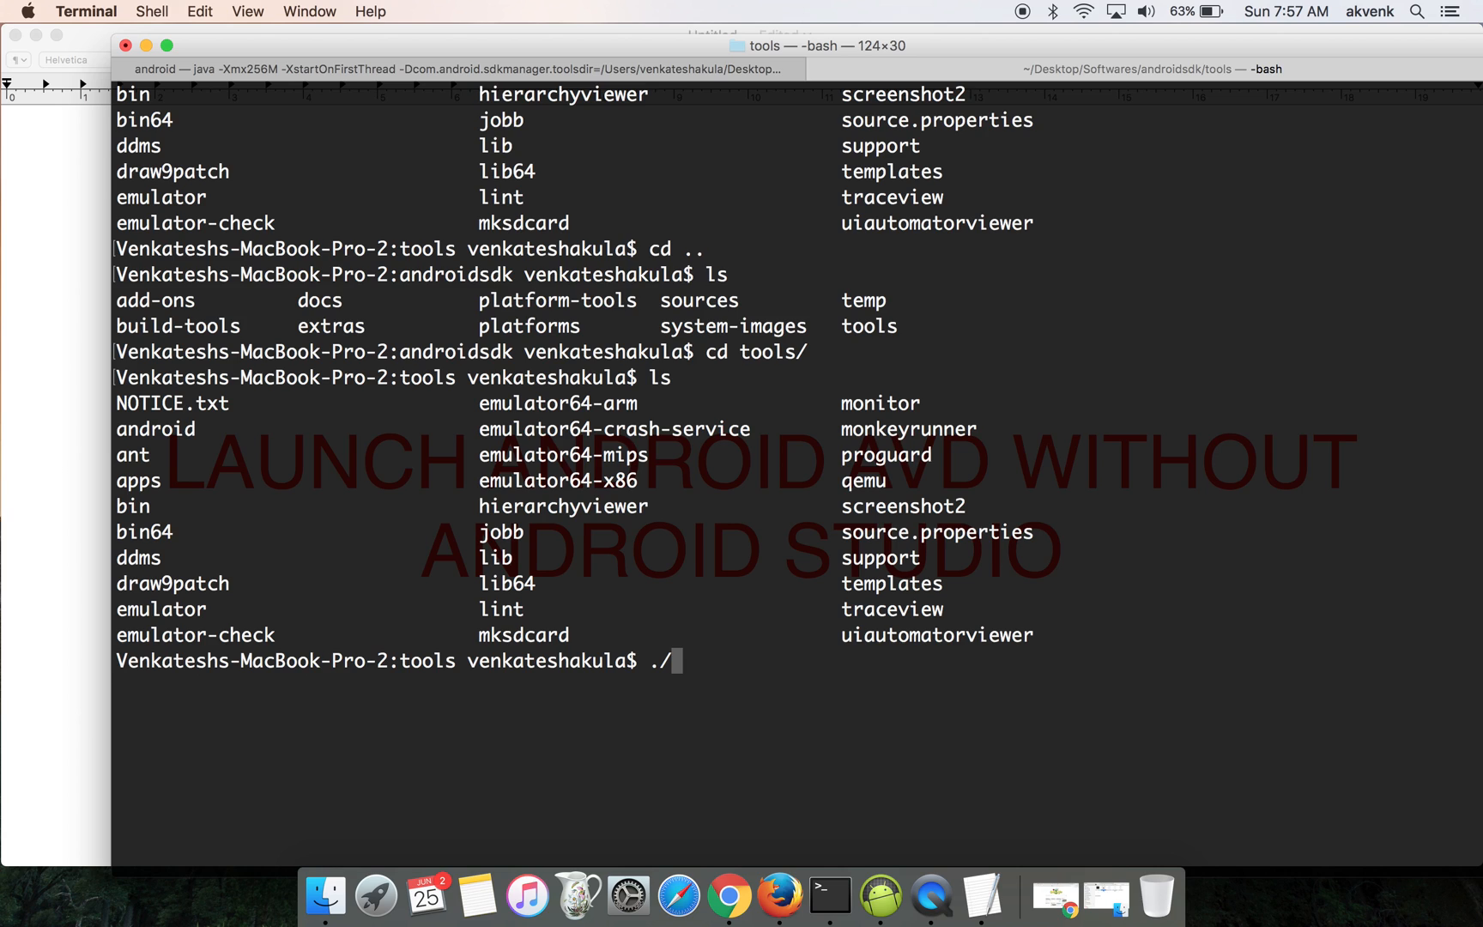
pyautogui.write('android a')
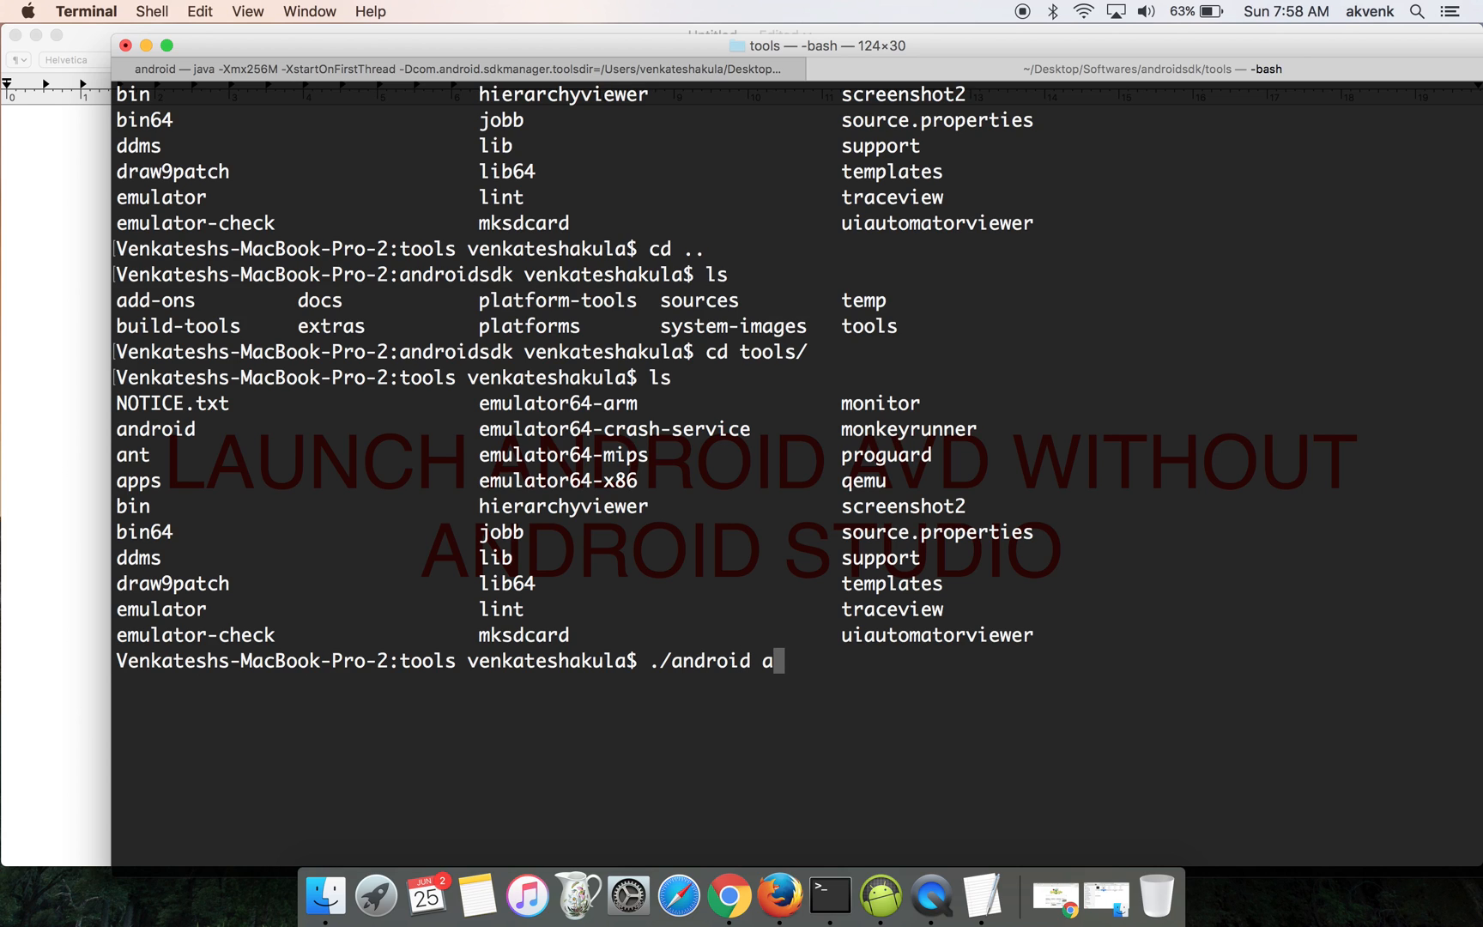
pyautogui.write('vd')
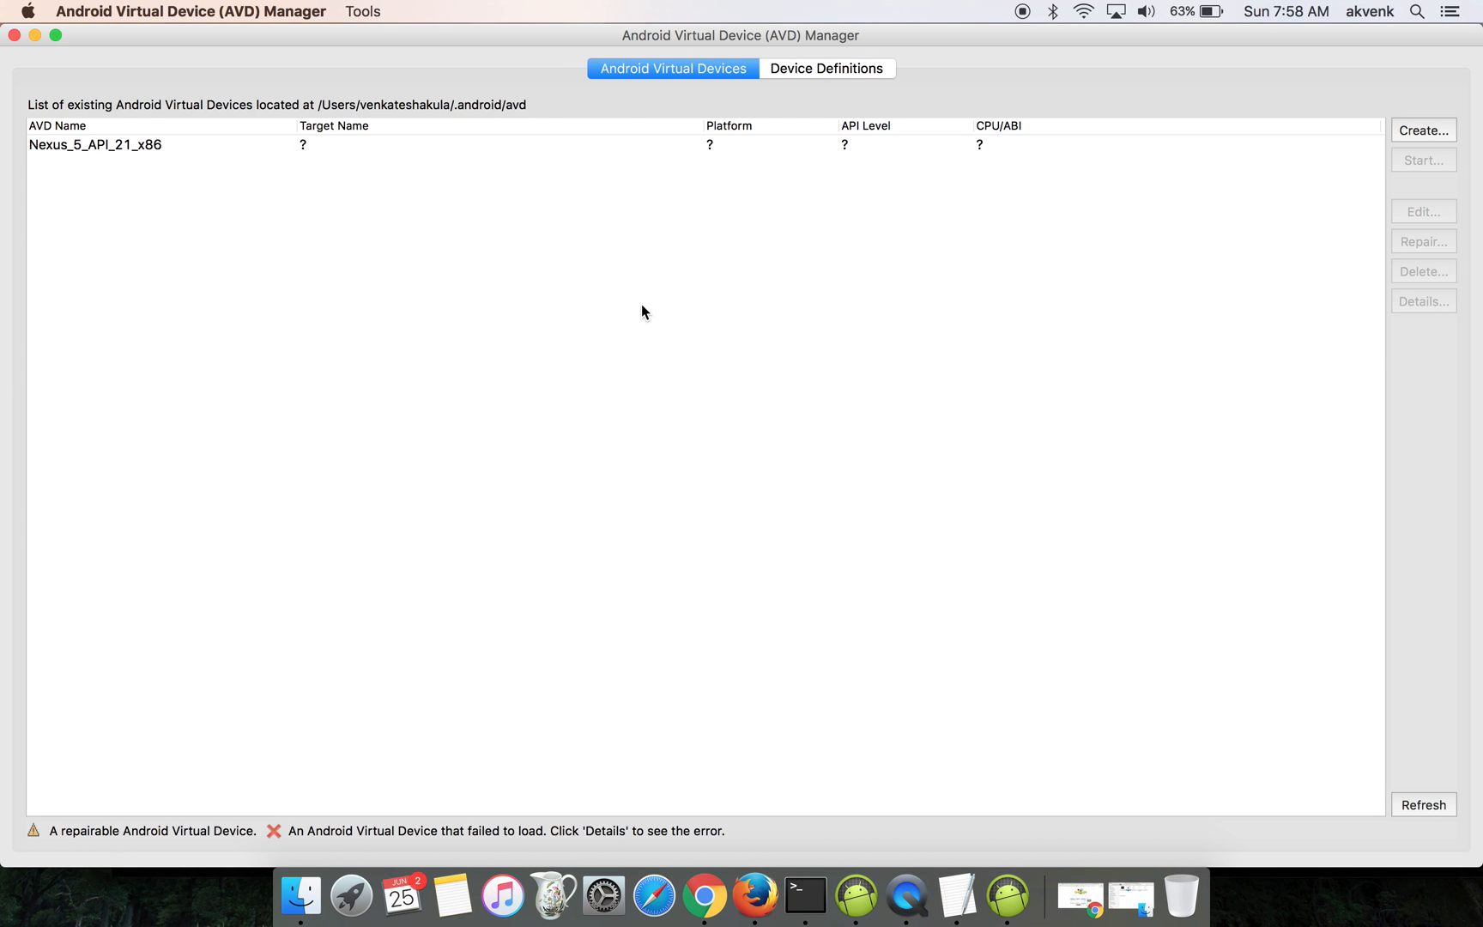
pyautogui.moveTo(636, 276)
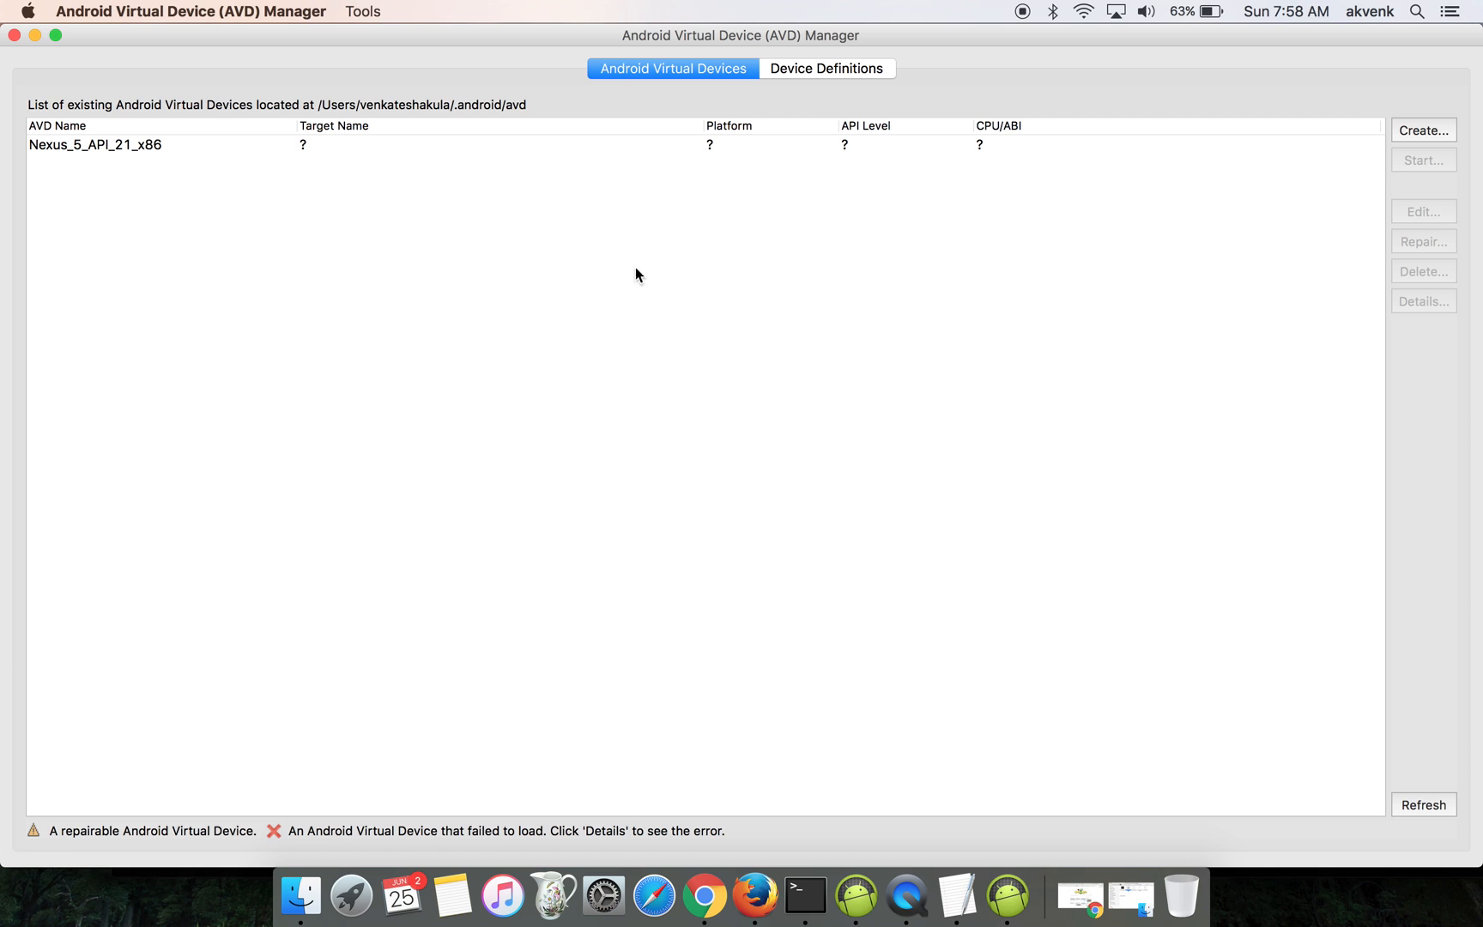
pyautogui.moveTo(815, 38)
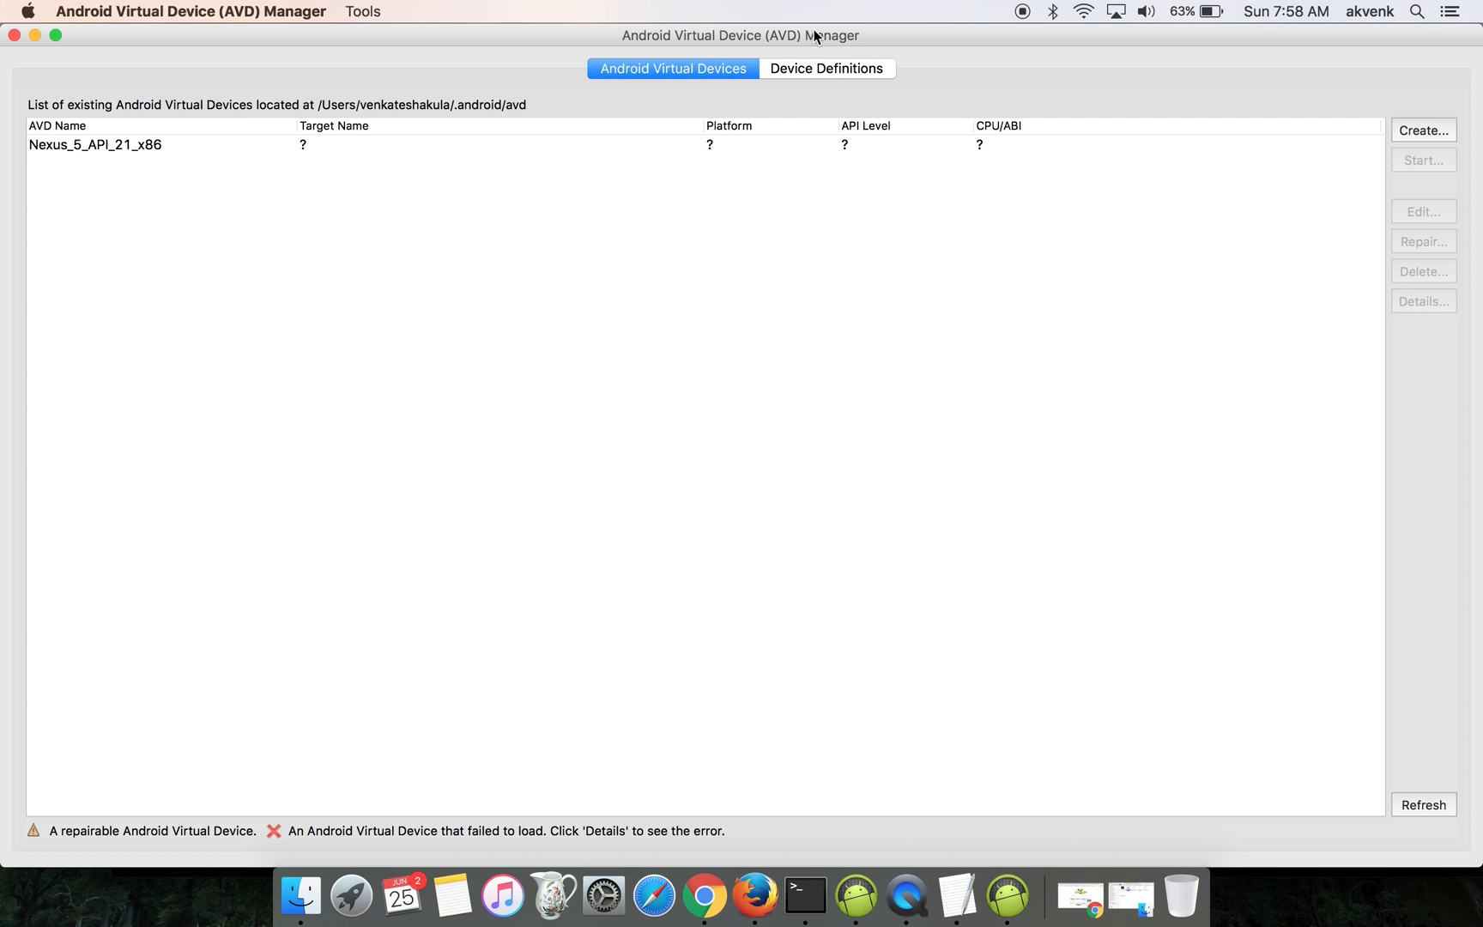
pyautogui.moveTo(358, 157)
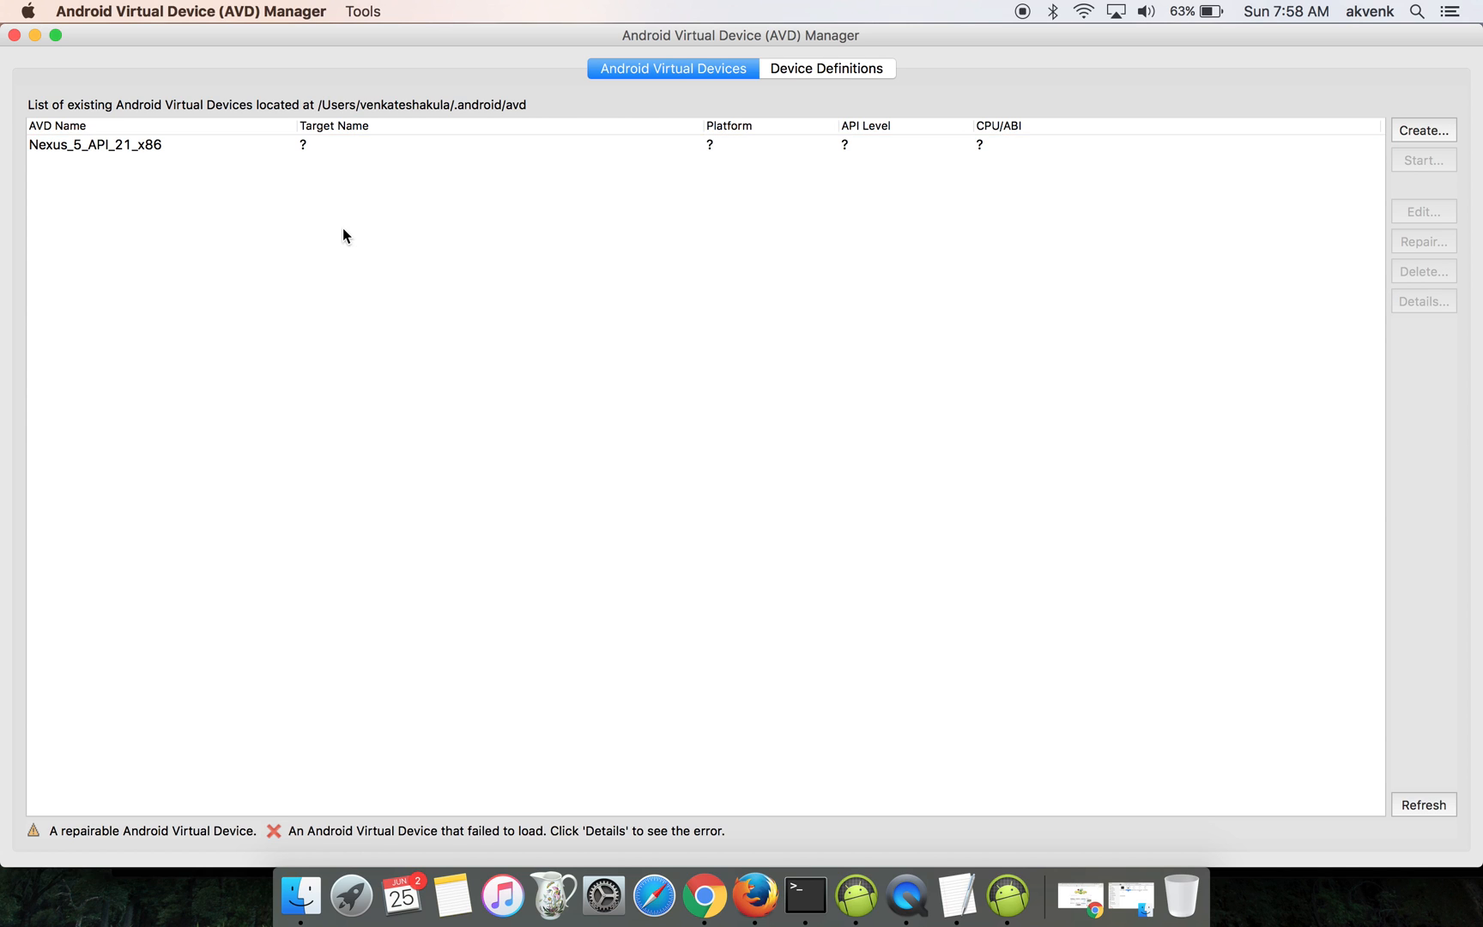
pyautogui.click(95, 145)
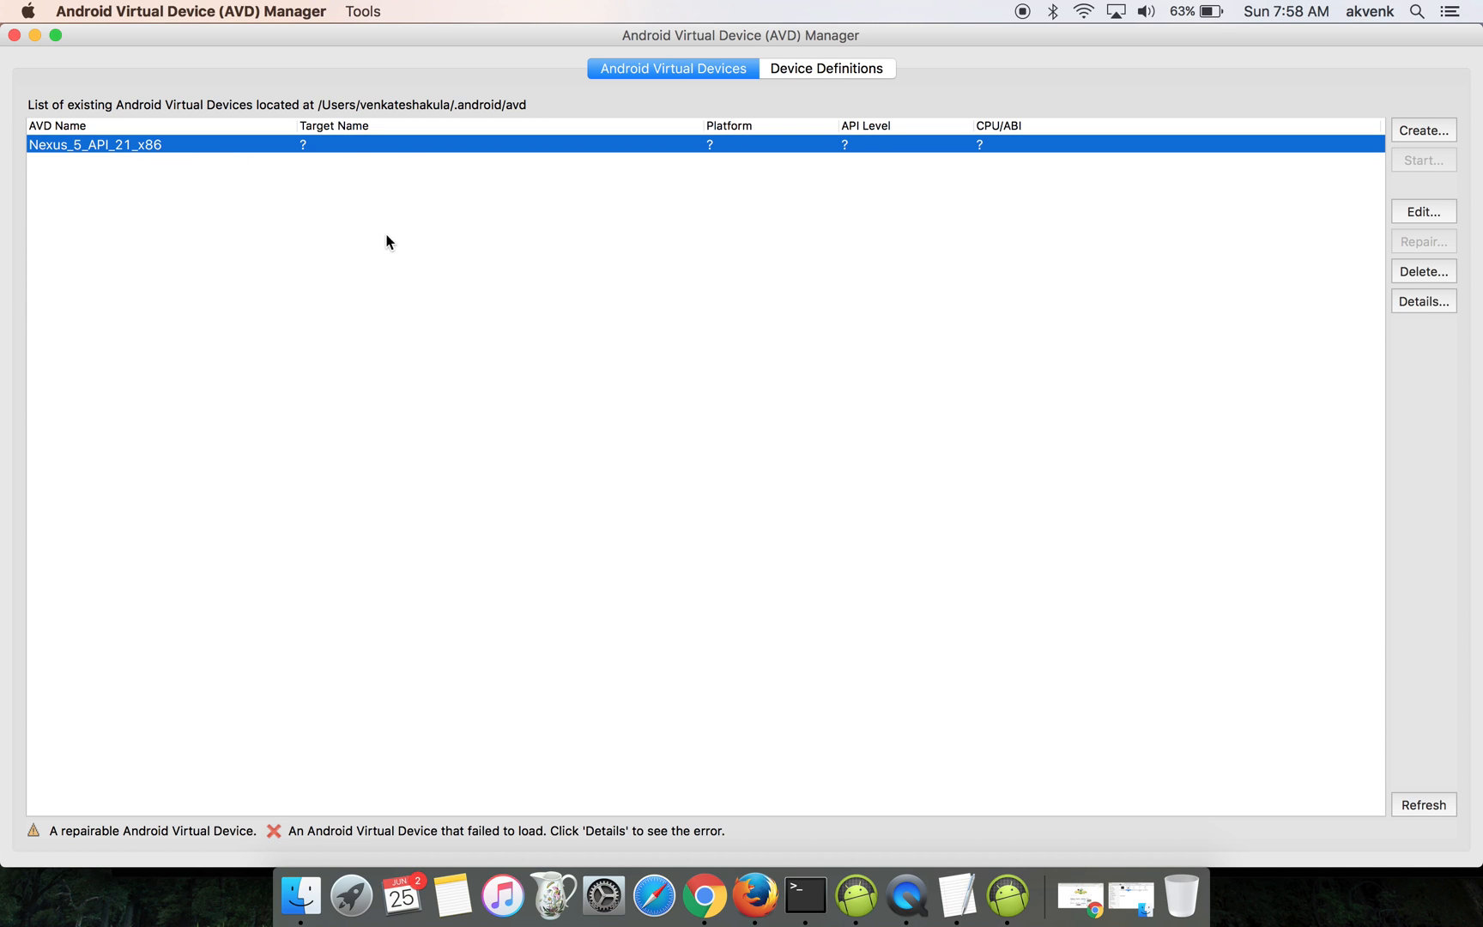
pyautogui.moveTo(730, 167)
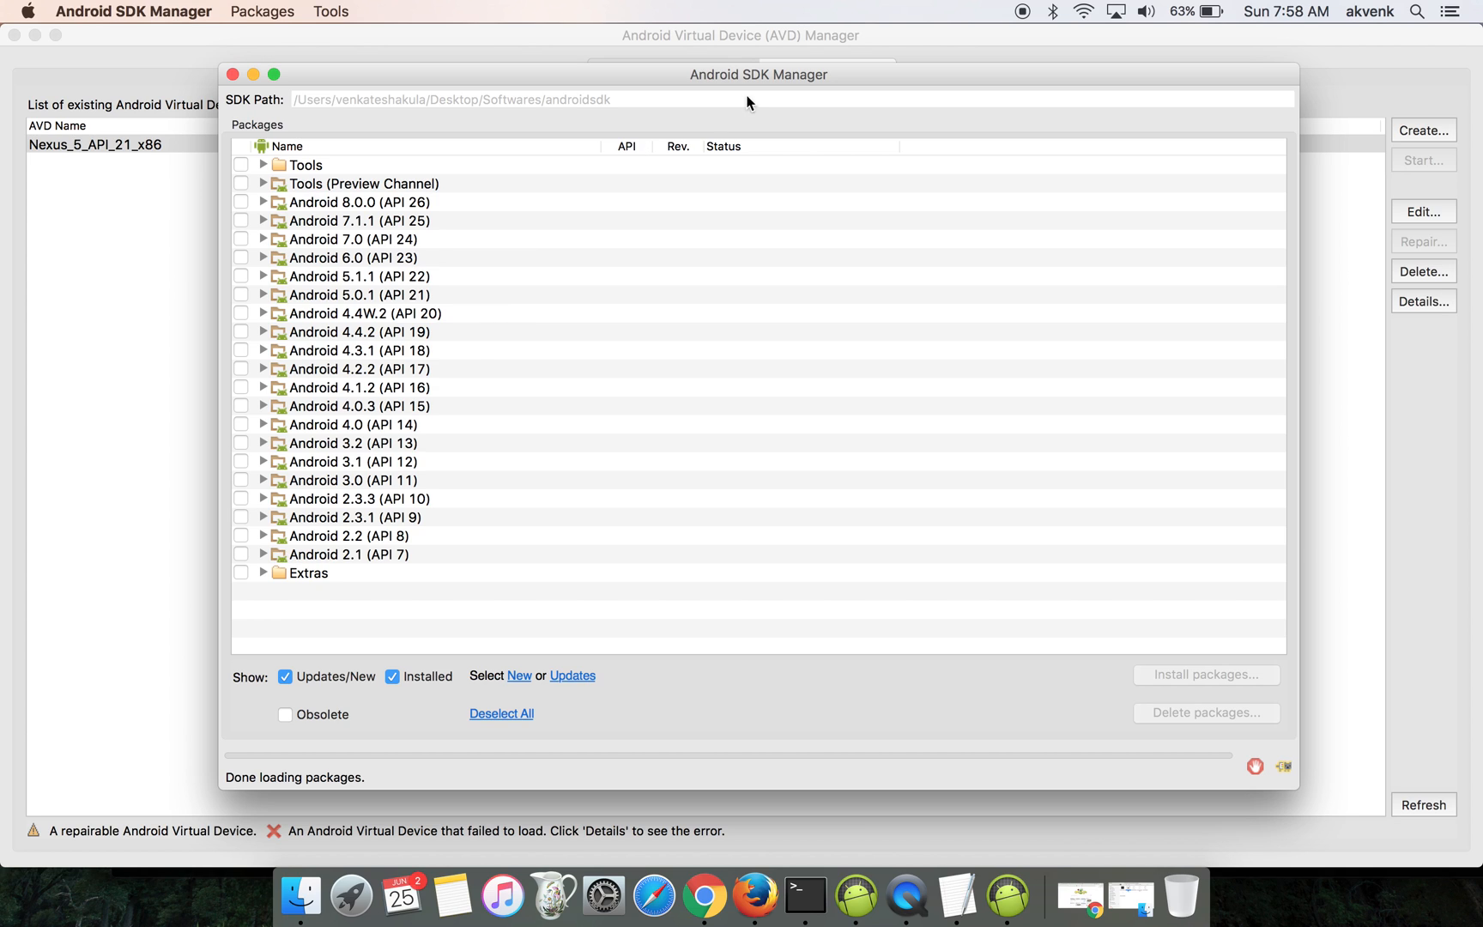
pyautogui.moveTo(246, 246)
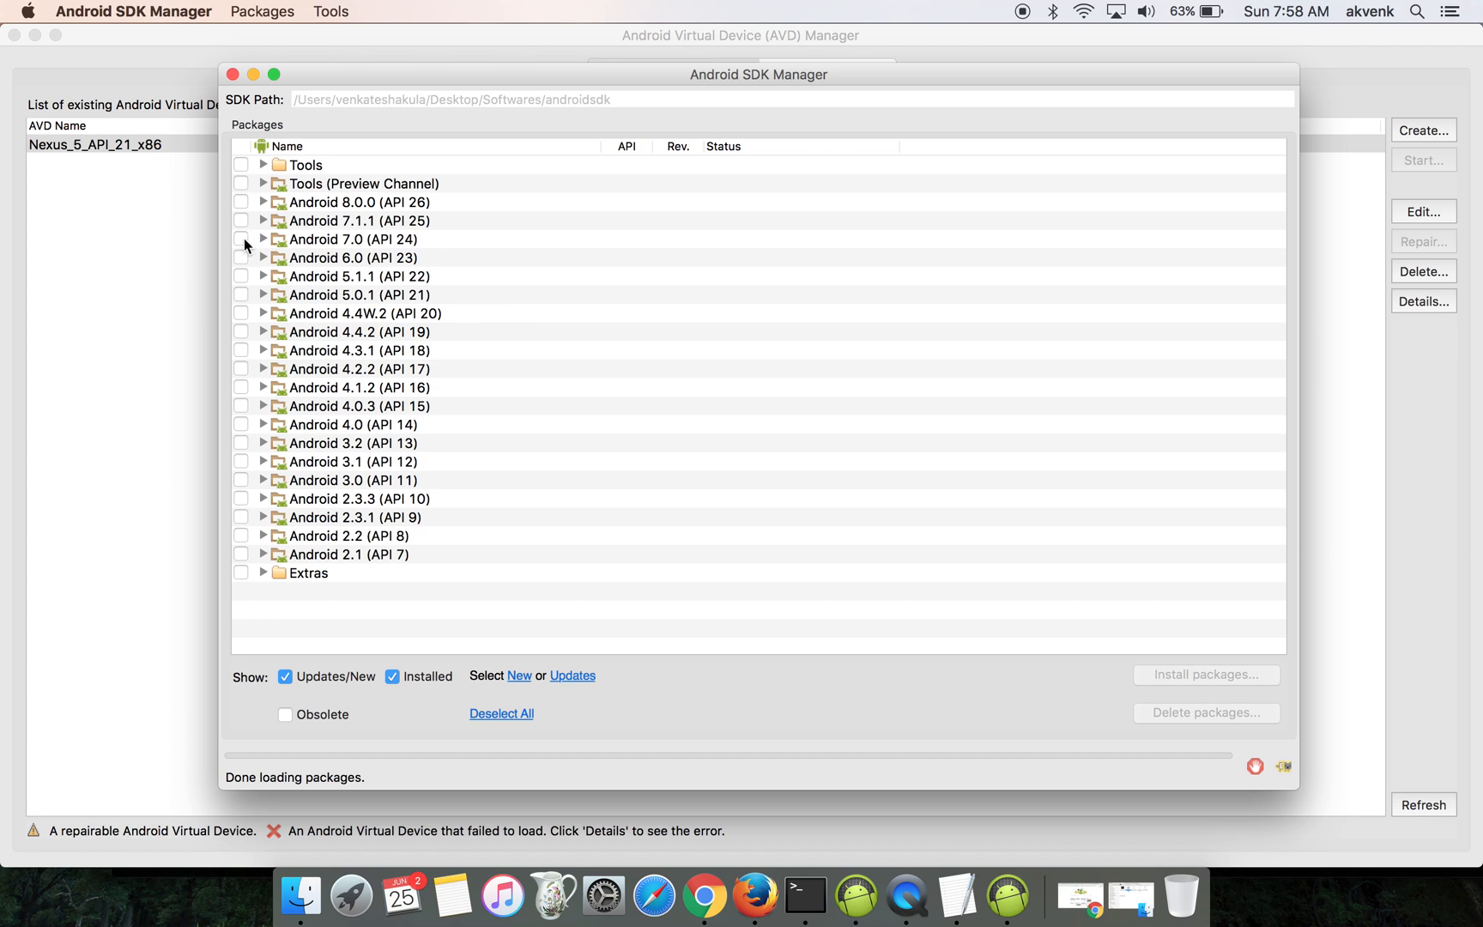
# Step: Tick Android 8.0.0 (API 26) in the package list, queuing 4 packages
pyautogui.click(352, 258)
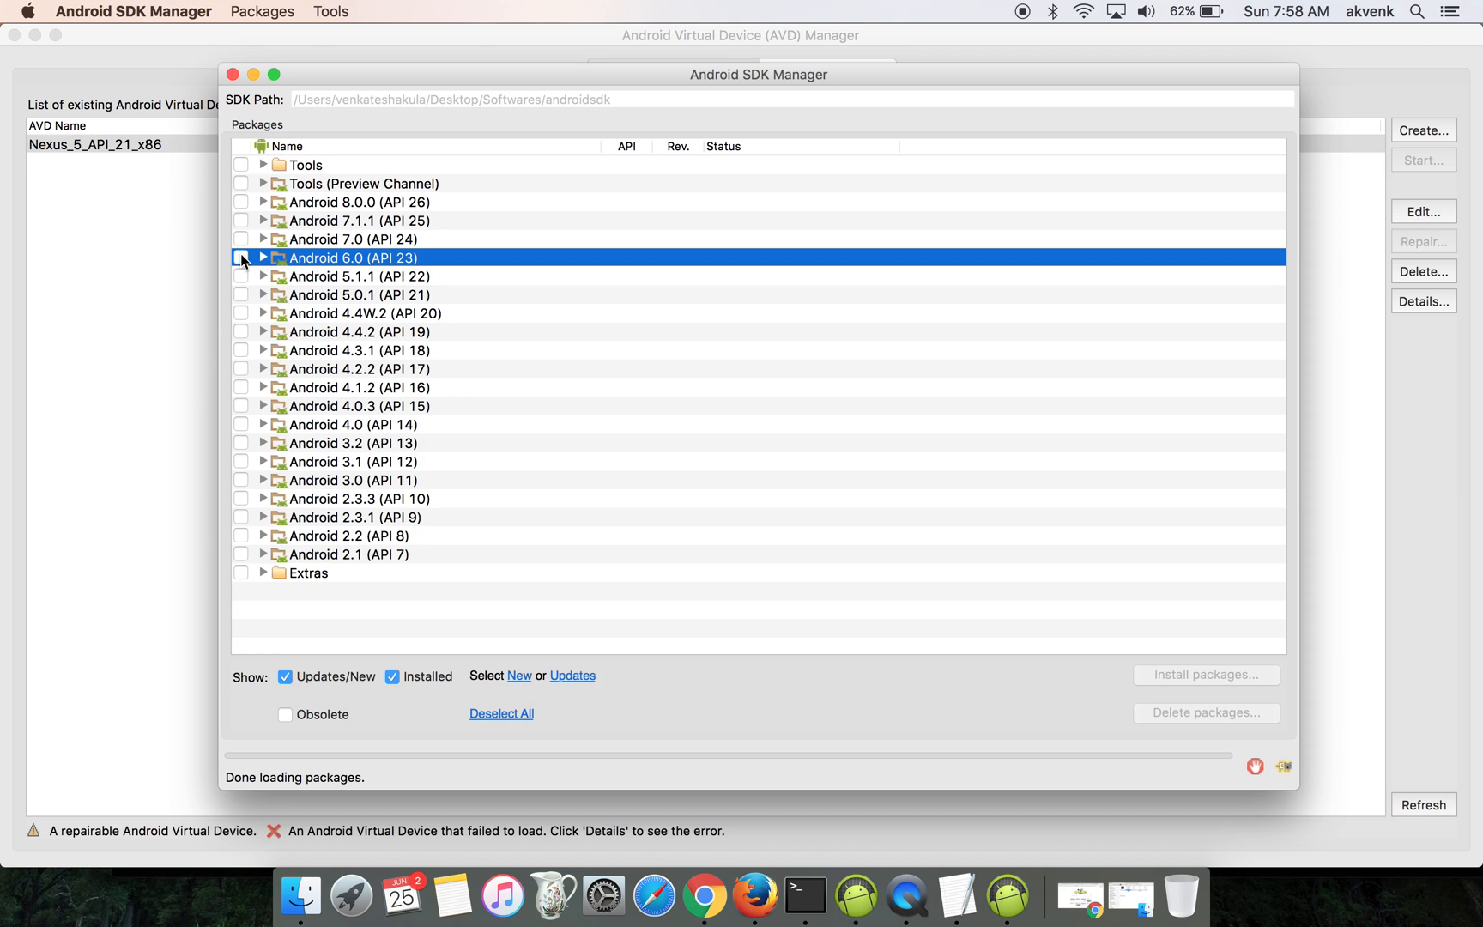
pyautogui.moveTo(352, 266)
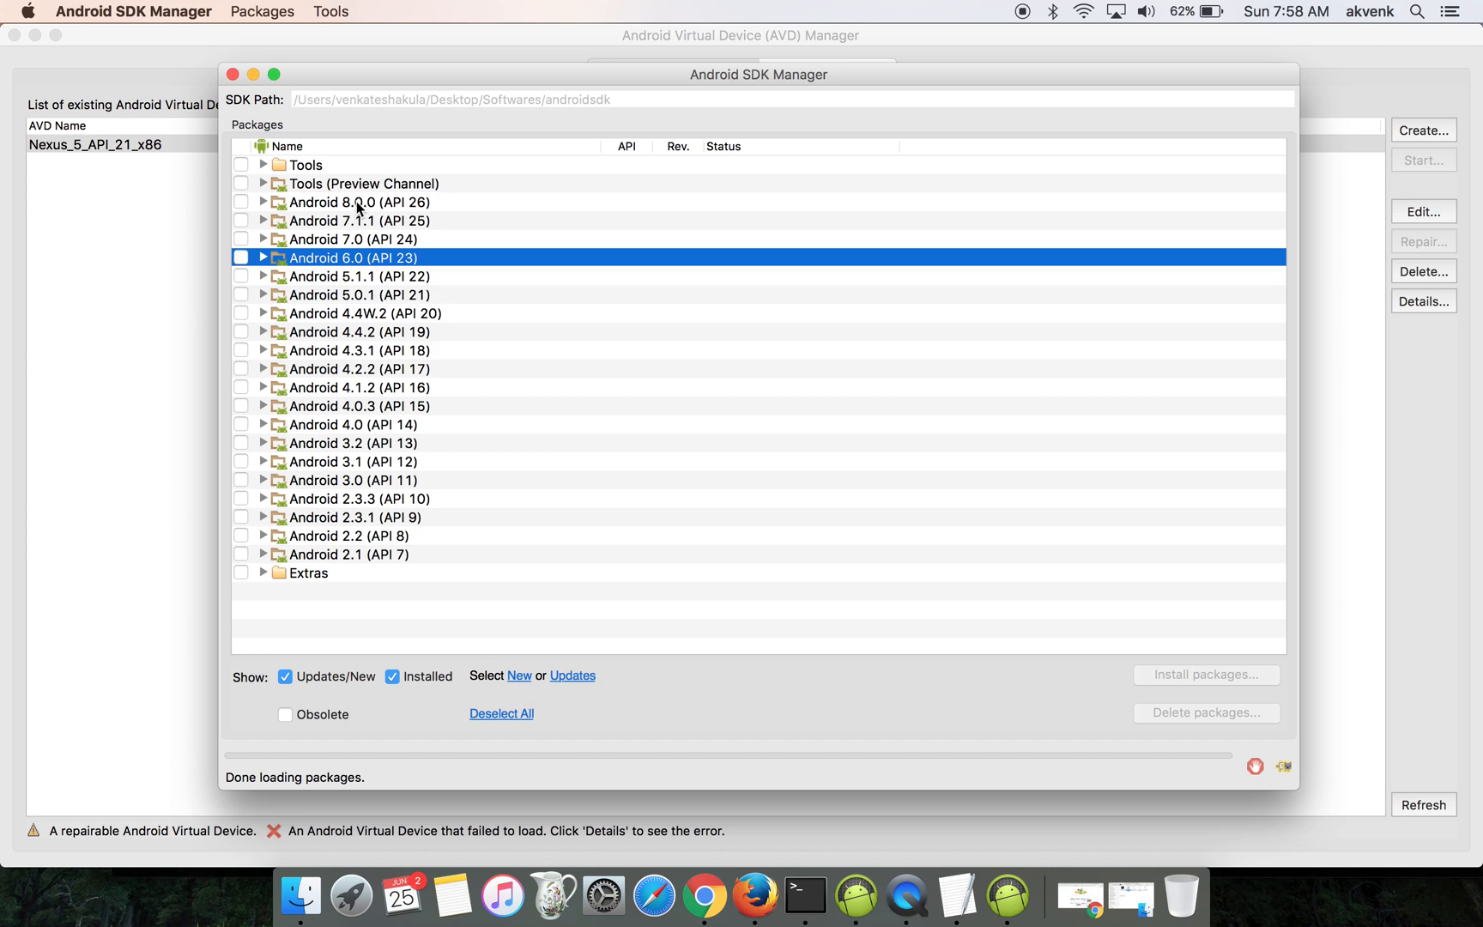
pyautogui.moveTo(242, 265)
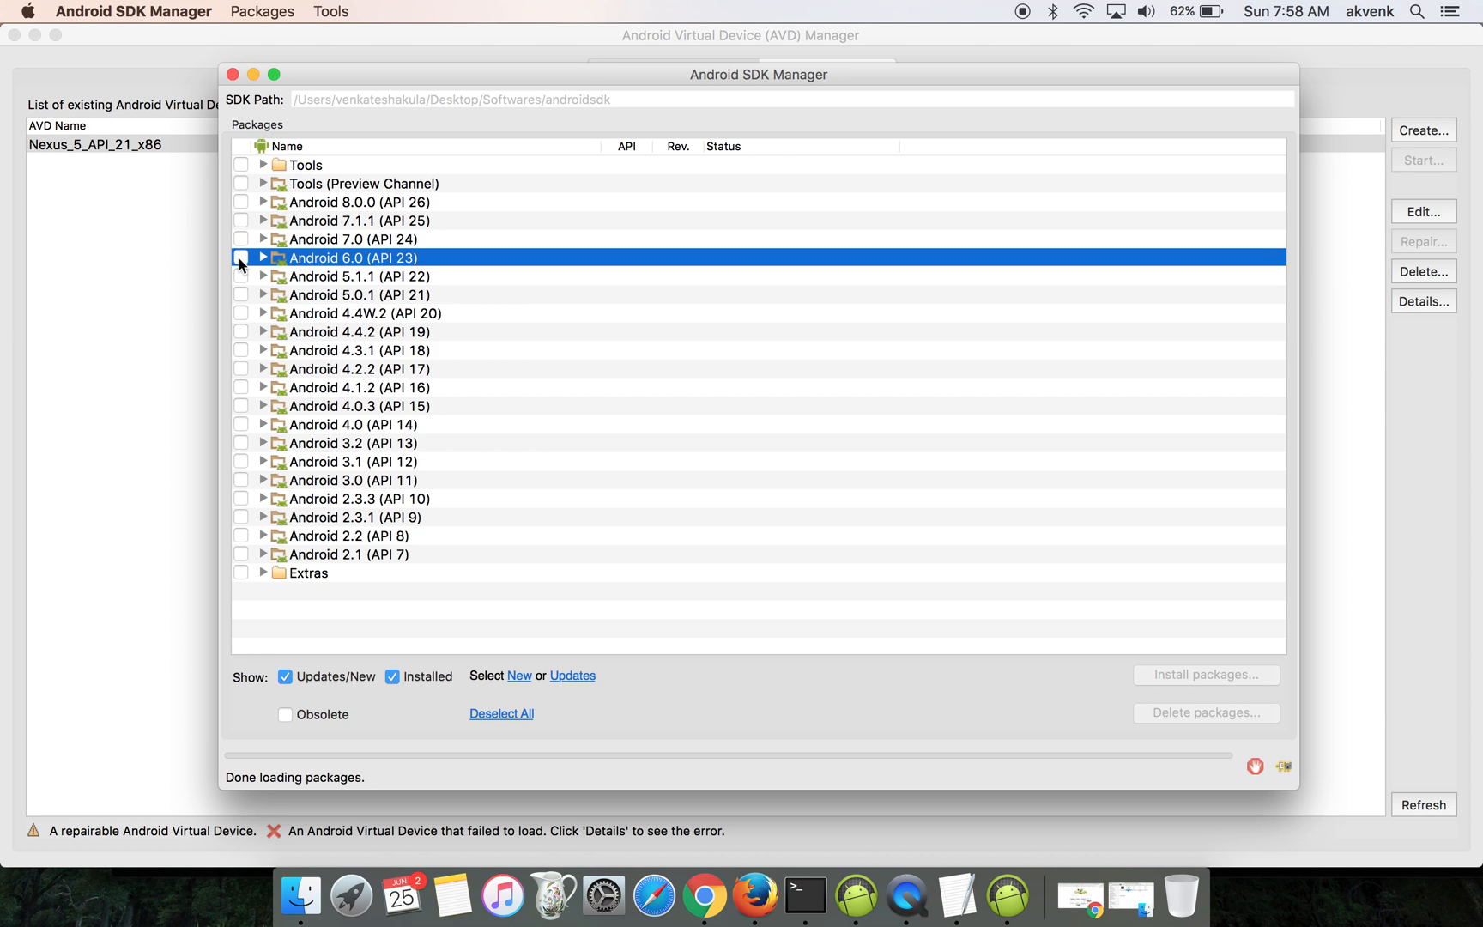
pyautogui.moveTo(244, 218)
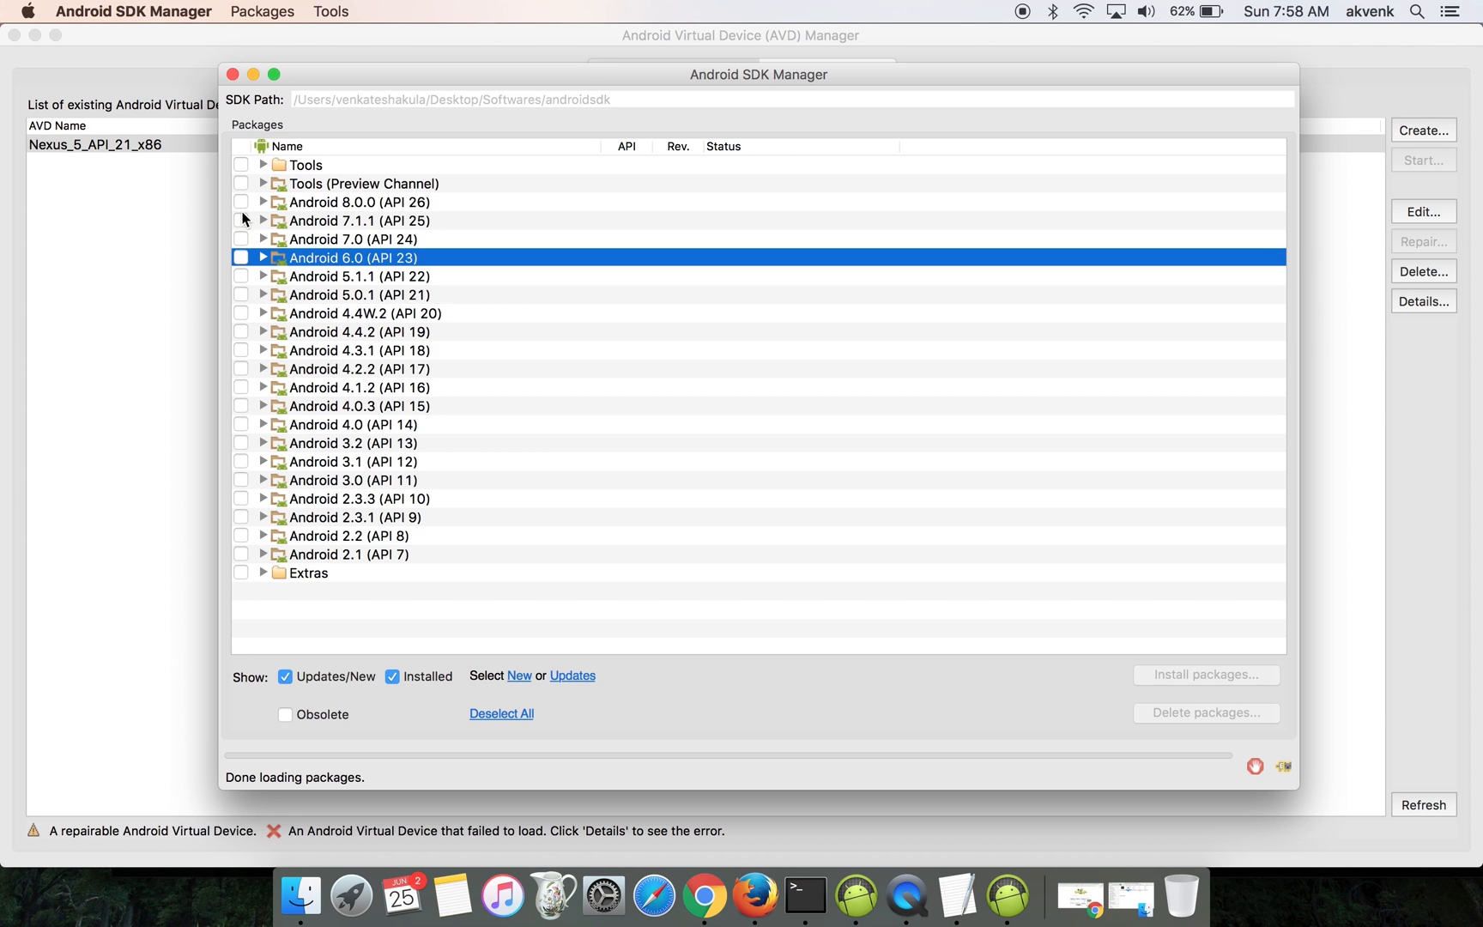
pyautogui.click(242, 202)
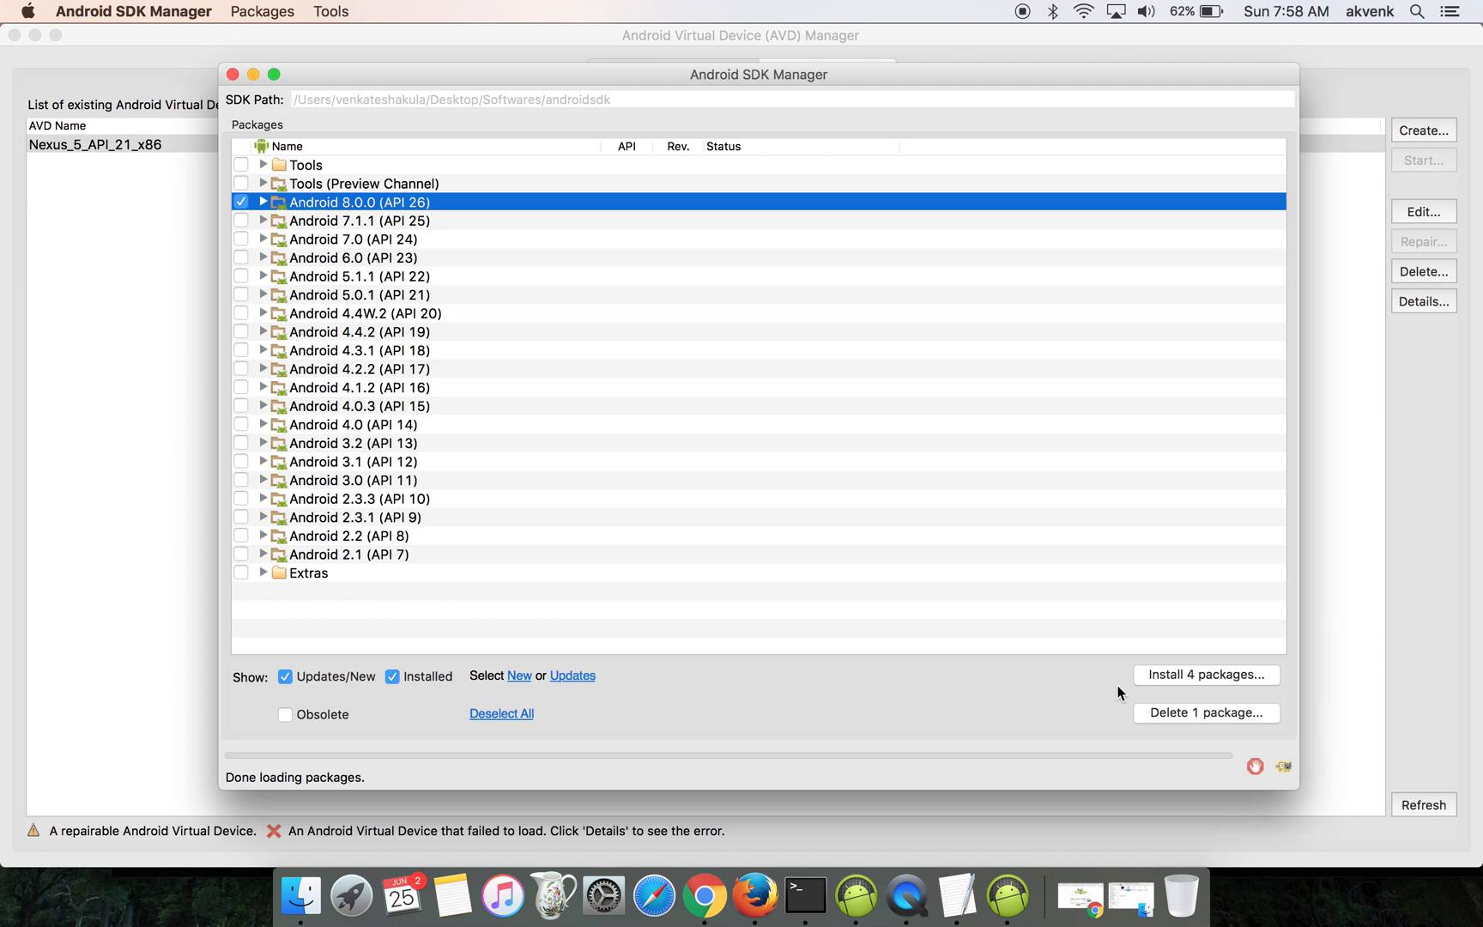
pyautogui.moveTo(1172, 679)
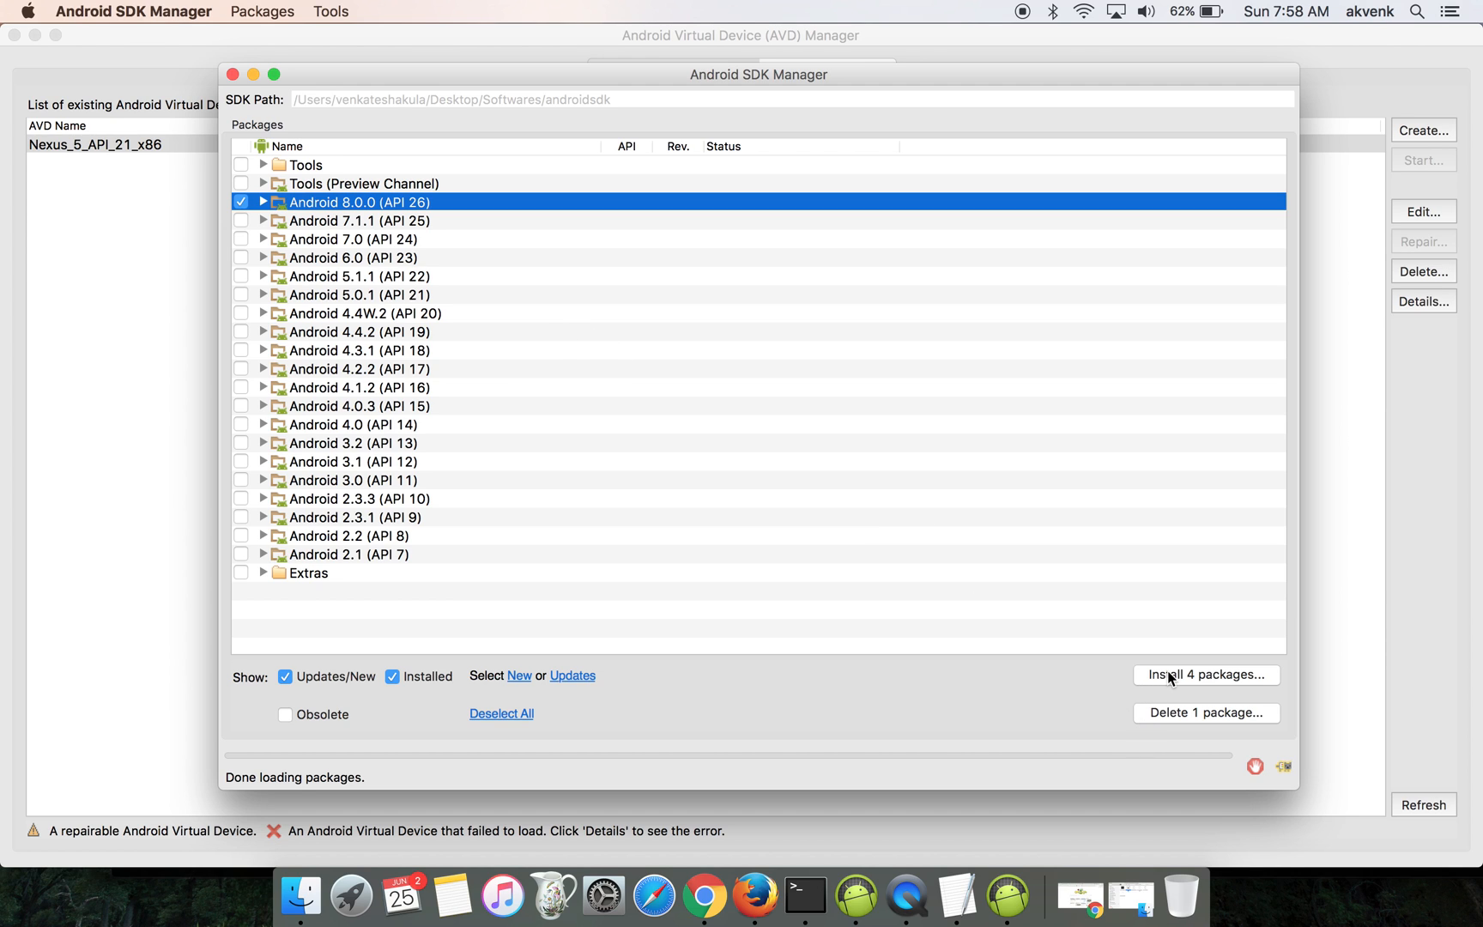
# Step: Expand Android 8.0.0 and untick the Android TV Intel x86 Atom image, leaving 3 queued
pyautogui.click(1205, 675)
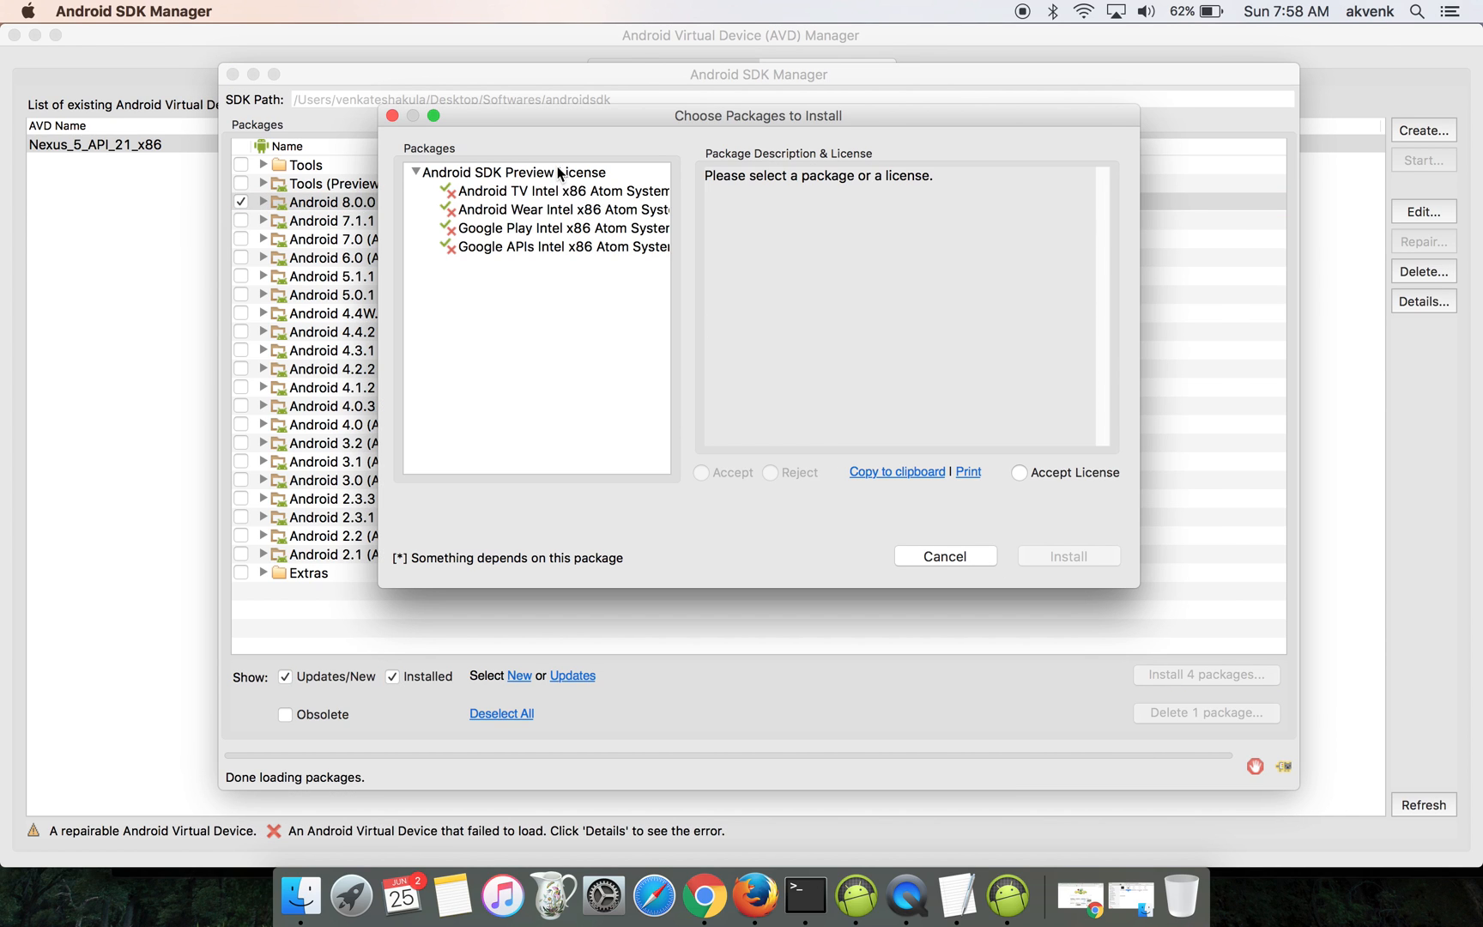
pyautogui.click(943, 555)
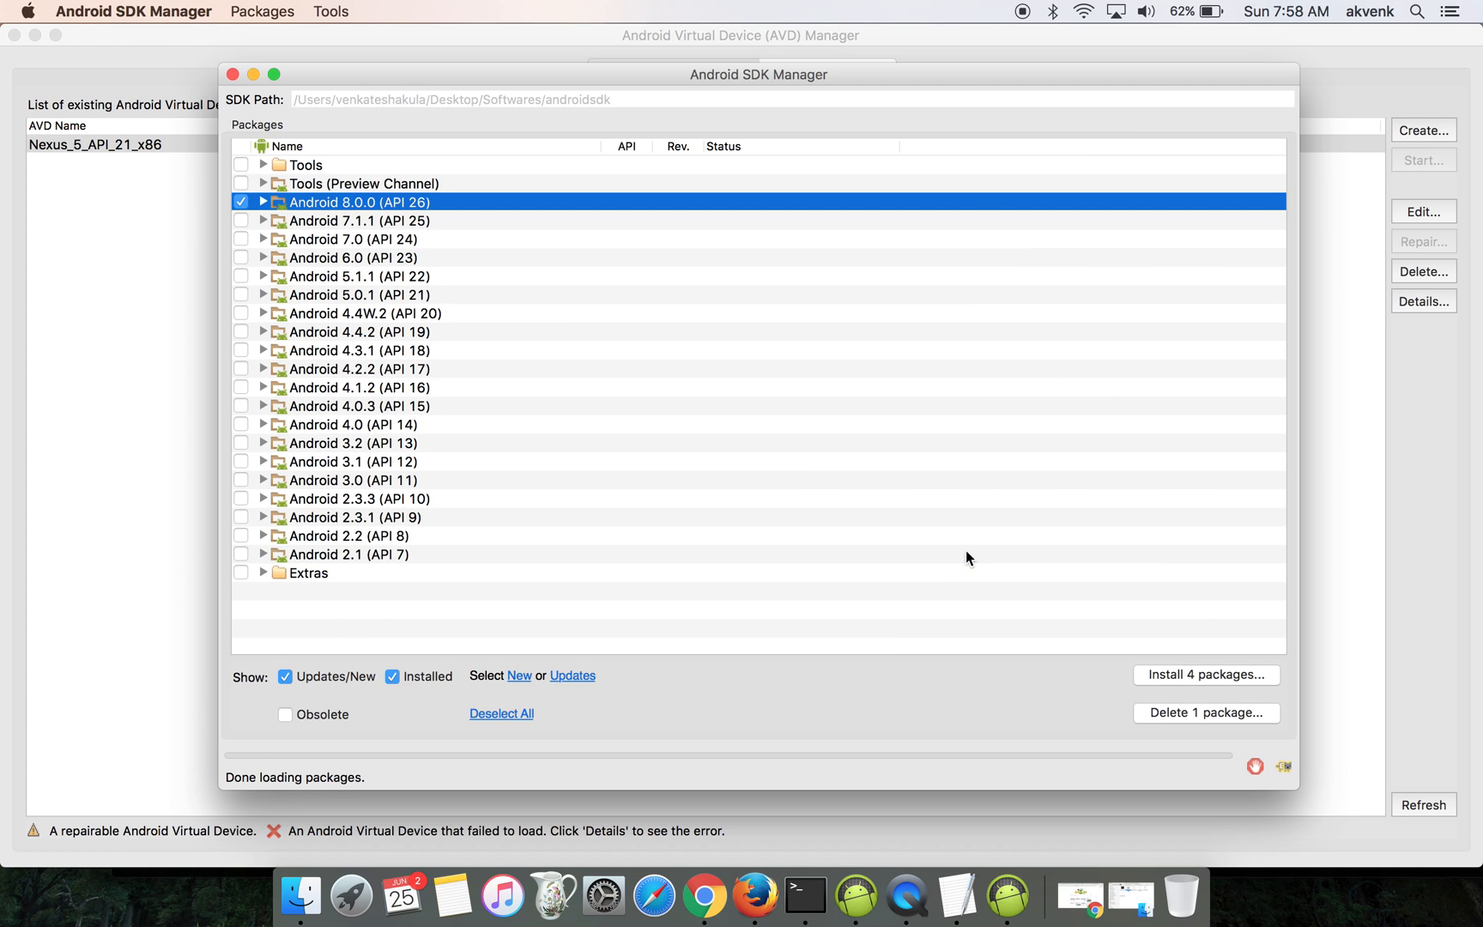
pyautogui.click(263, 202)
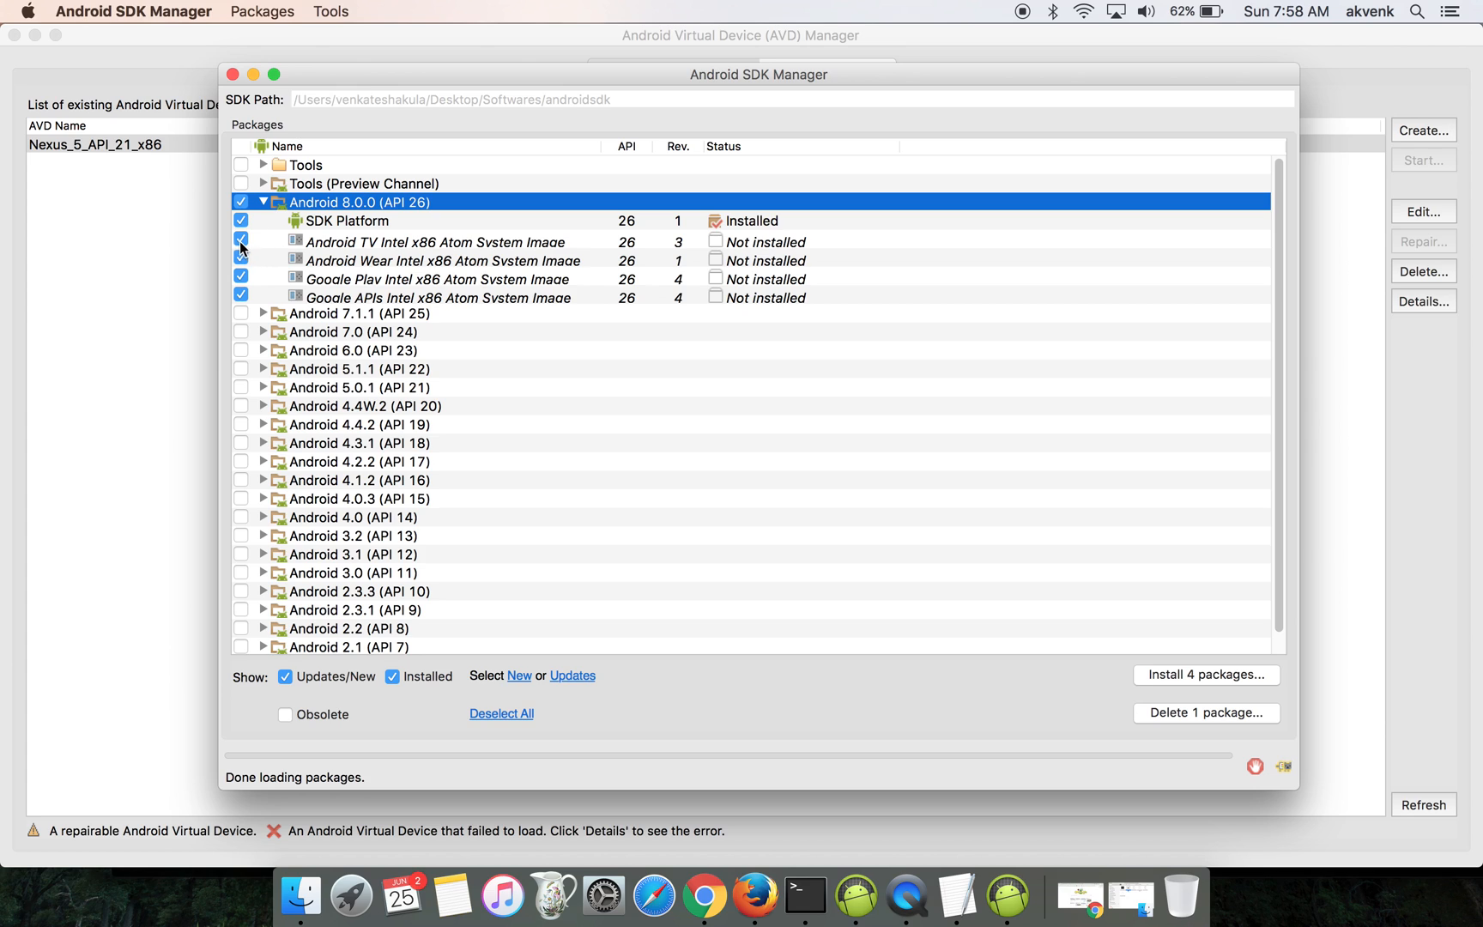
pyautogui.click(241, 243)
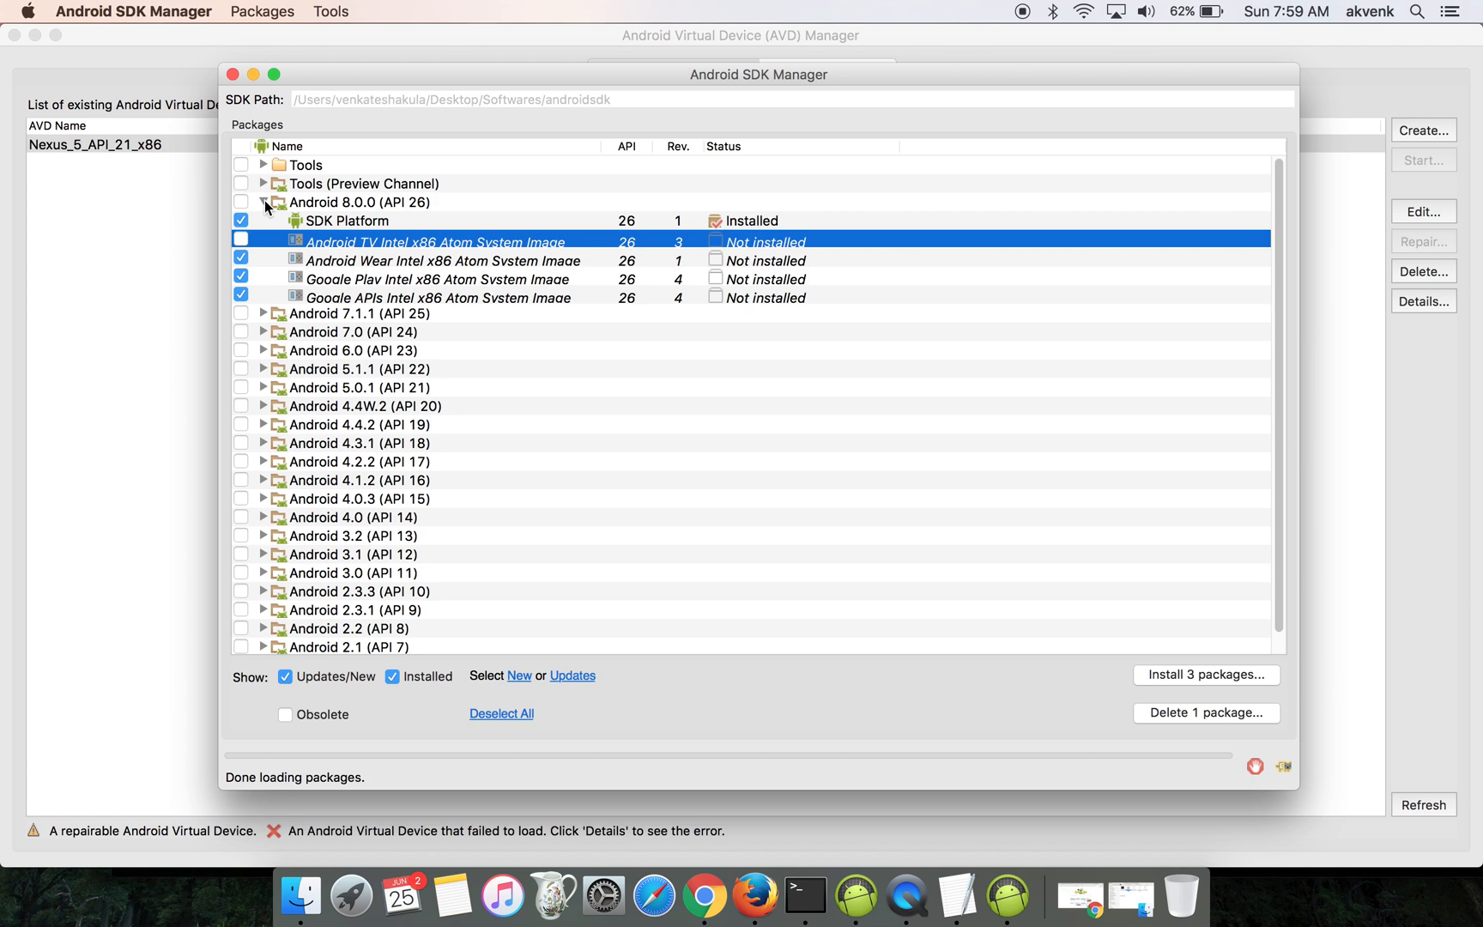
pyautogui.click(437, 297)
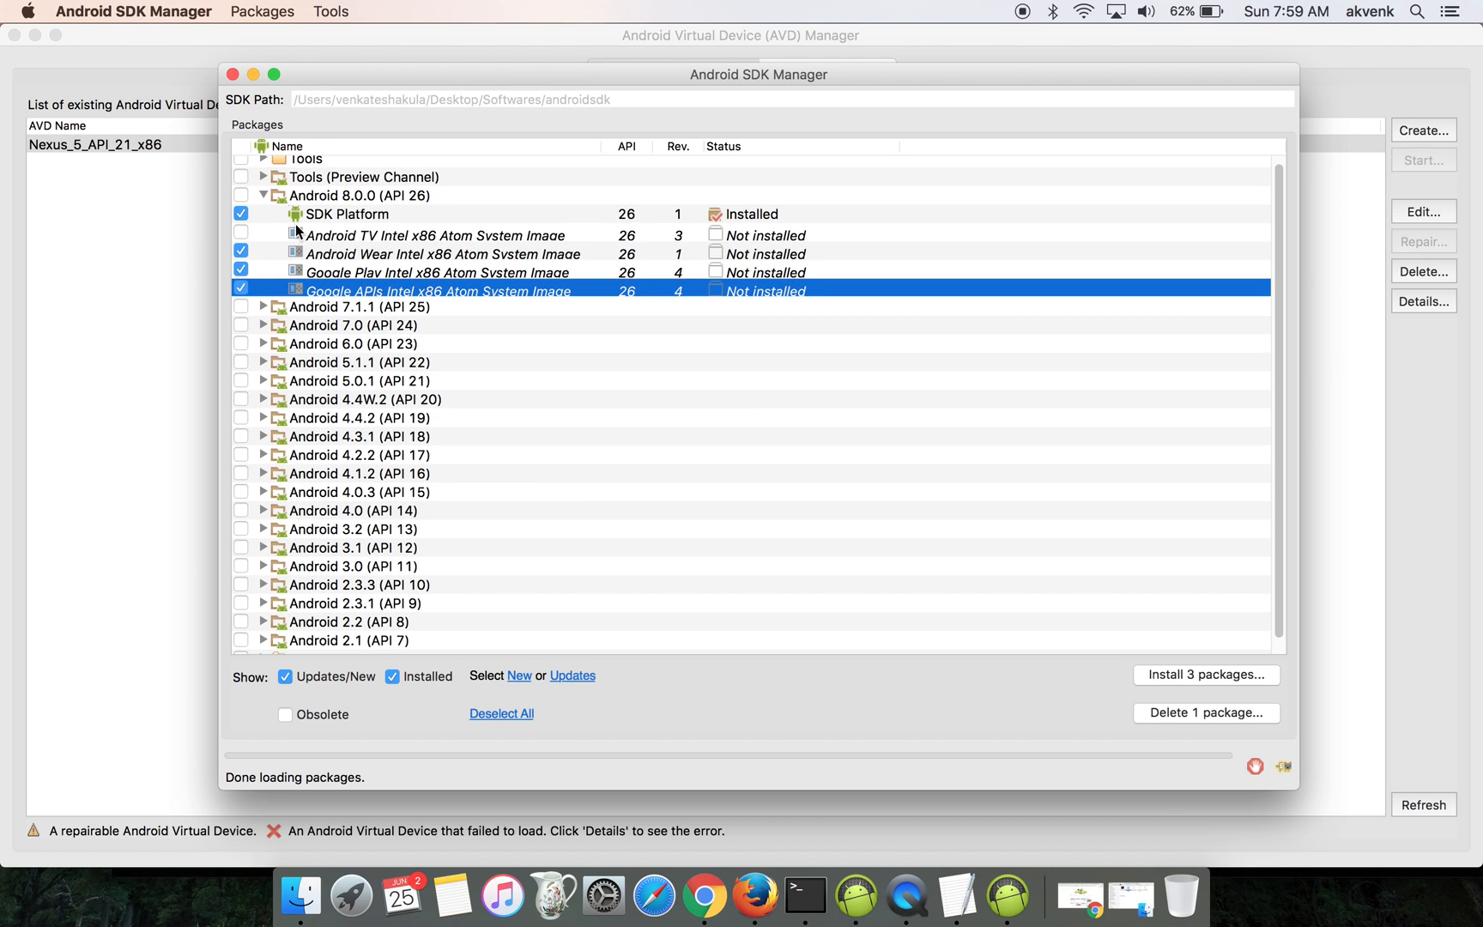
# Step: Accept the Android SDK Preview License and install the three Android 8.0.0 system images
pyautogui.click(264, 195)
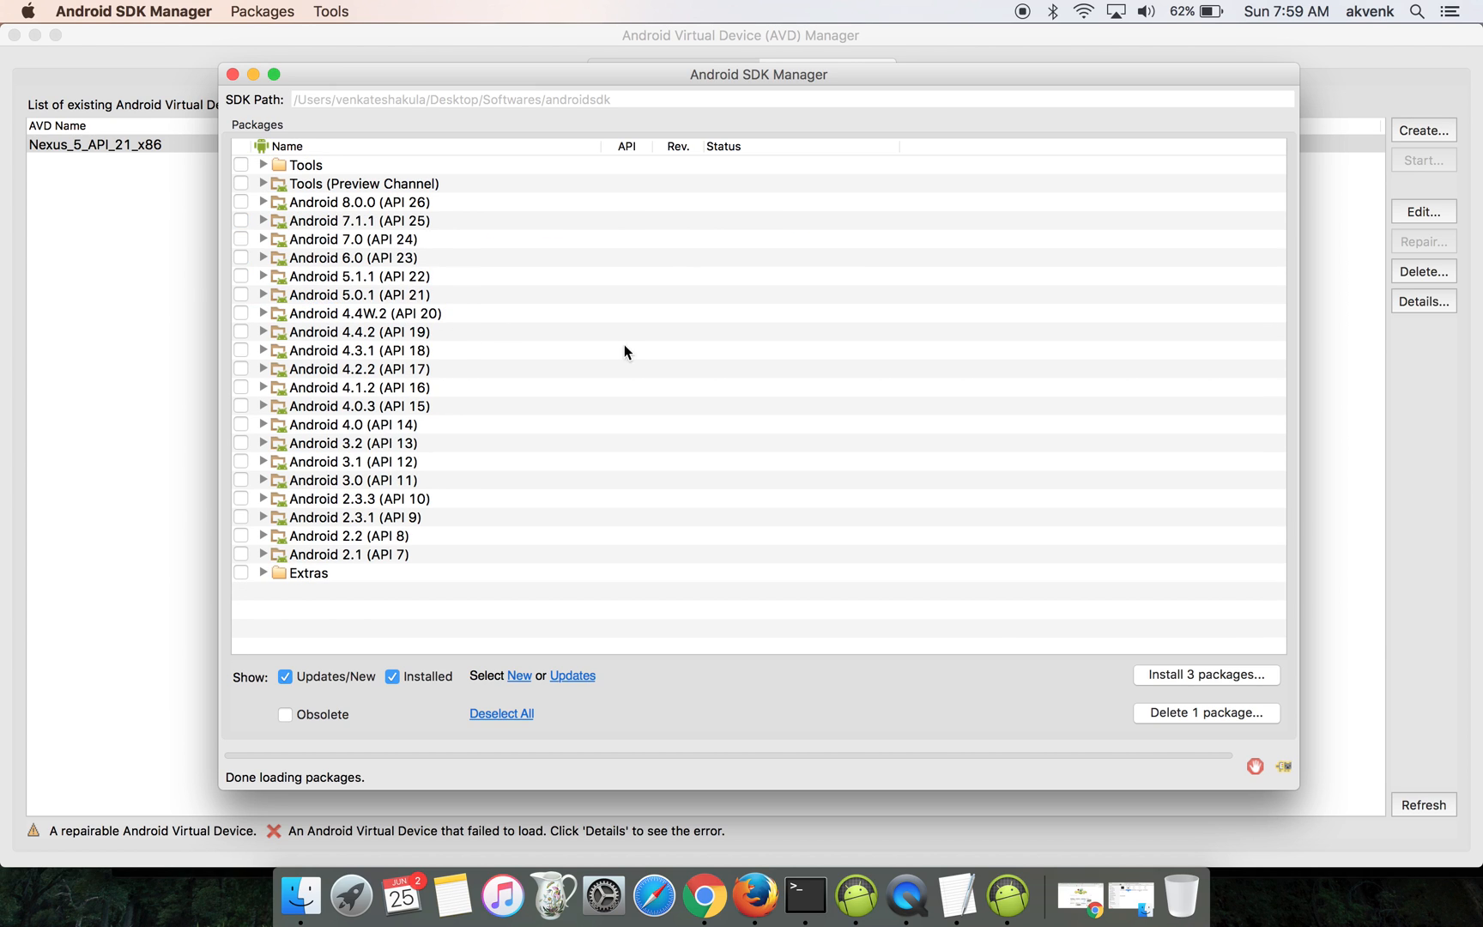
pyautogui.click(1206, 675)
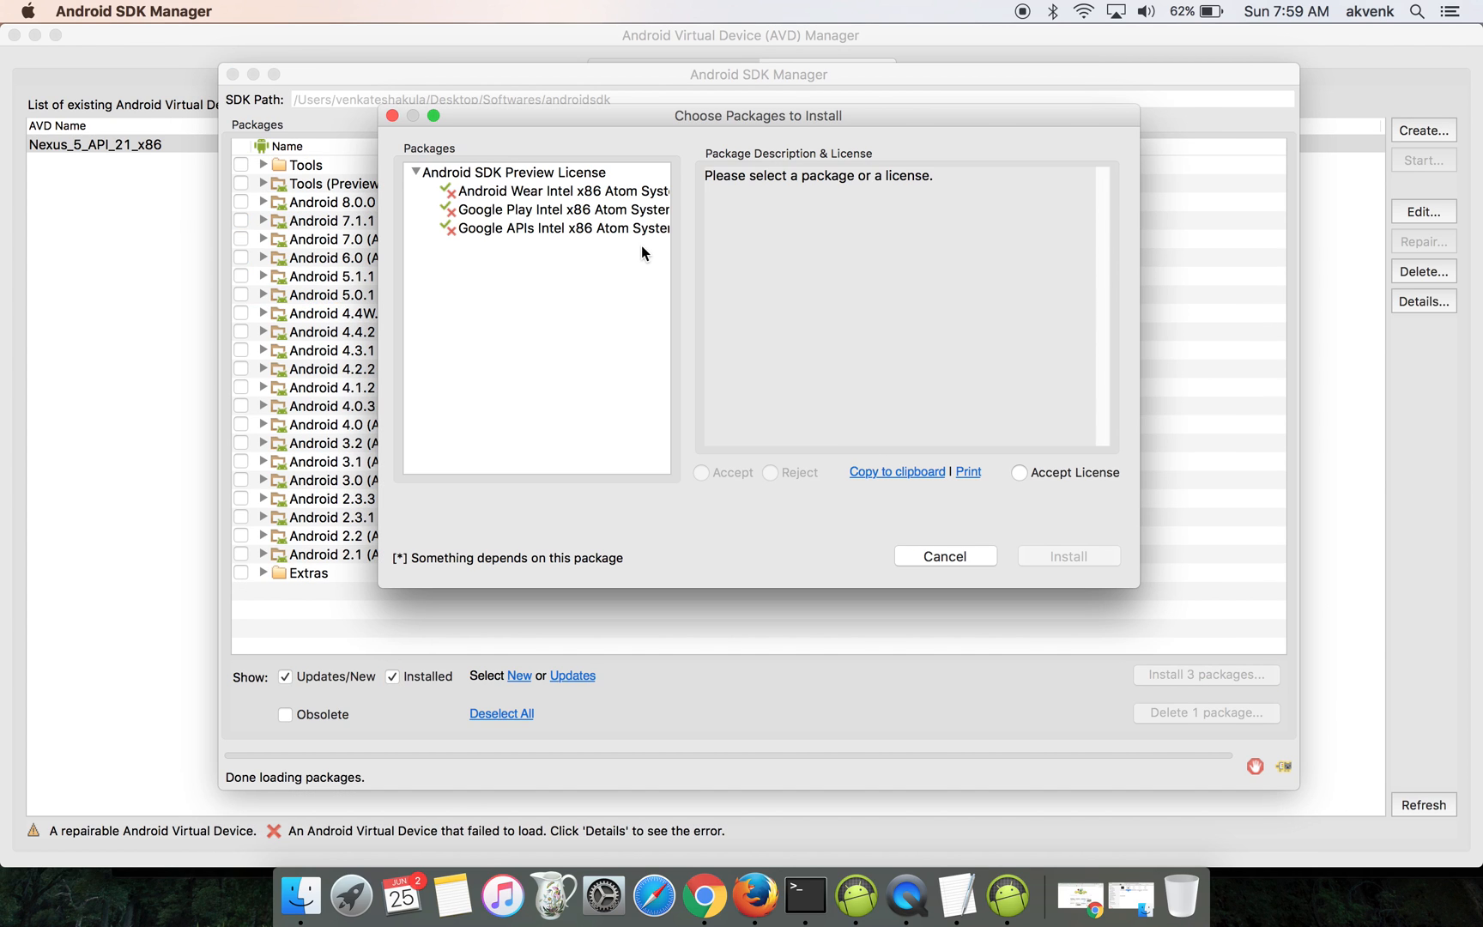
pyautogui.click(1020, 472)
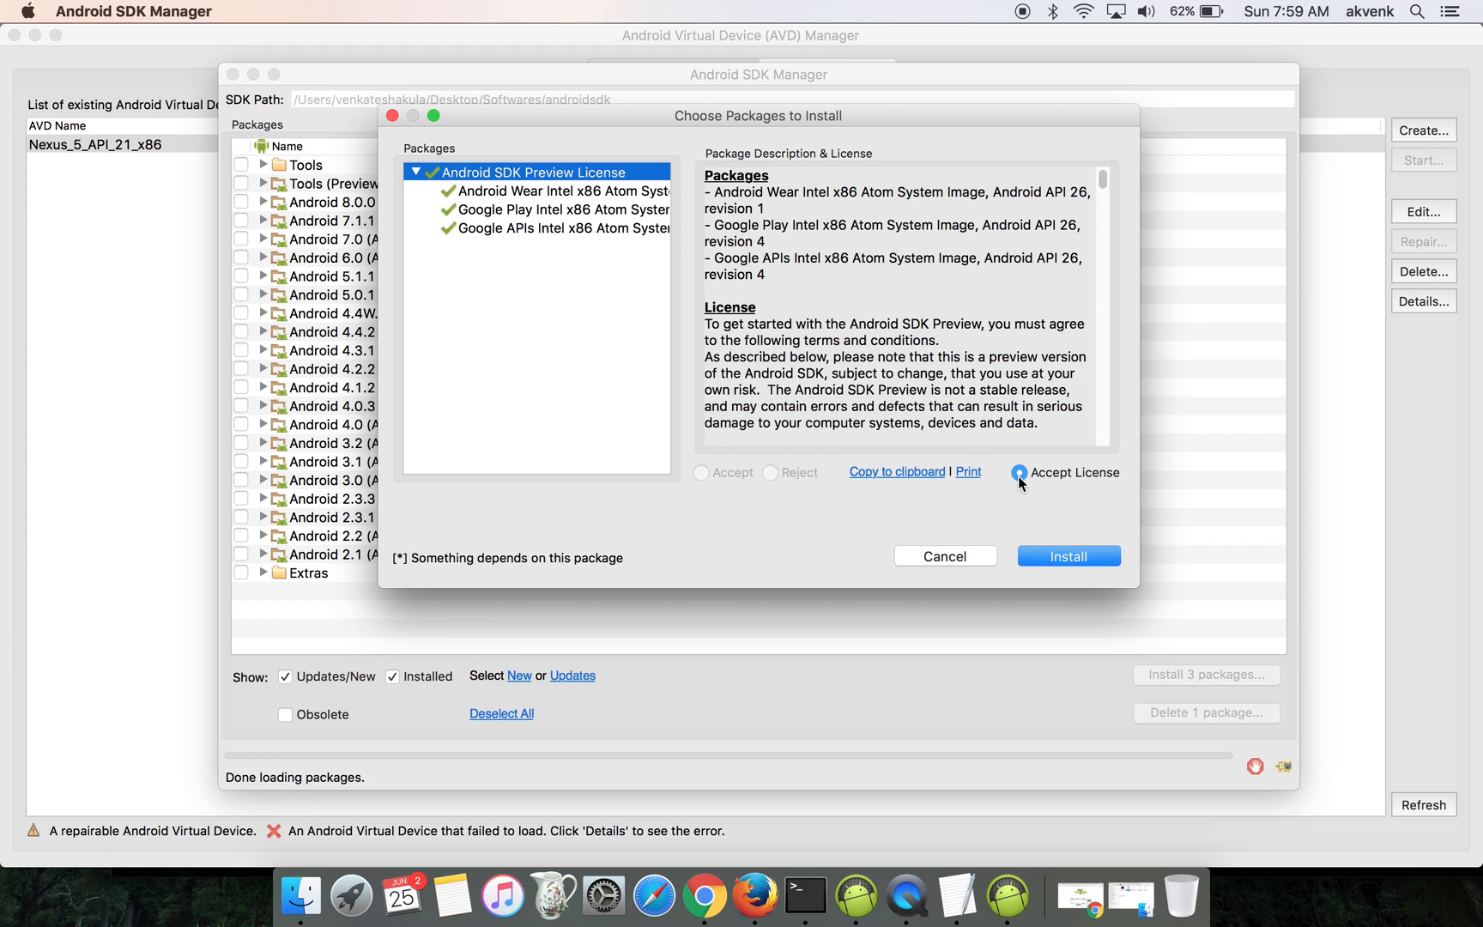
pyautogui.click(1067, 556)
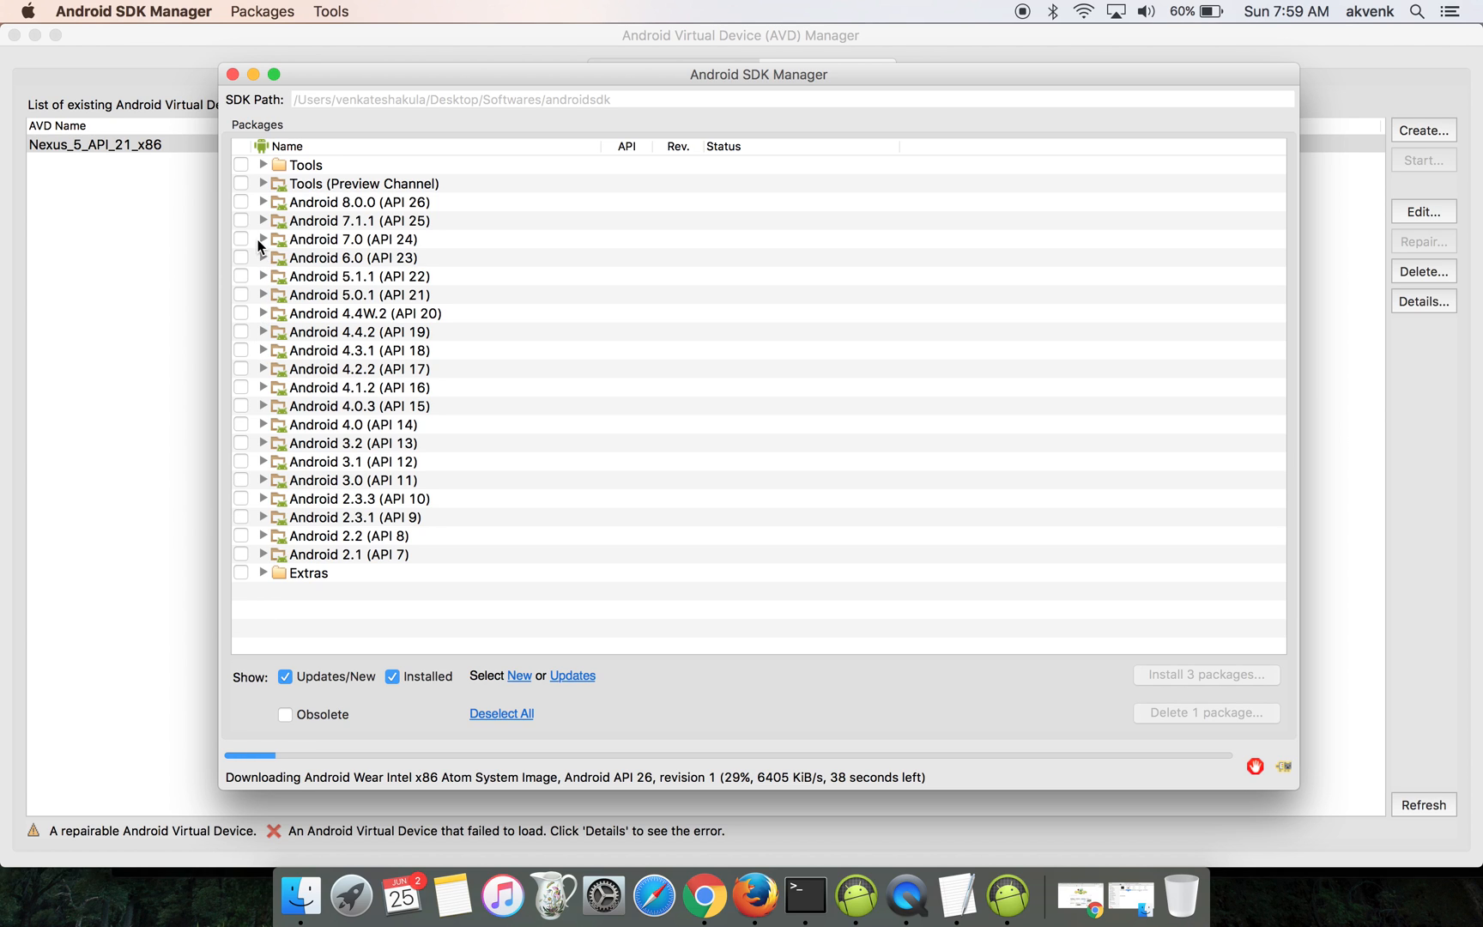
# Step: Expand the Android 7.0 (API 24) group to check its installed packages
pyautogui.click(263, 239)
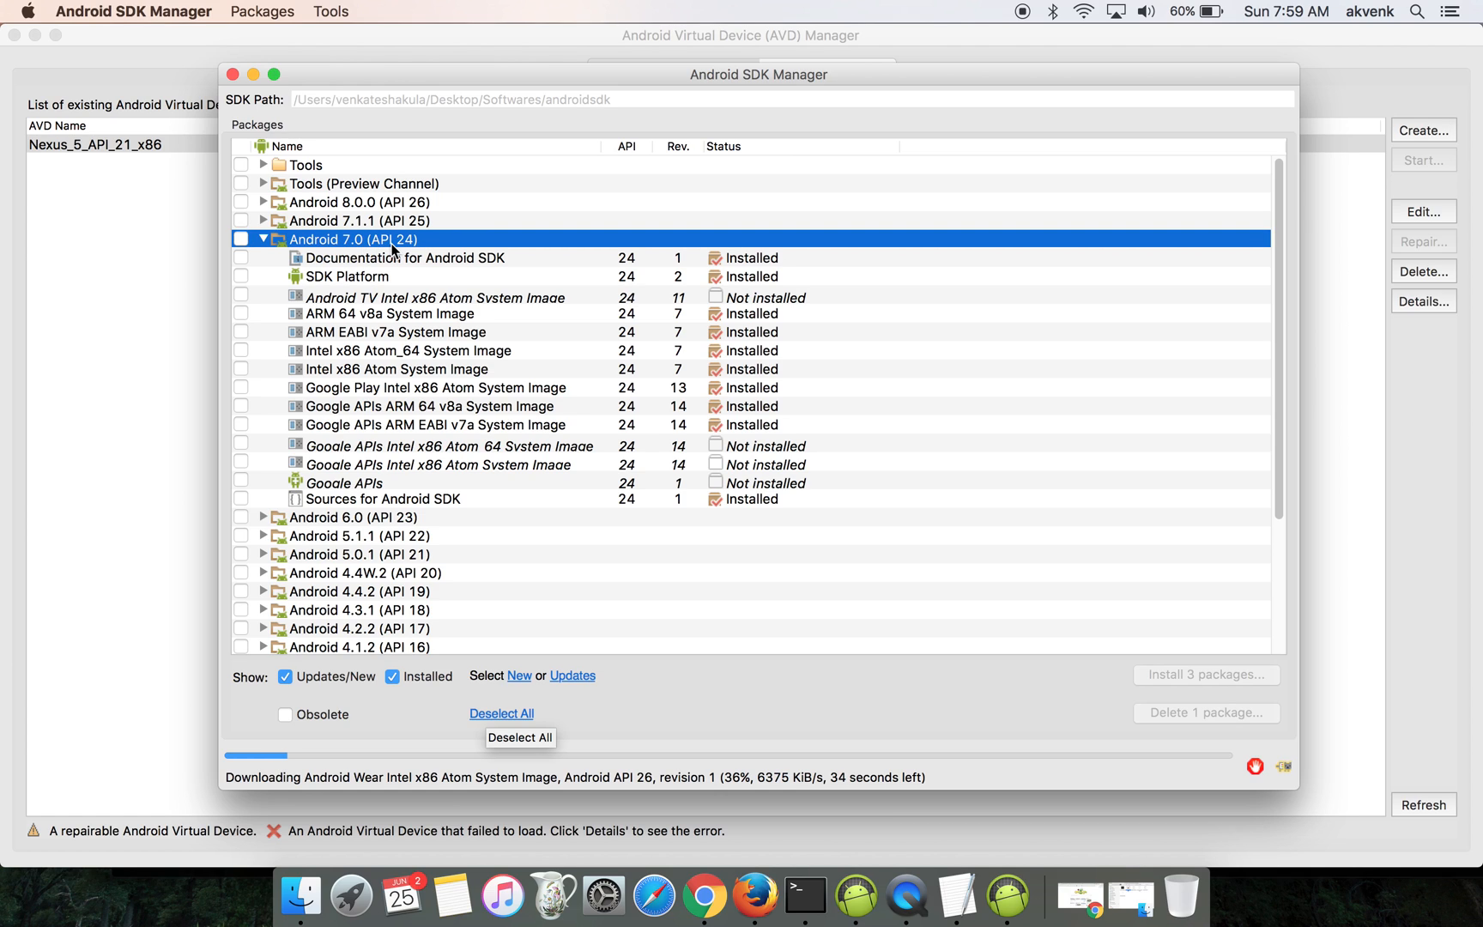
pyautogui.moveTo(793, 372)
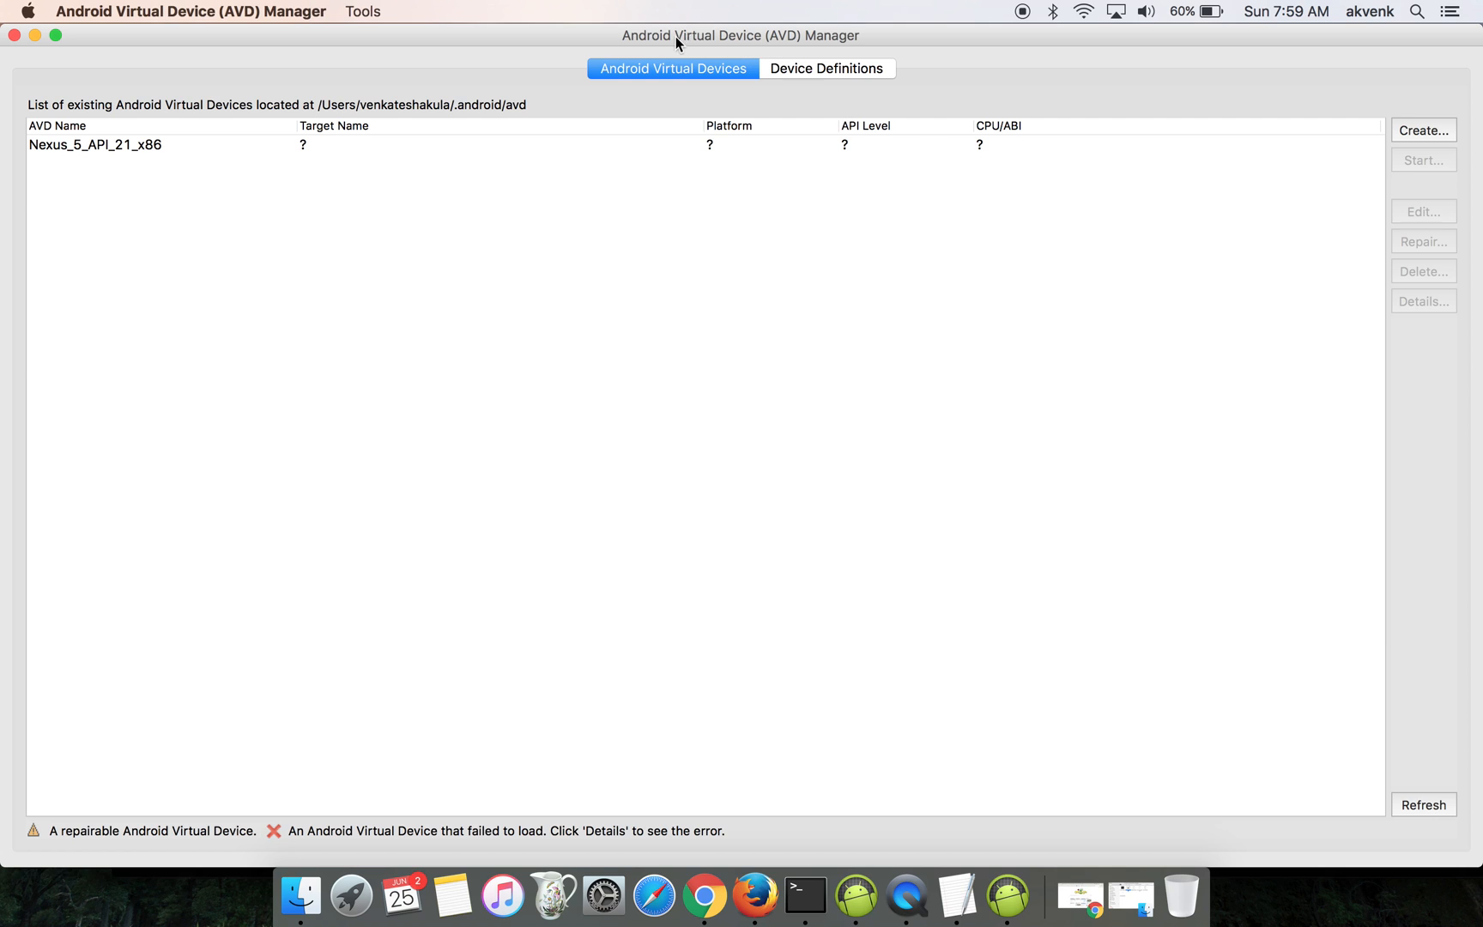
pyautogui.moveTo(1419, 120)
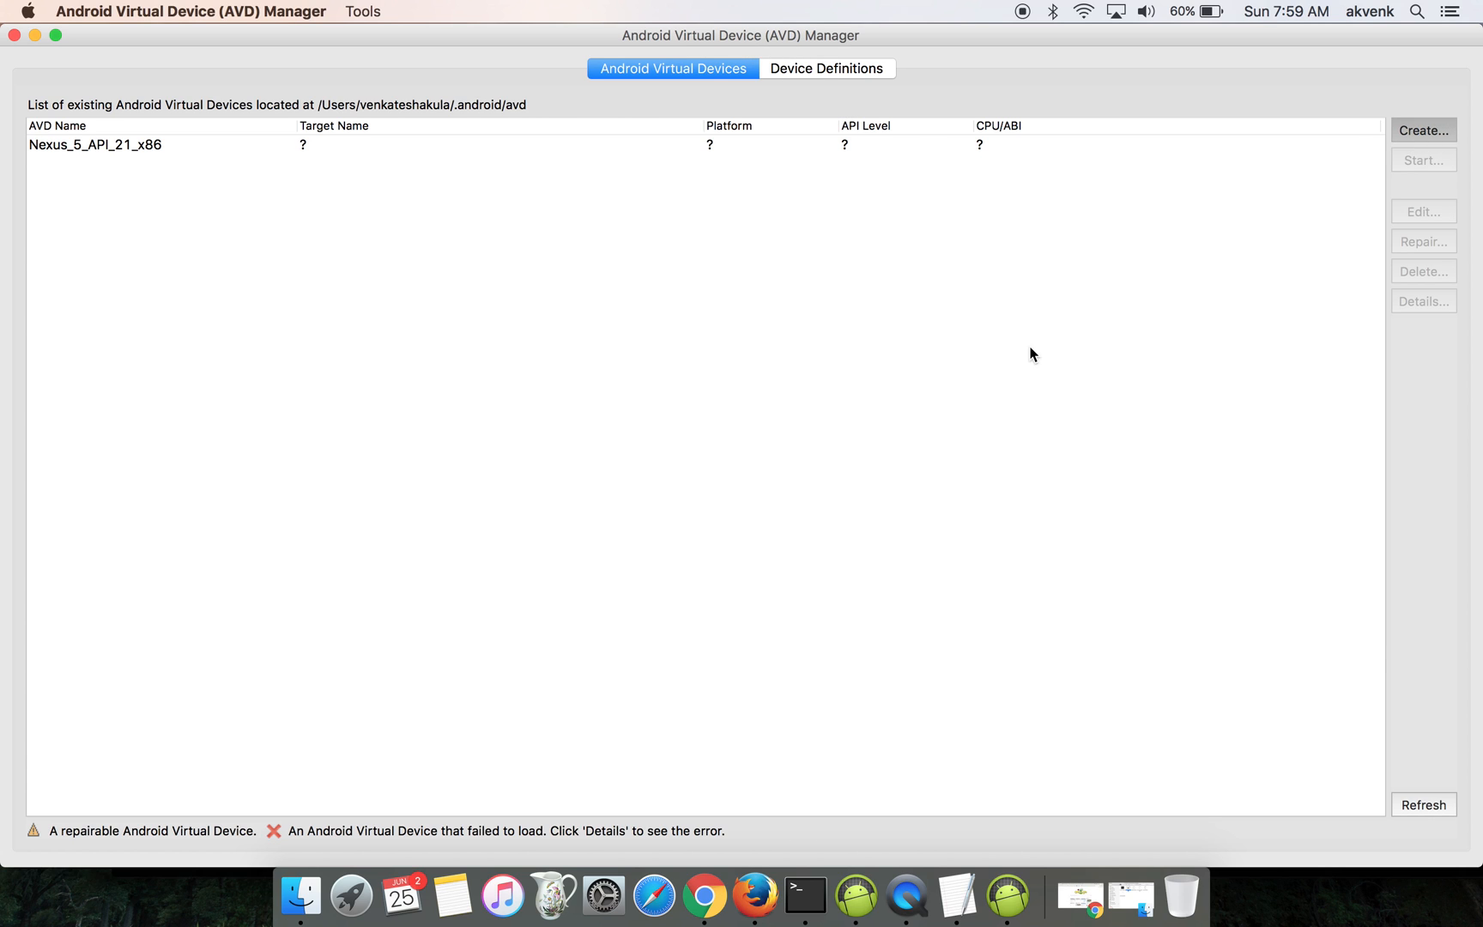
# Step: Name a new AVD 'Nexus7' and select the Nexus 7 (2012) device
pyautogui.click(1422, 129)
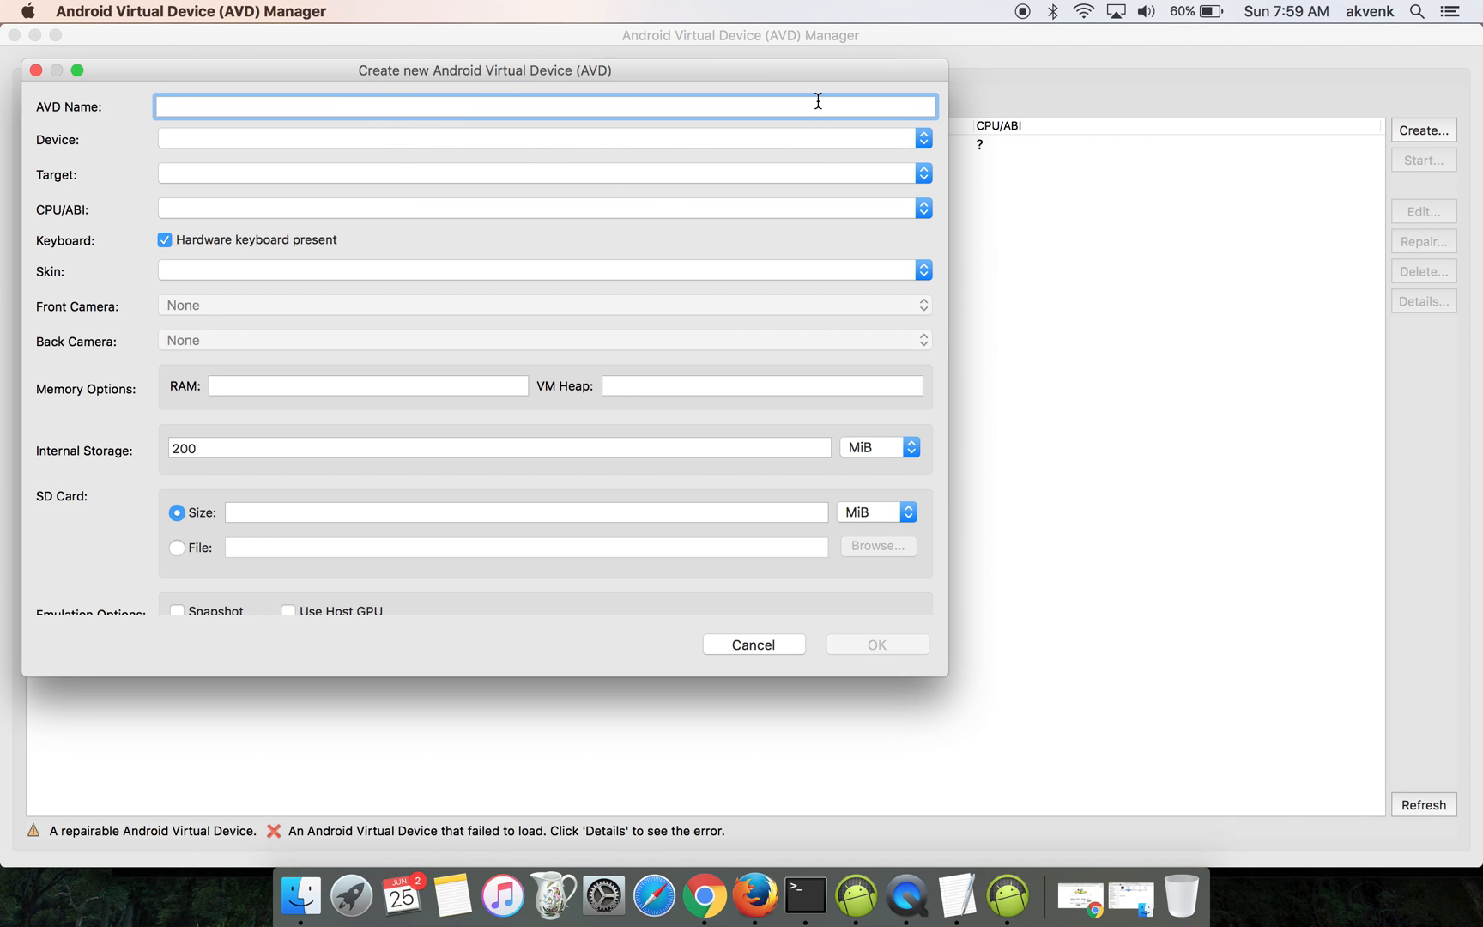
pyautogui.write('Nex')
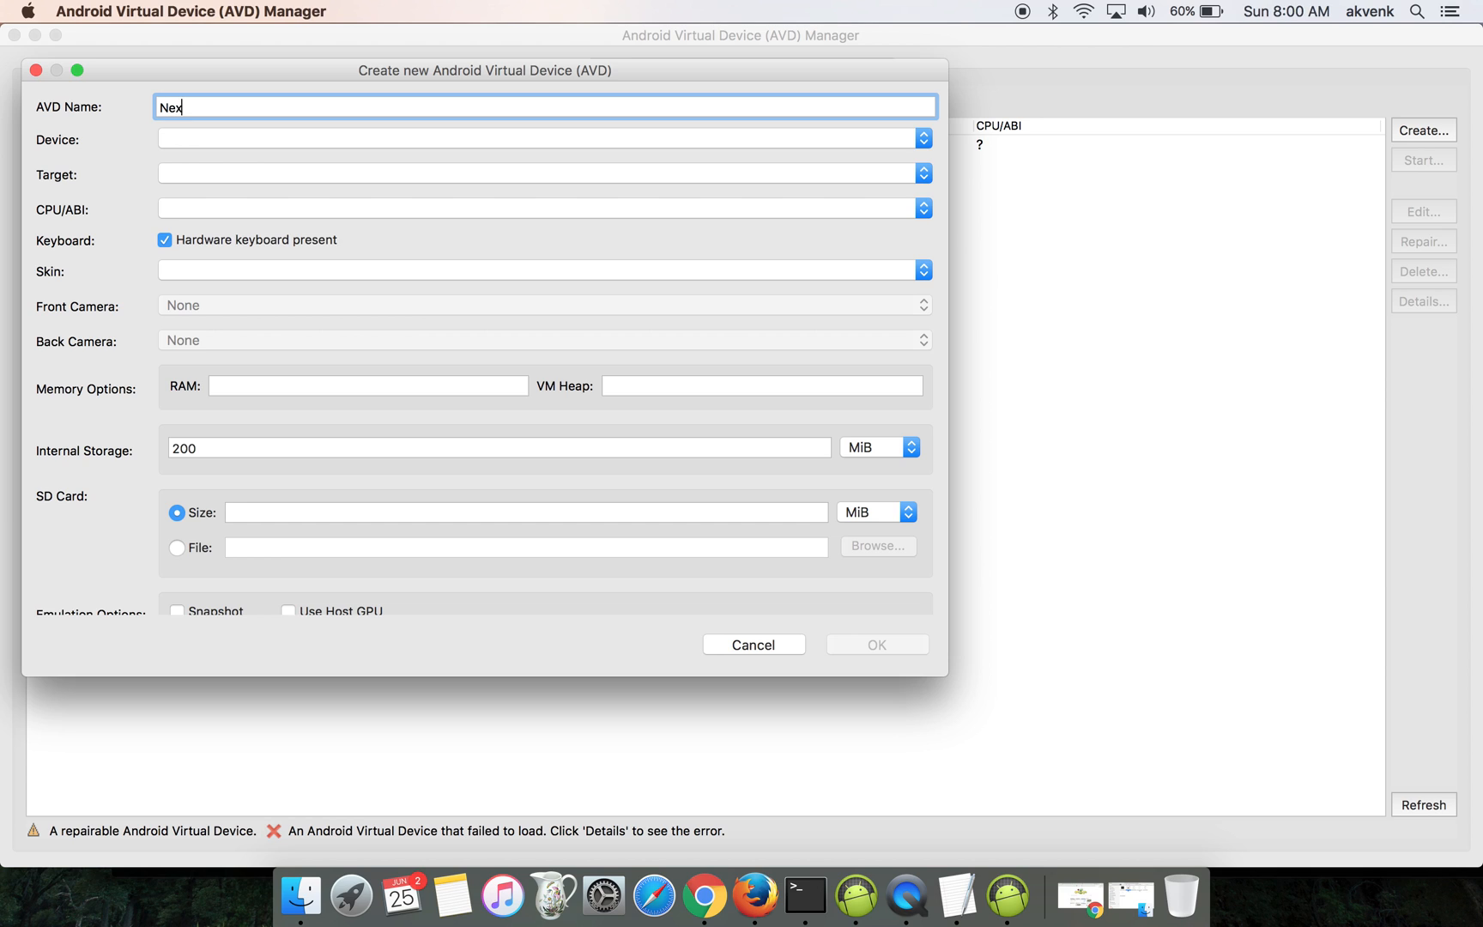
pyautogui.write('us7')
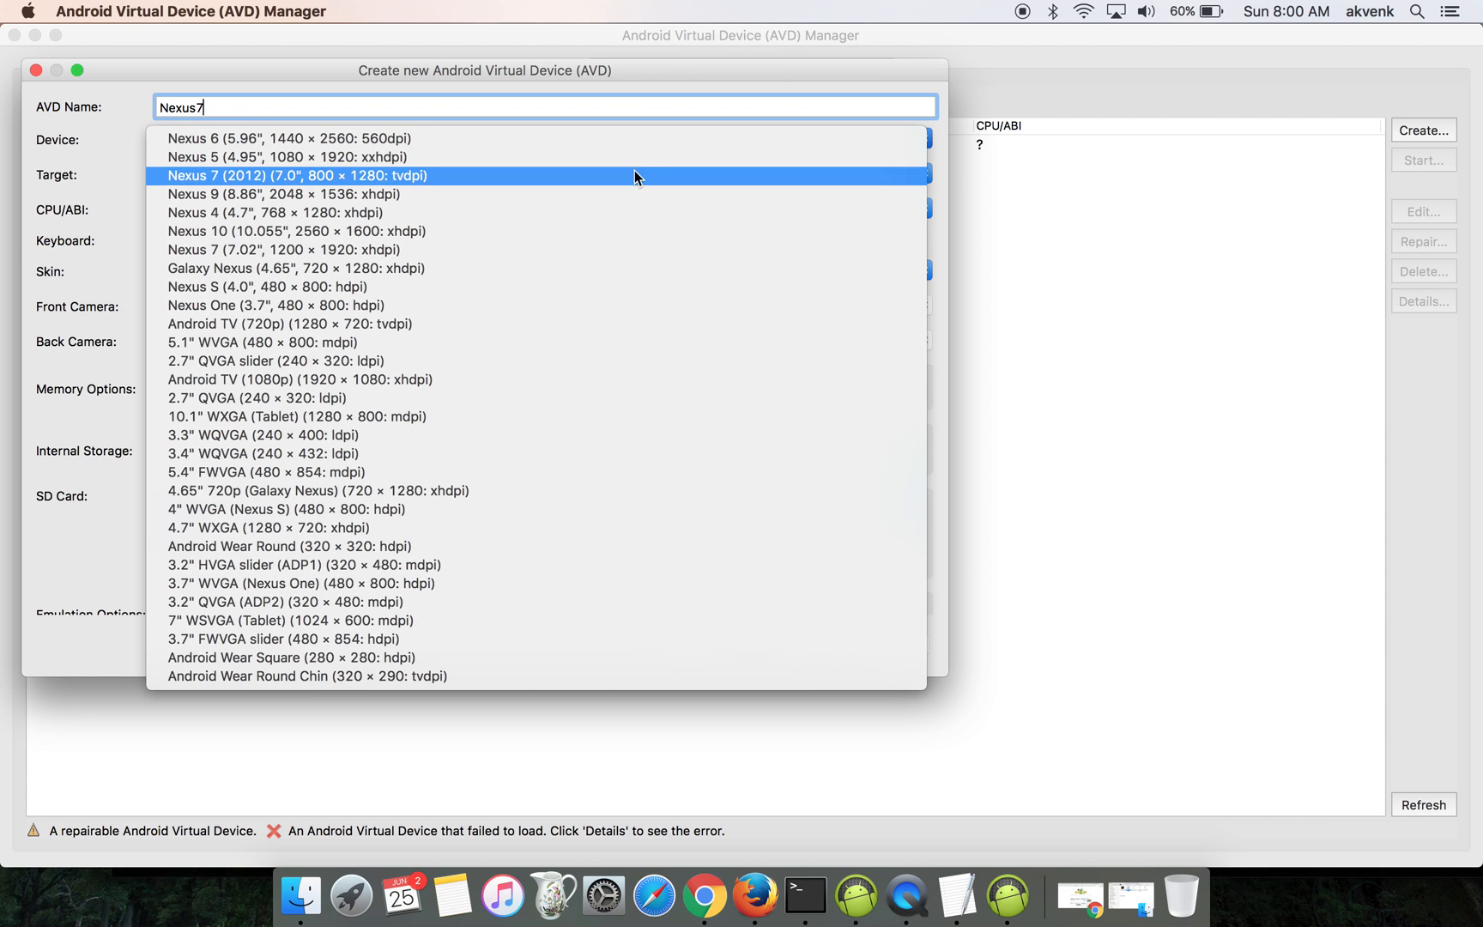
pyautogui.moveTo(621, 182)
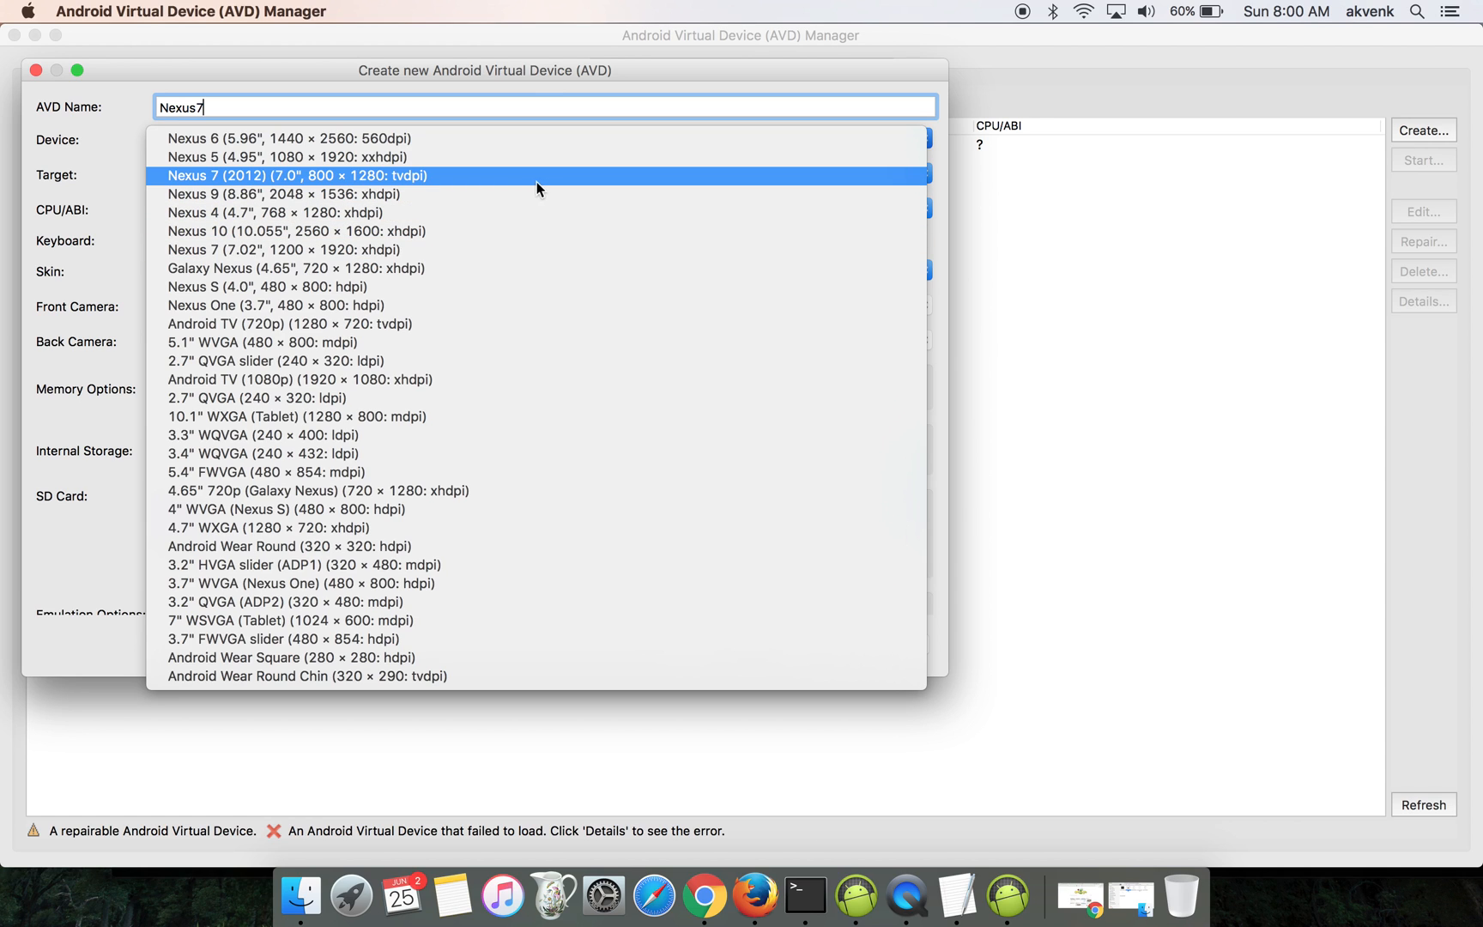
pyautogui.moveTo(294, 186)
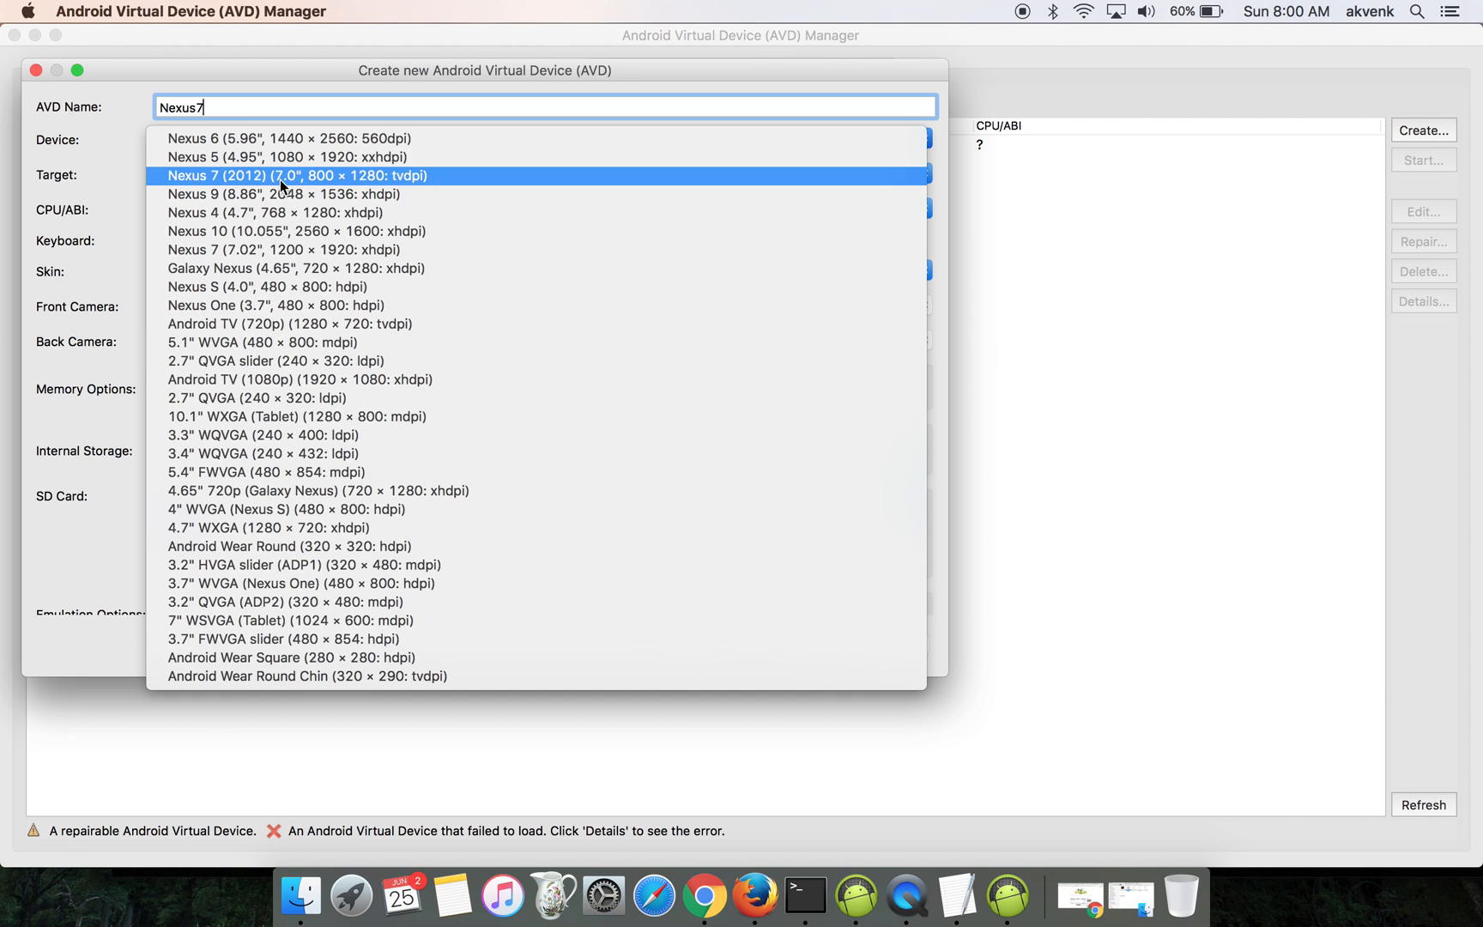
pyautogui.click(285, 176)
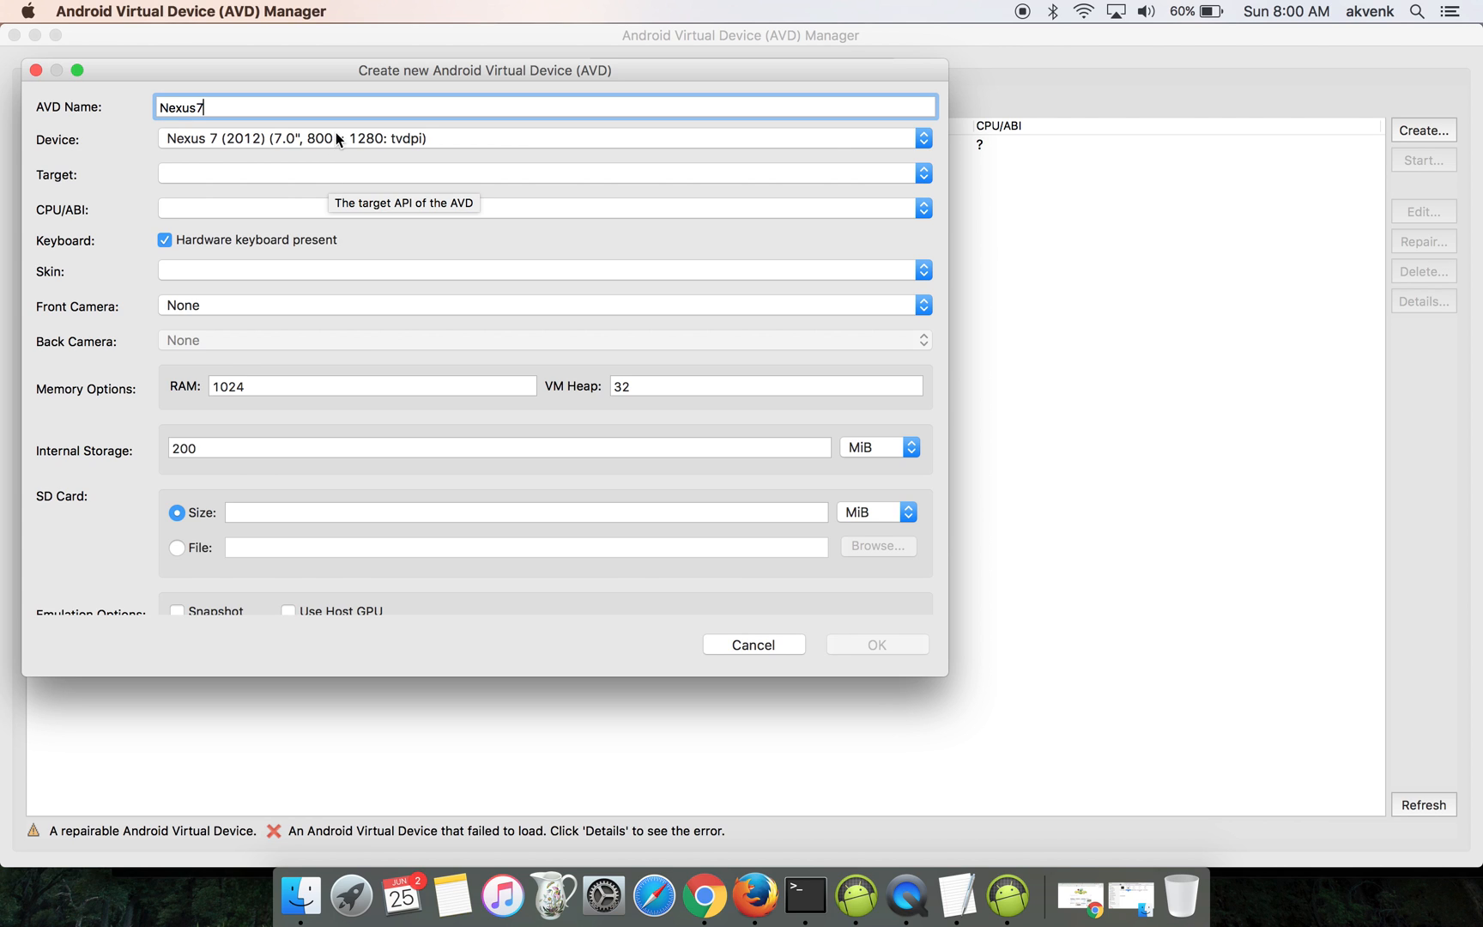
# Step: Set target Android 7.0 API 24, Intel Atom x86_64 CPU, dynamic-controls skin, and create it
pyautogui.click(544, 139)
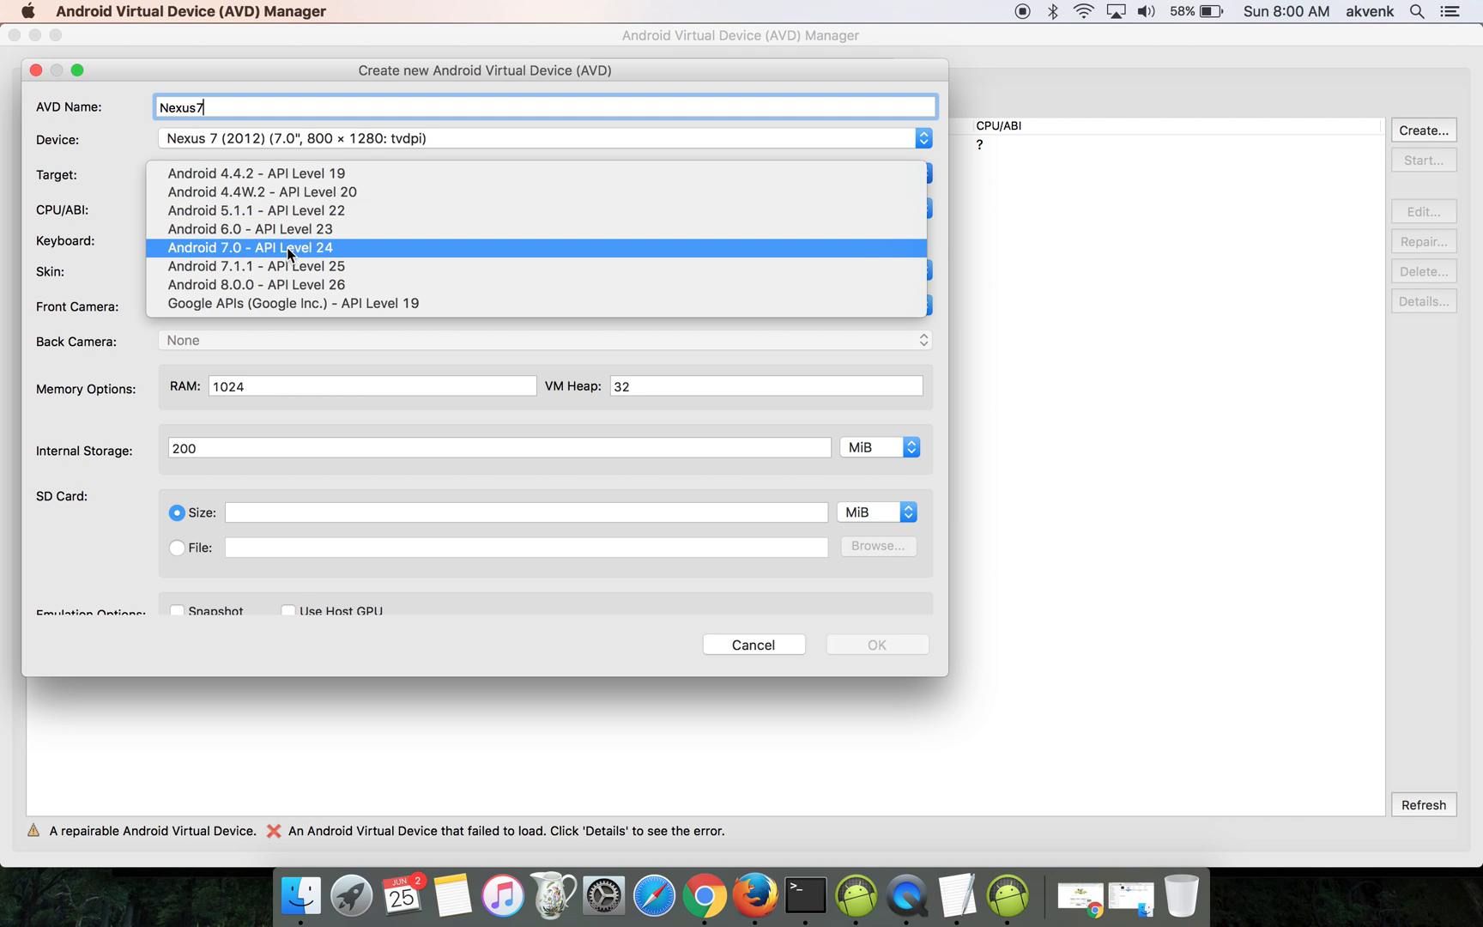
pyautogui.click(250, 247)
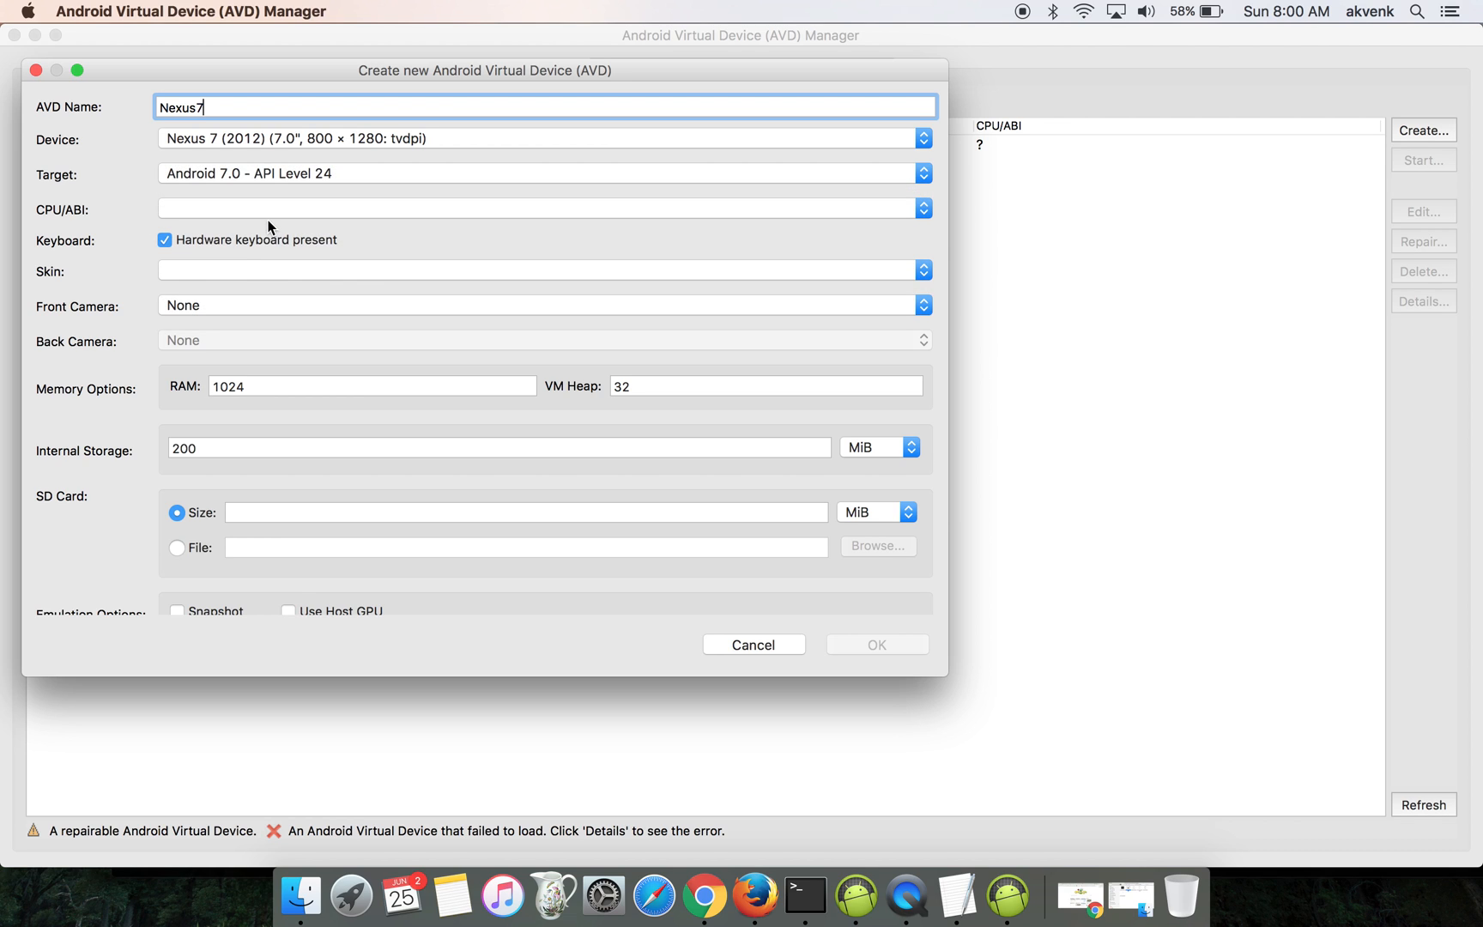
pyautogui.click(545, 207)
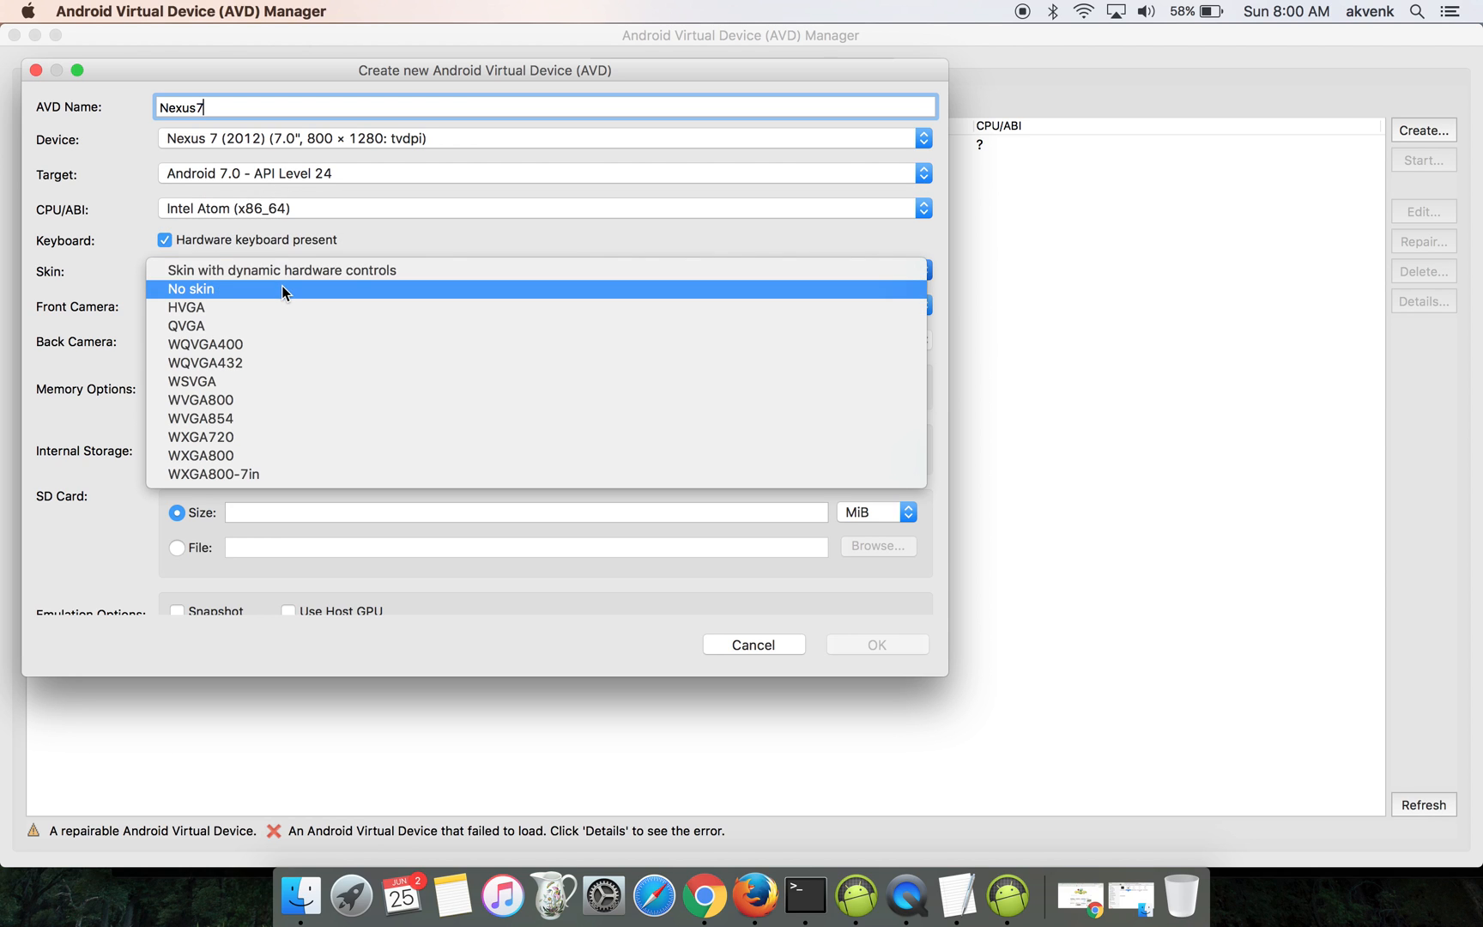
pyautogui.moveTo(281, 269)
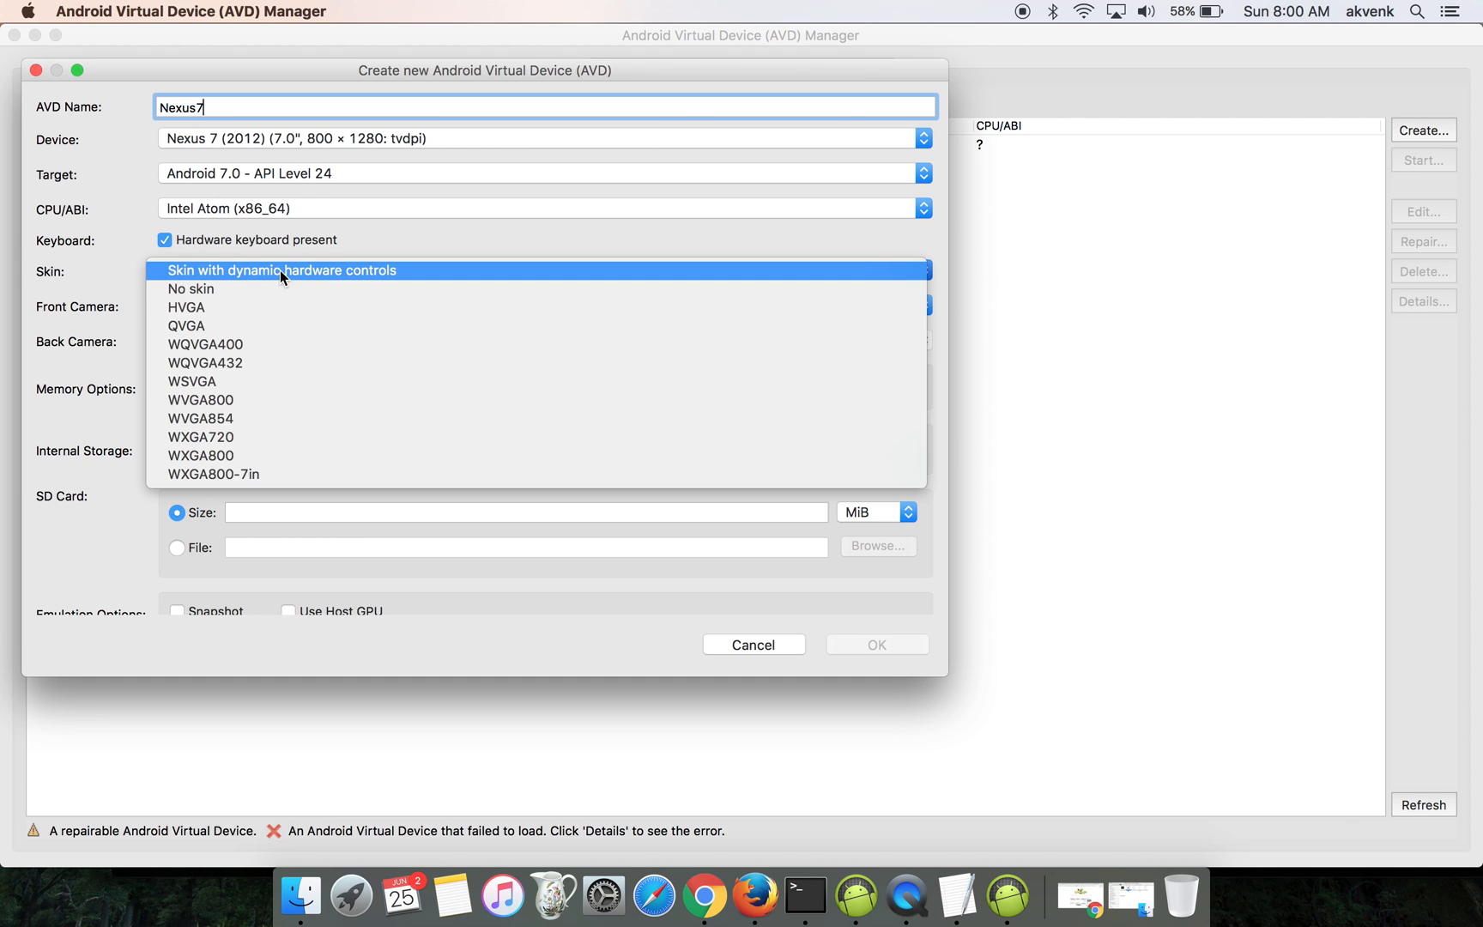
pyautogui.click(280, 271)
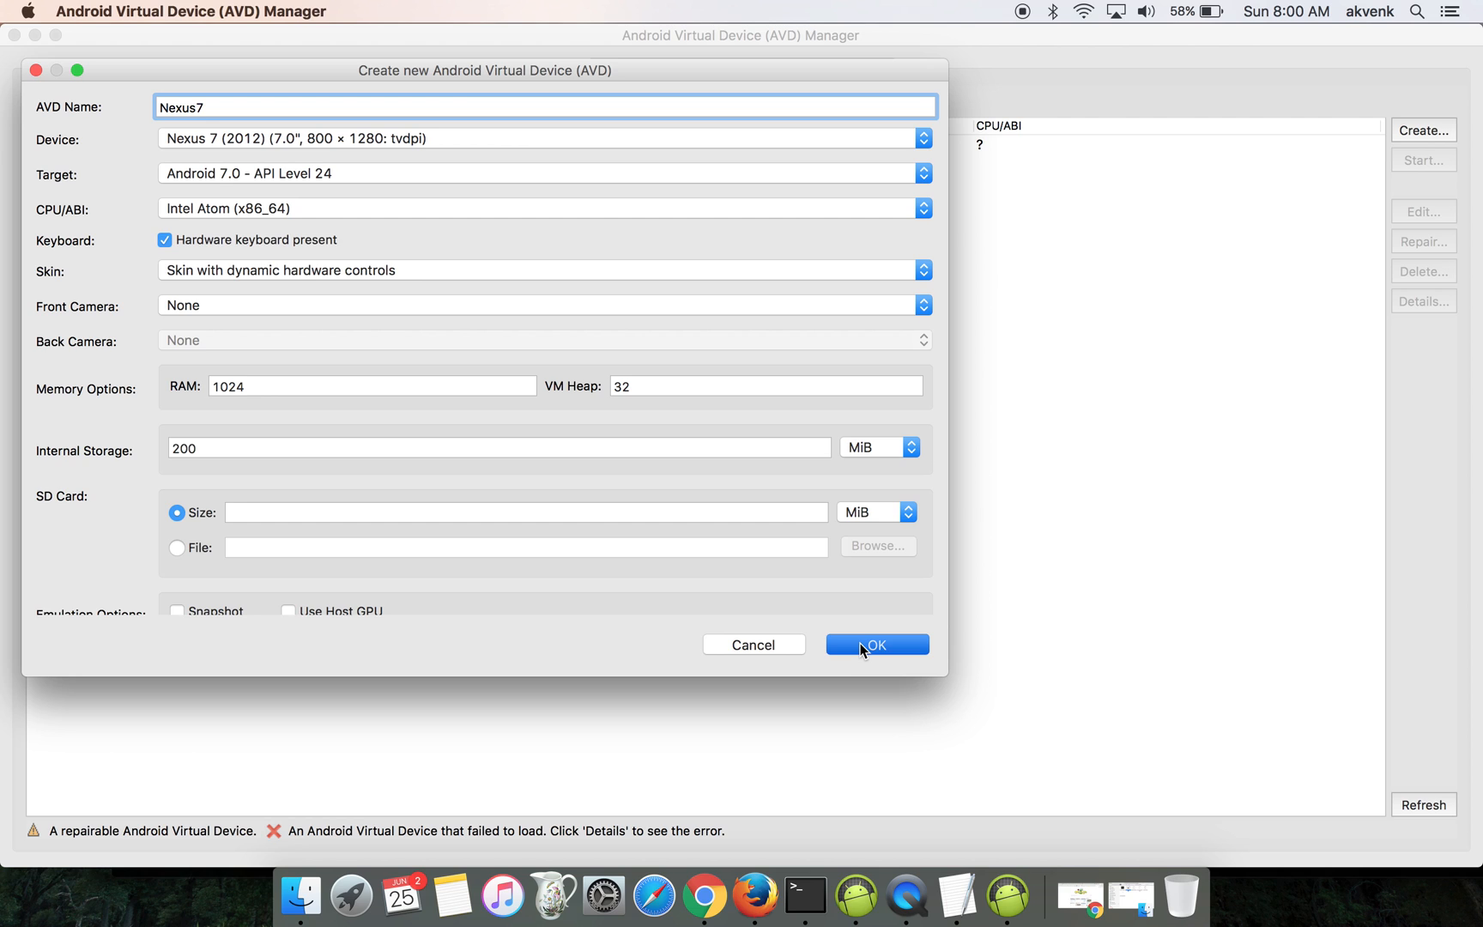
pyautogui.click(874, 644)
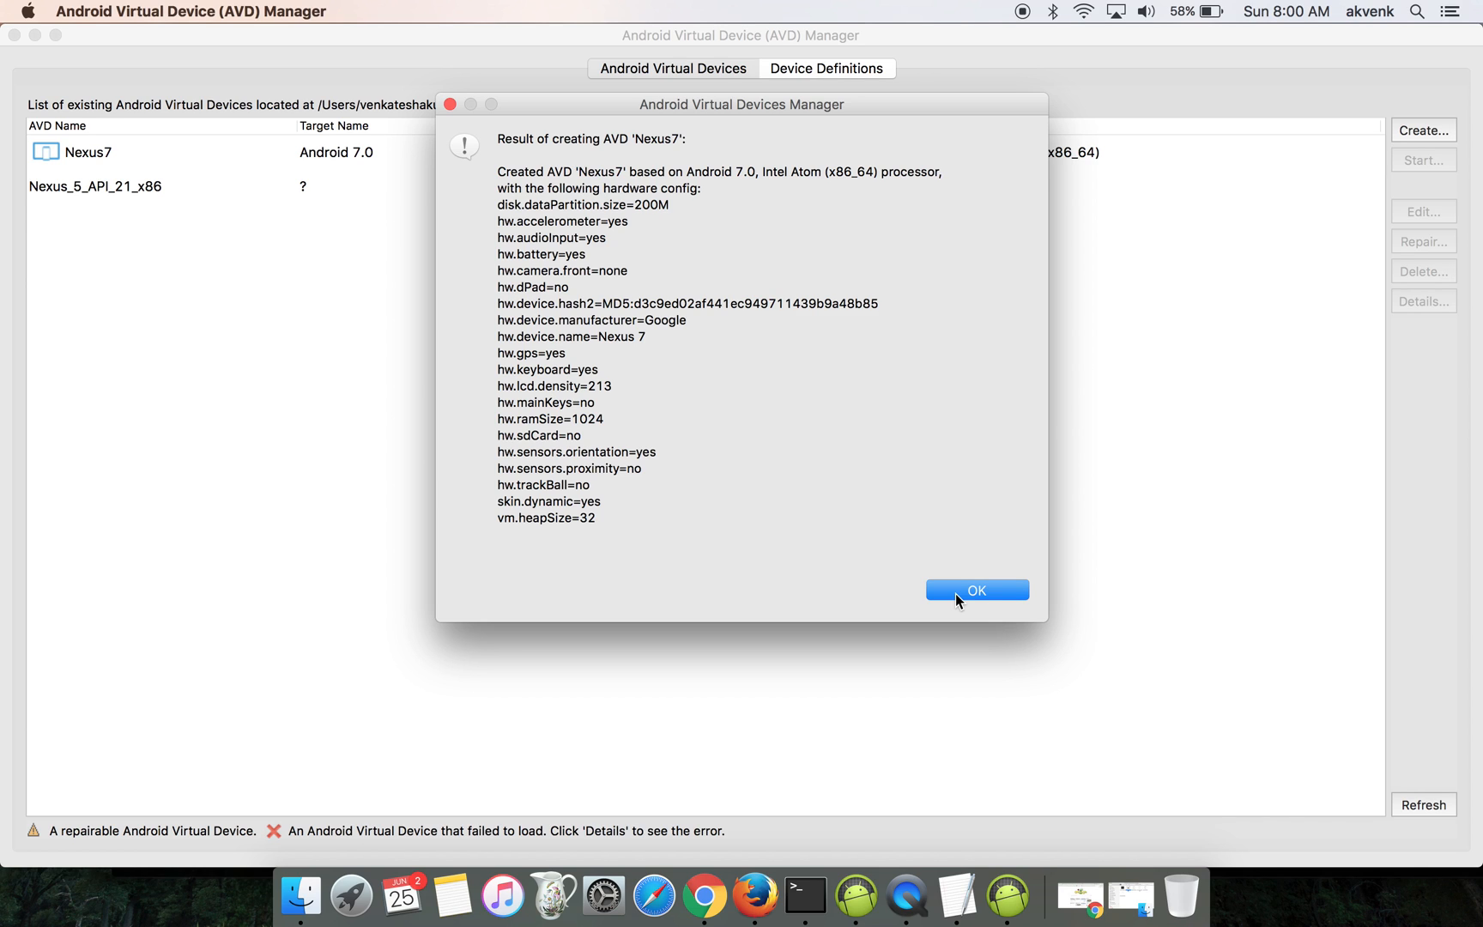
# Step: Close the creation report, then start and launch the Nexus7 emulator
pyautogui.click(977, 590)
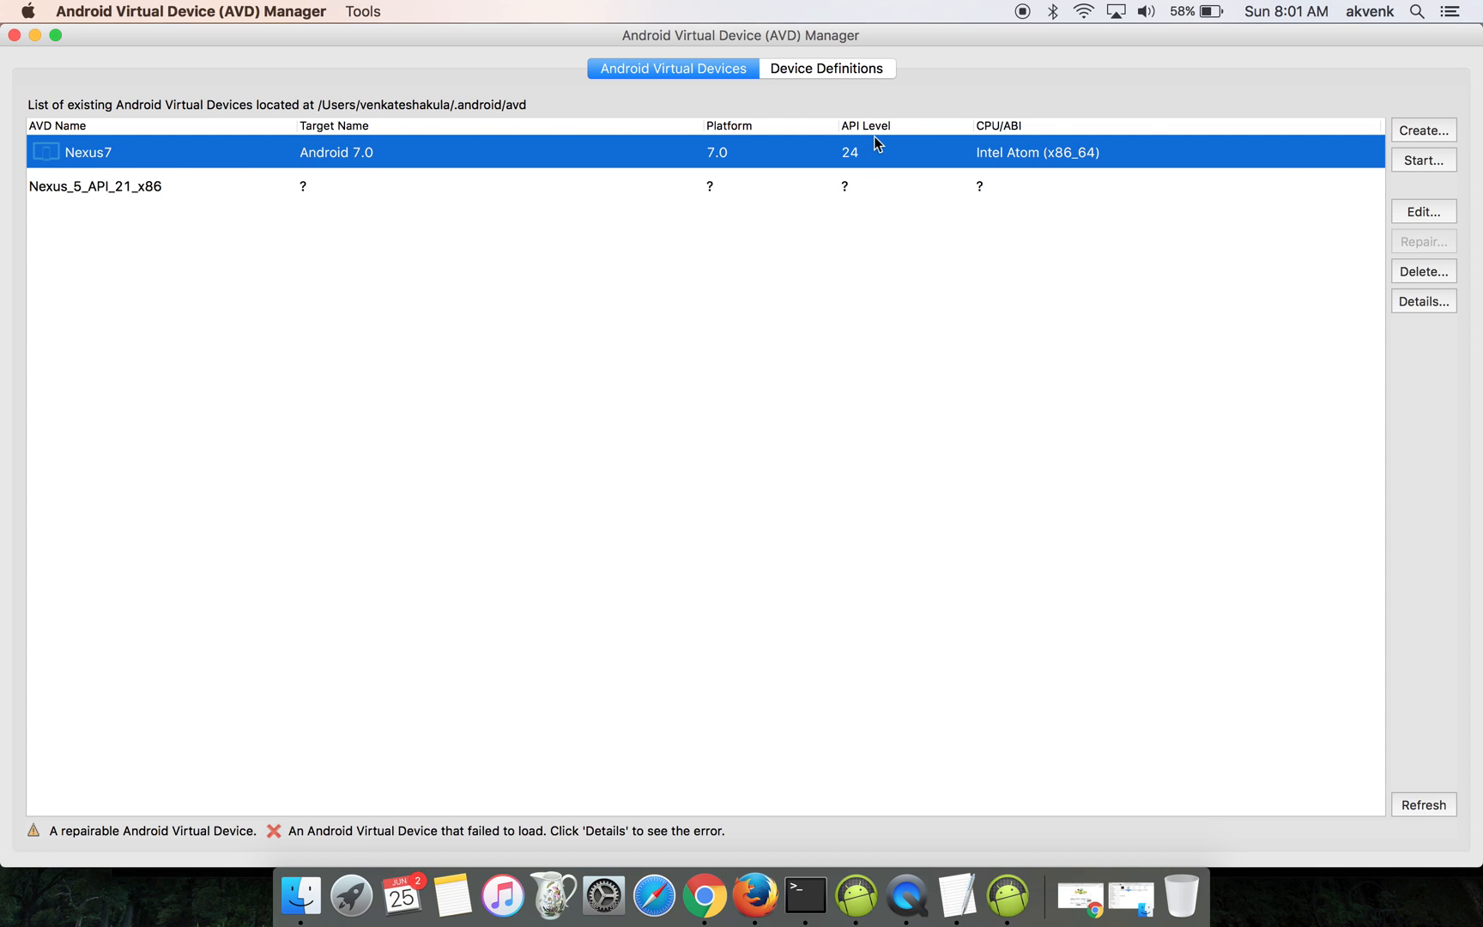
pyautogui.click(1422, 159)
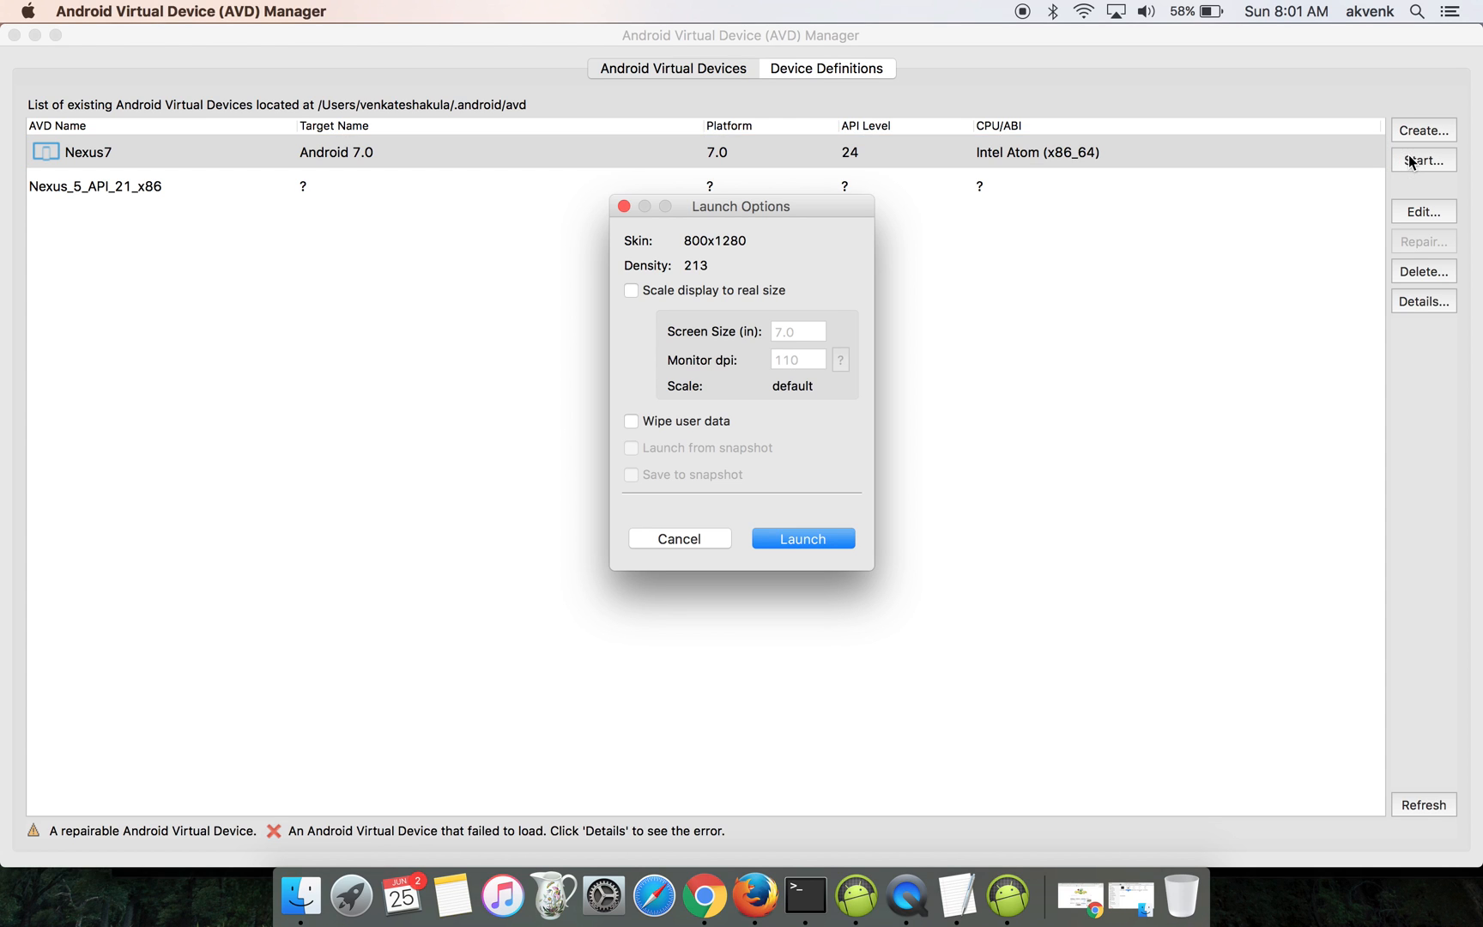
pyautogui.moveTo(819, 558)
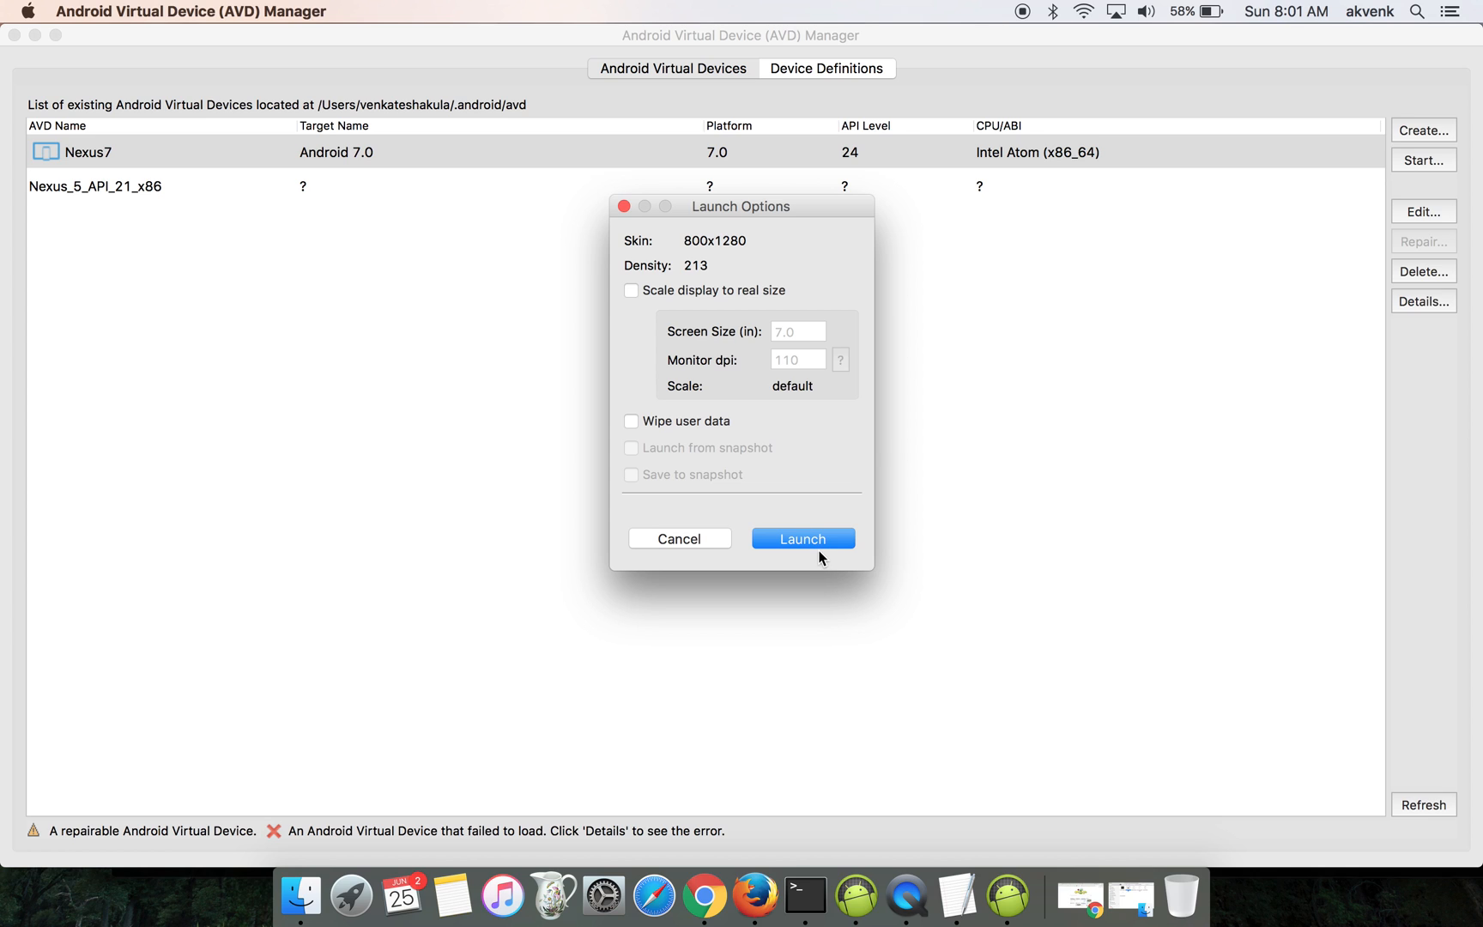
pyautogui.click(802, 538)
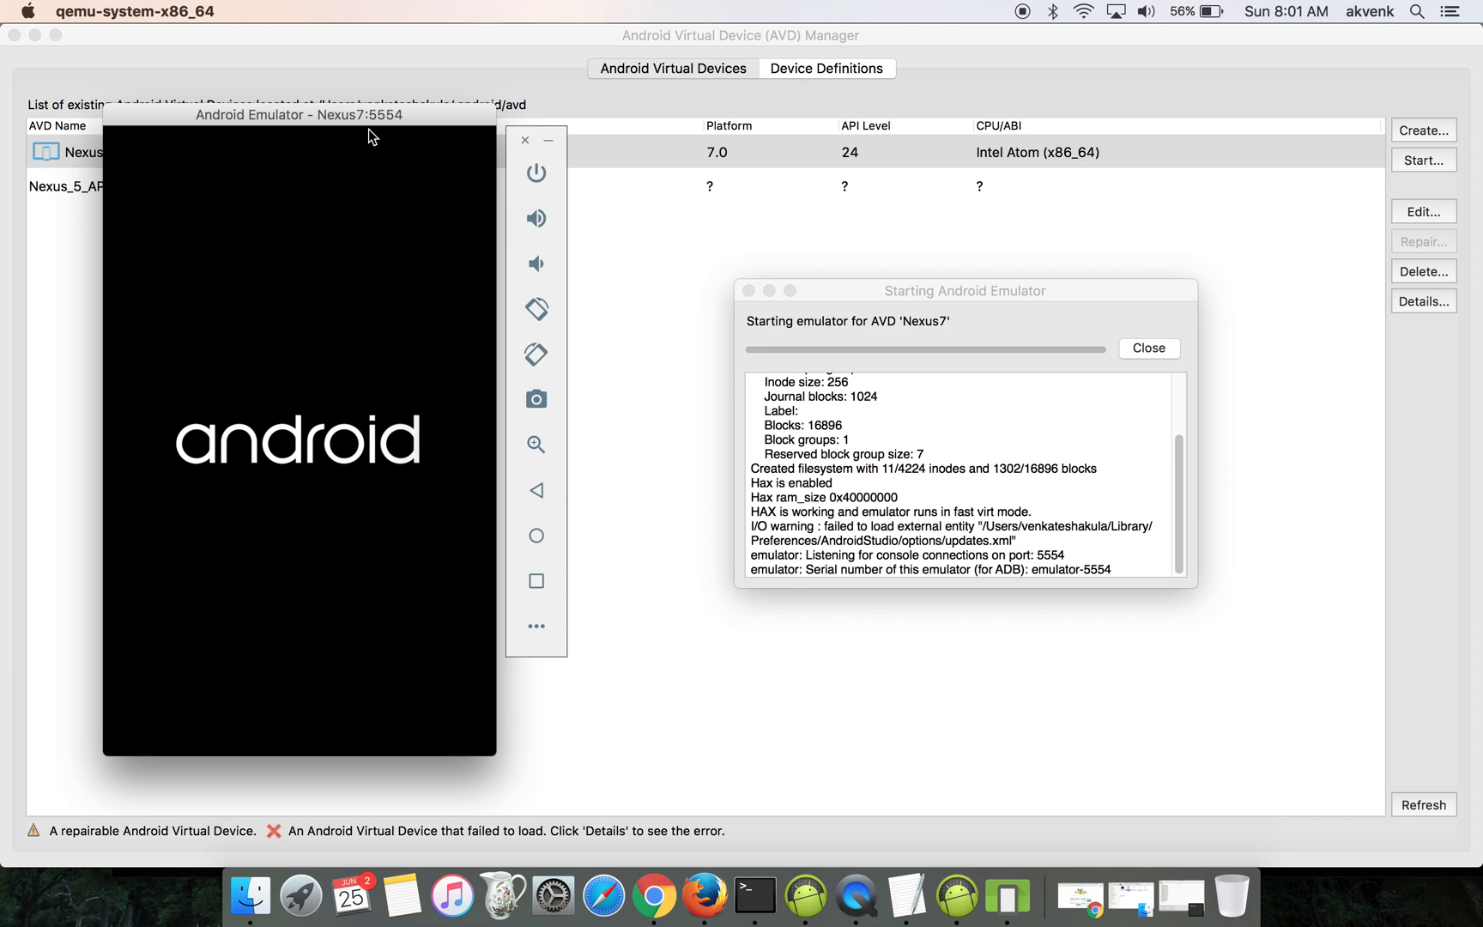
pyautogui.moveTo(372, 333)
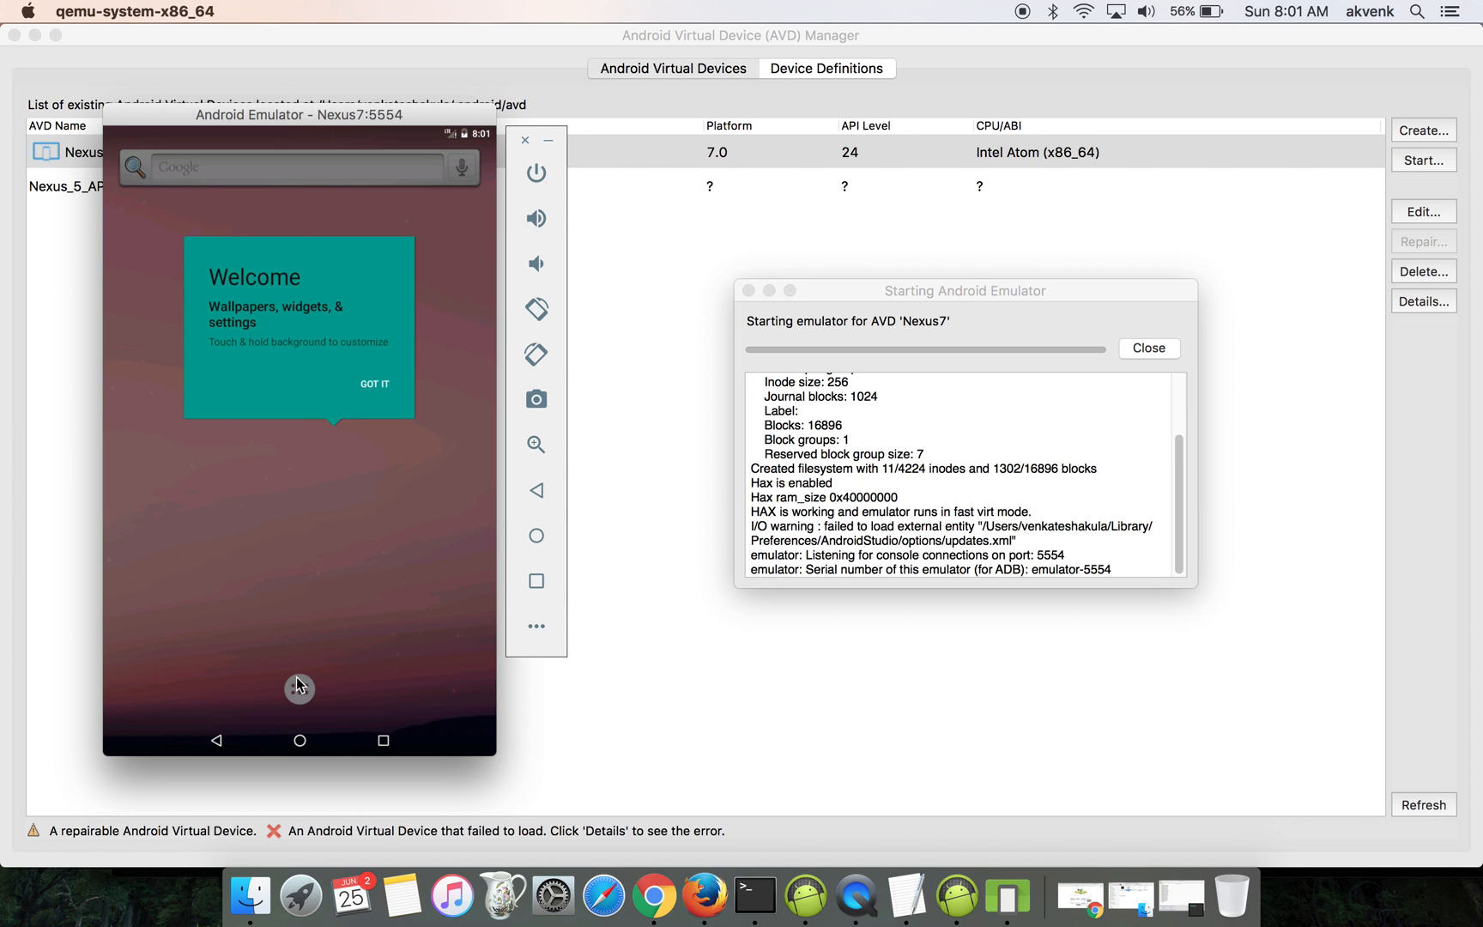
# Step: Wait for Nexus7 to boot to the home screen and dismiss the welcome tip
pyautogui.click(374, 383)
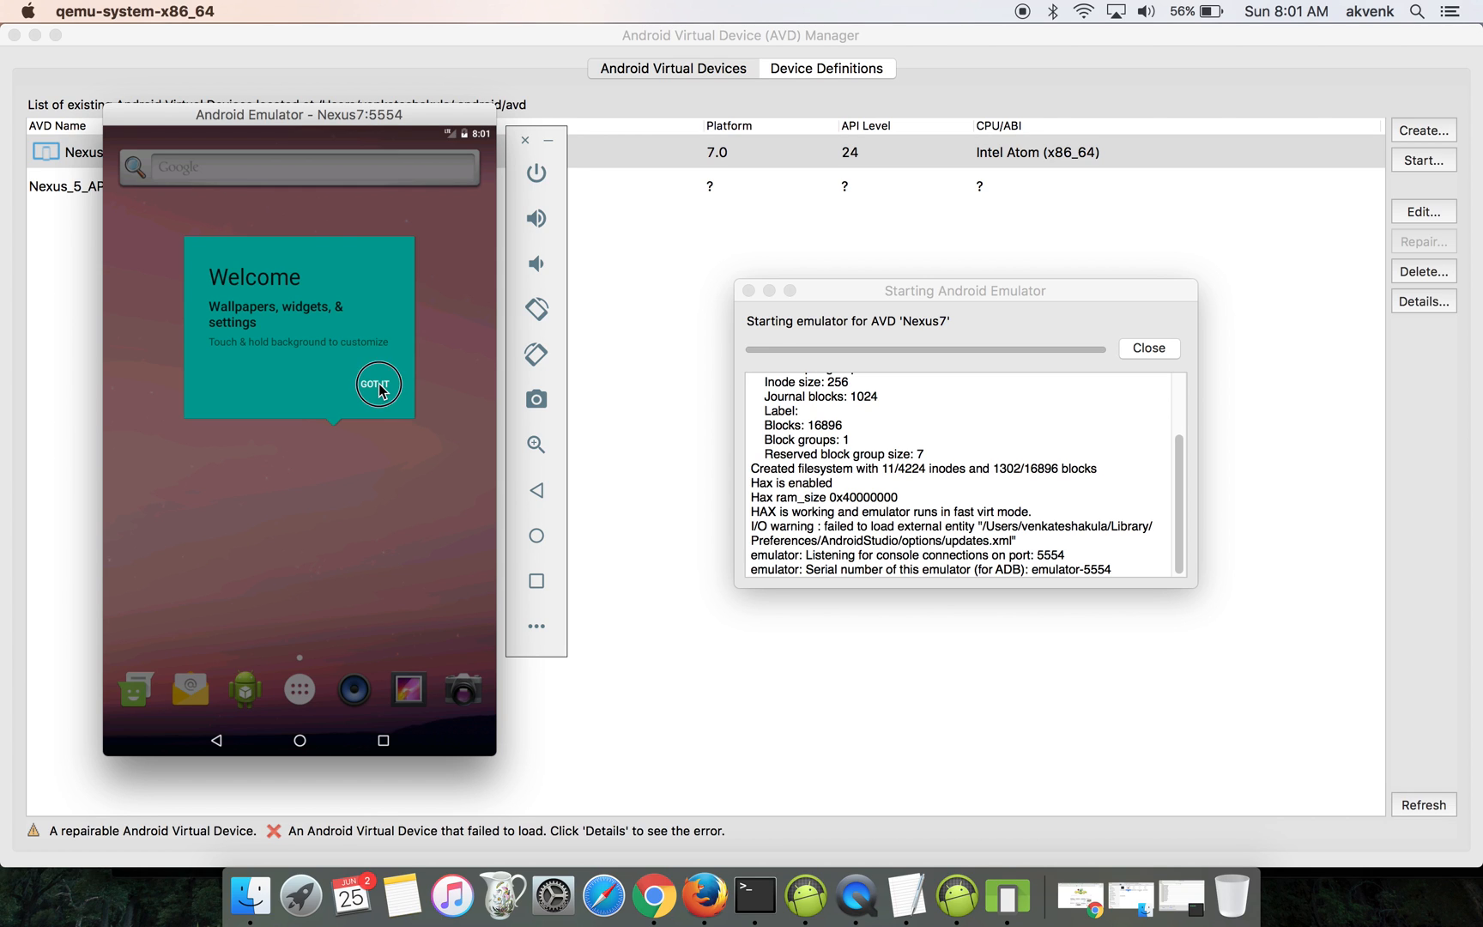
# Step: Open Settings > About emulated device to confirm Android version 7.0
pyautogui.click(377, 383)
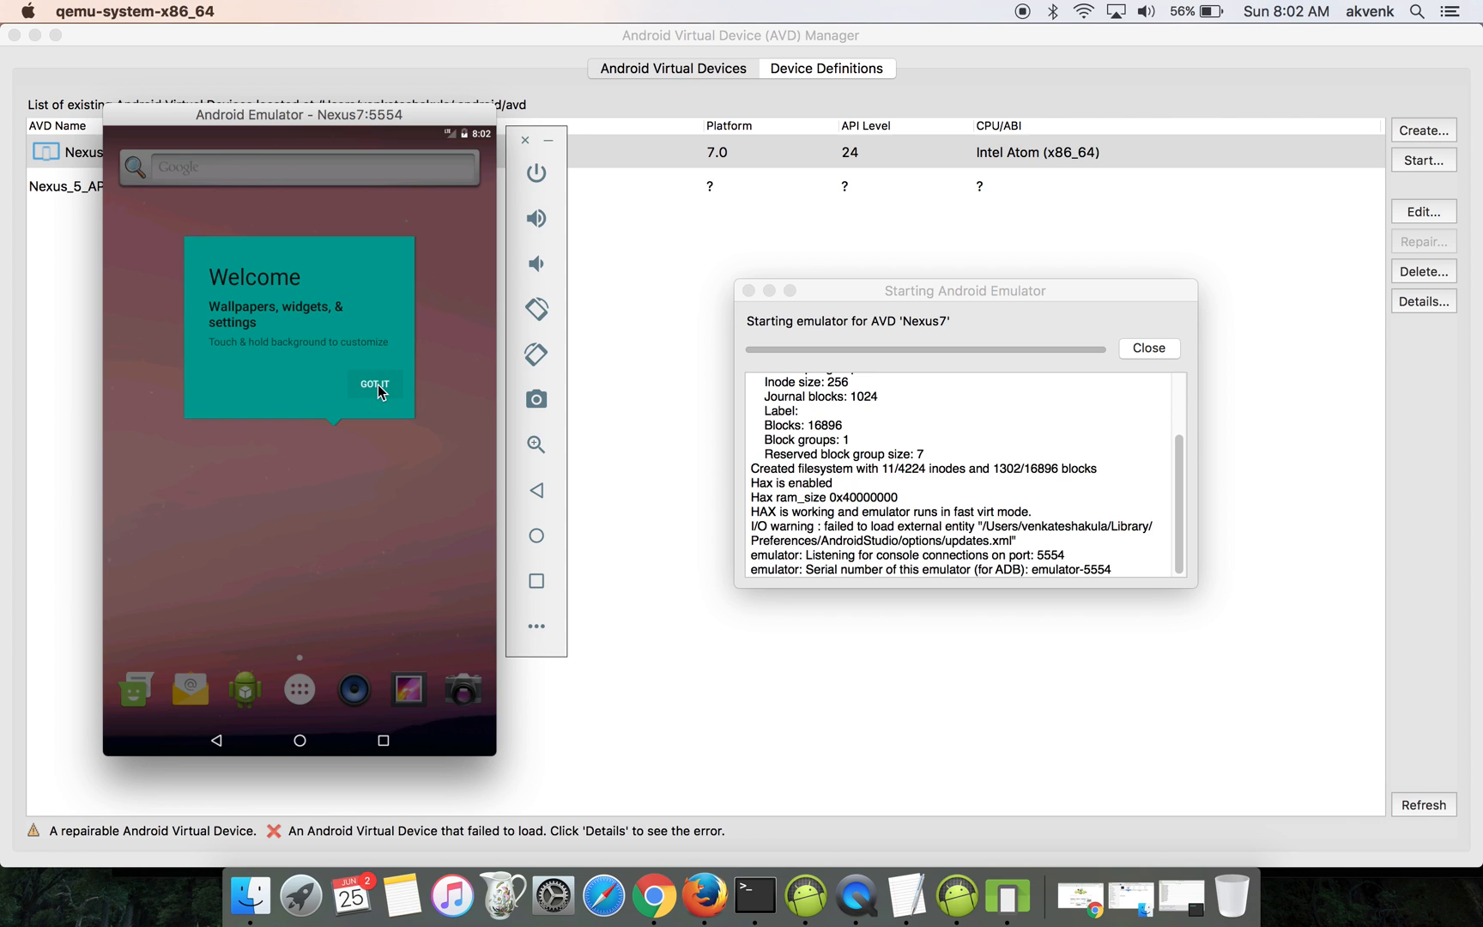
pyautogui.click(374, 383)
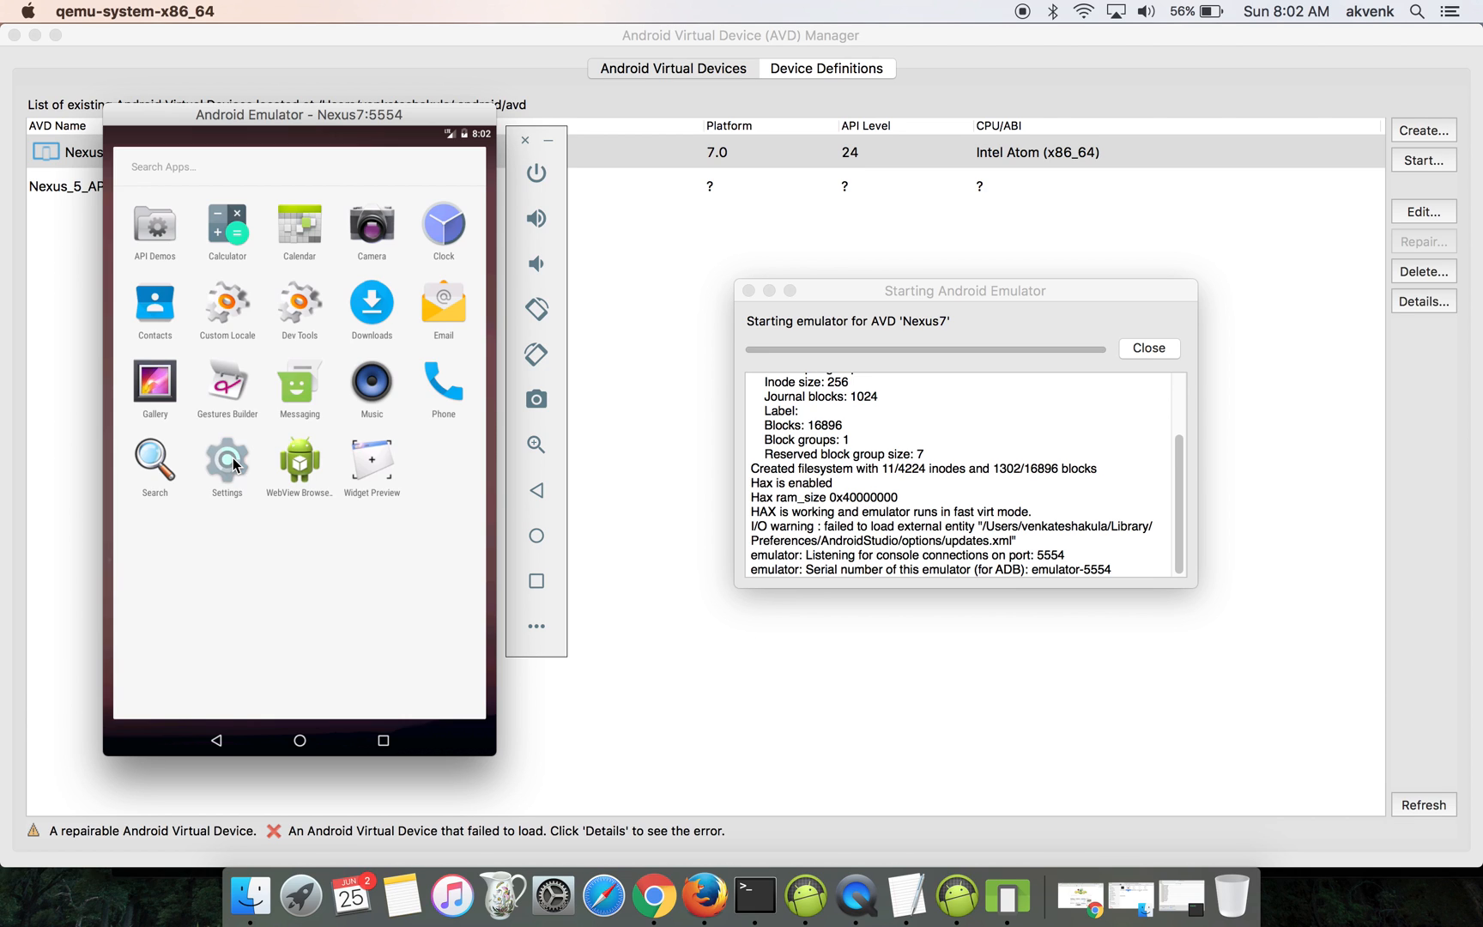
pyautogui.click(226, 461)
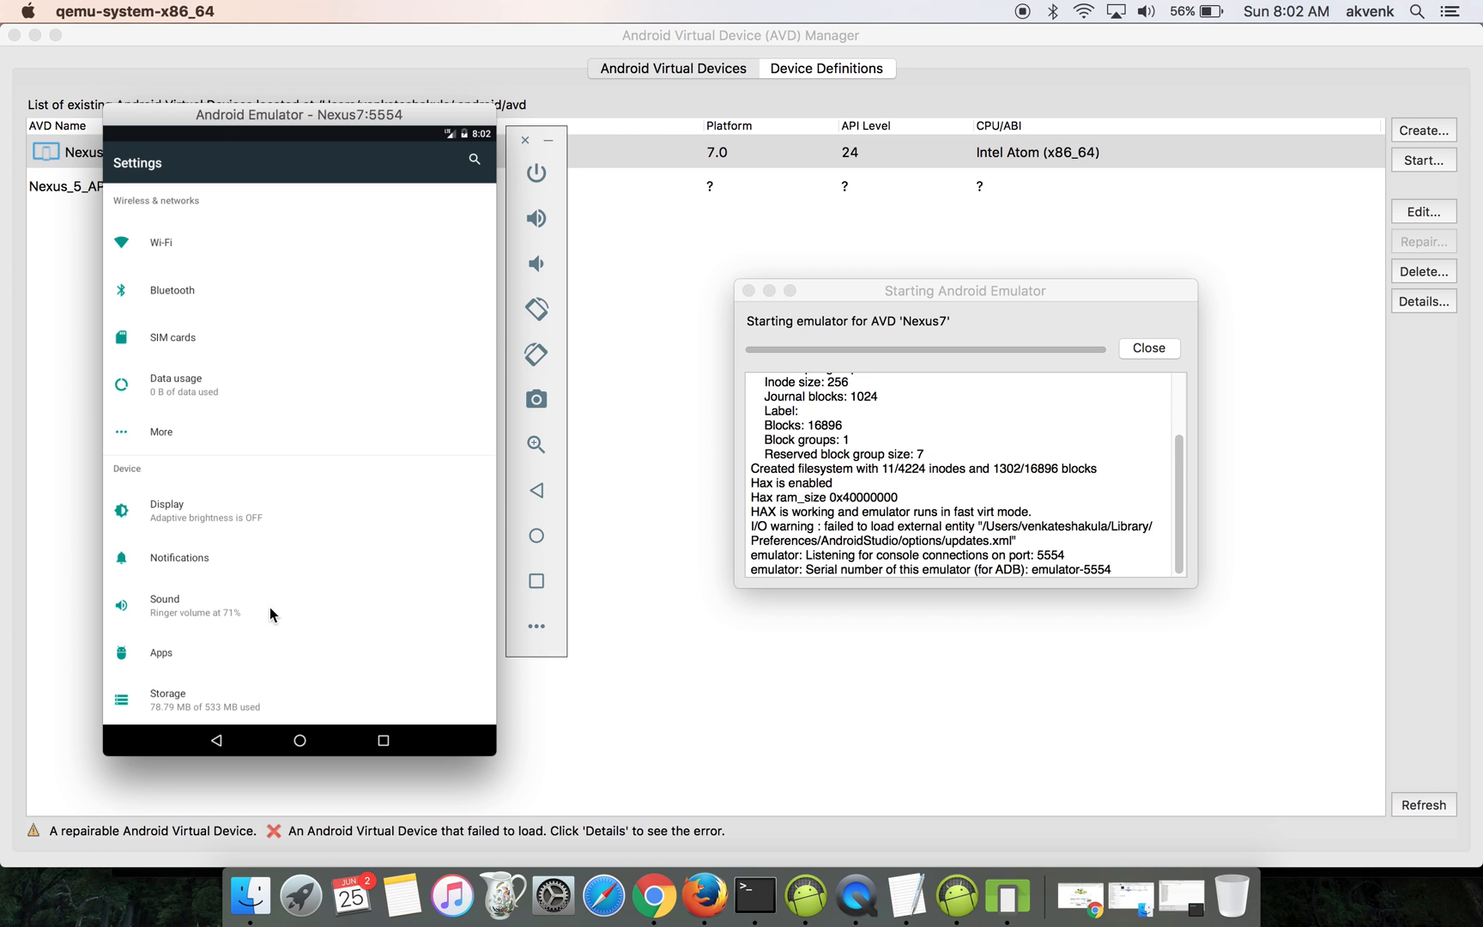
pyautogui.scroll(-3)
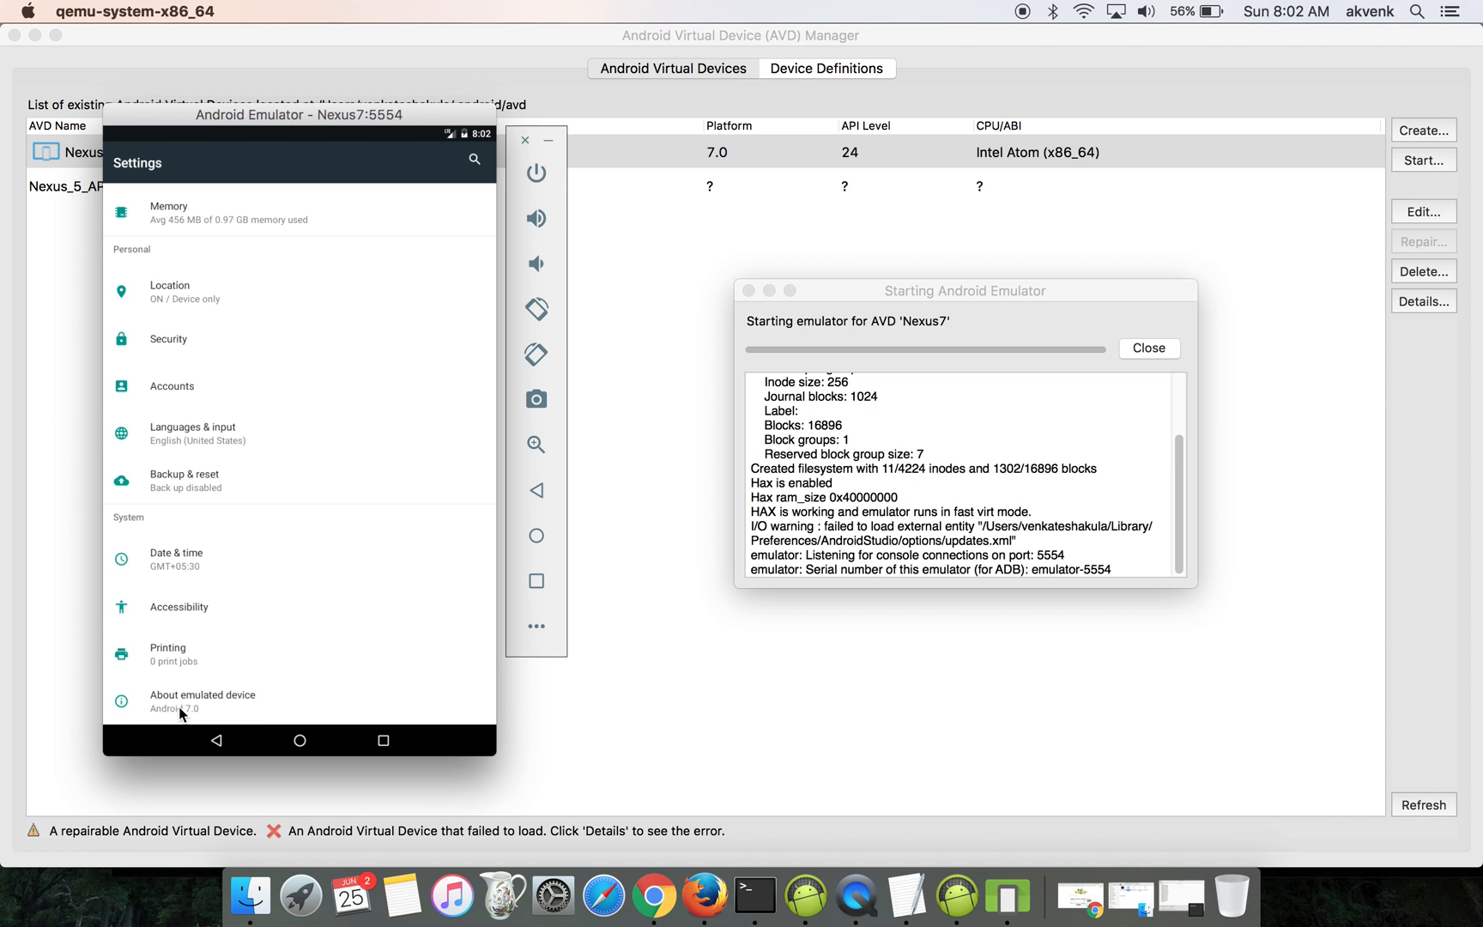
pyautogui.click(202, 702)
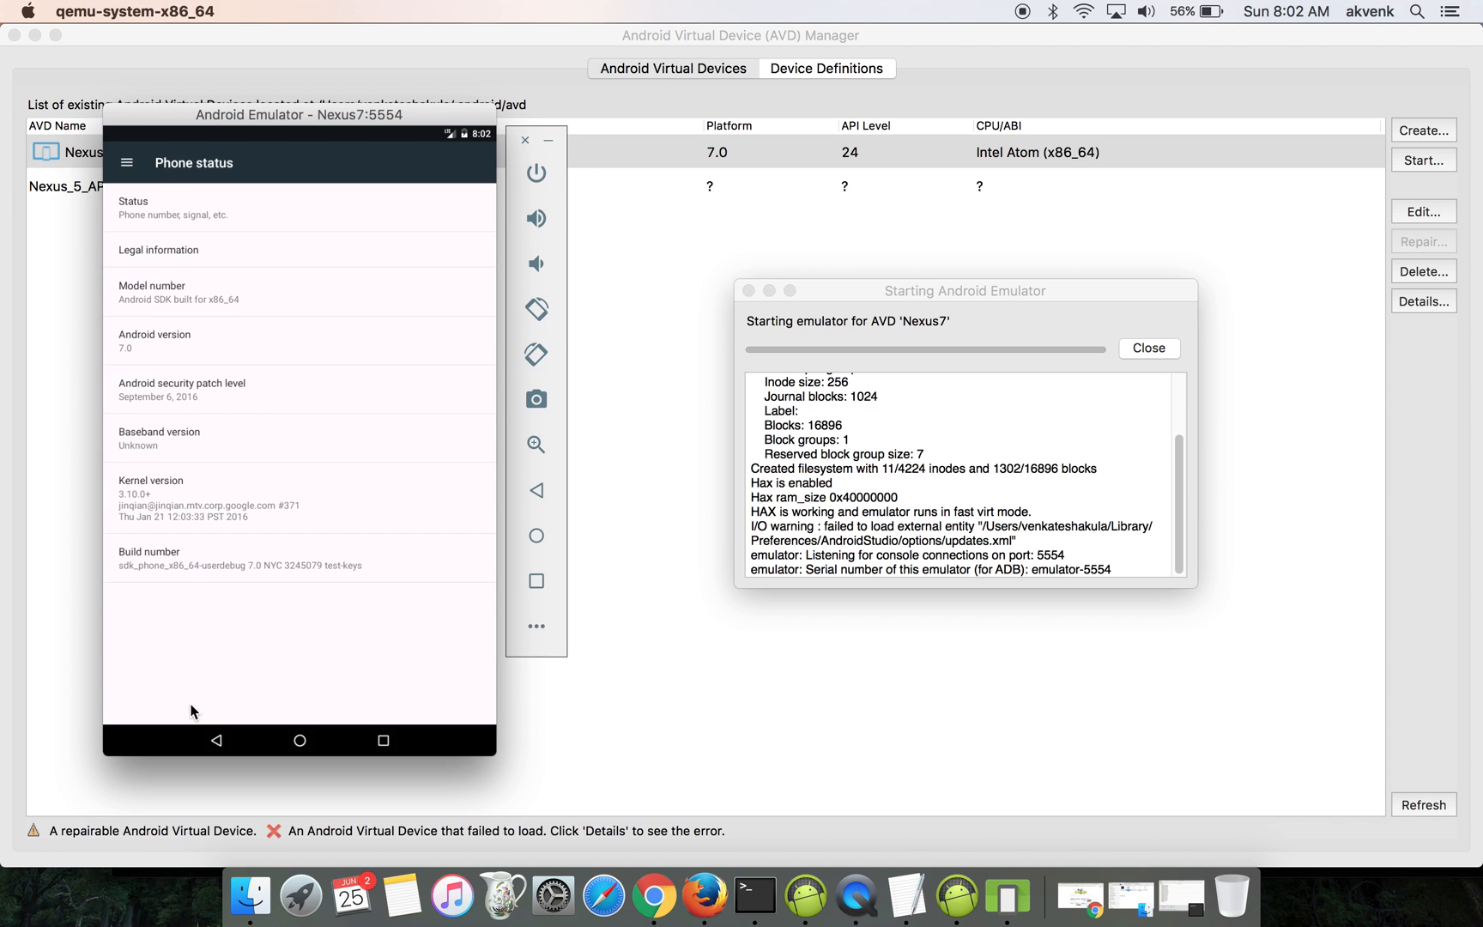